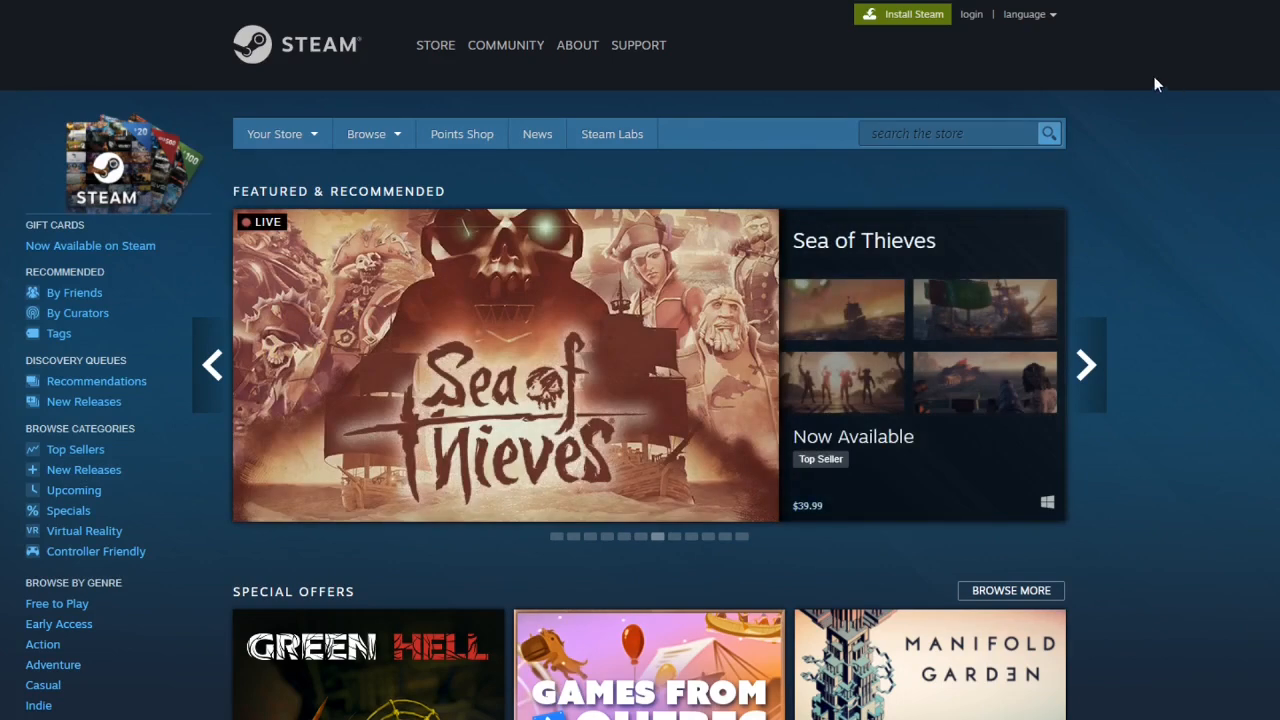
{"action": "mouse_move", "coordinate": [827, 73]}
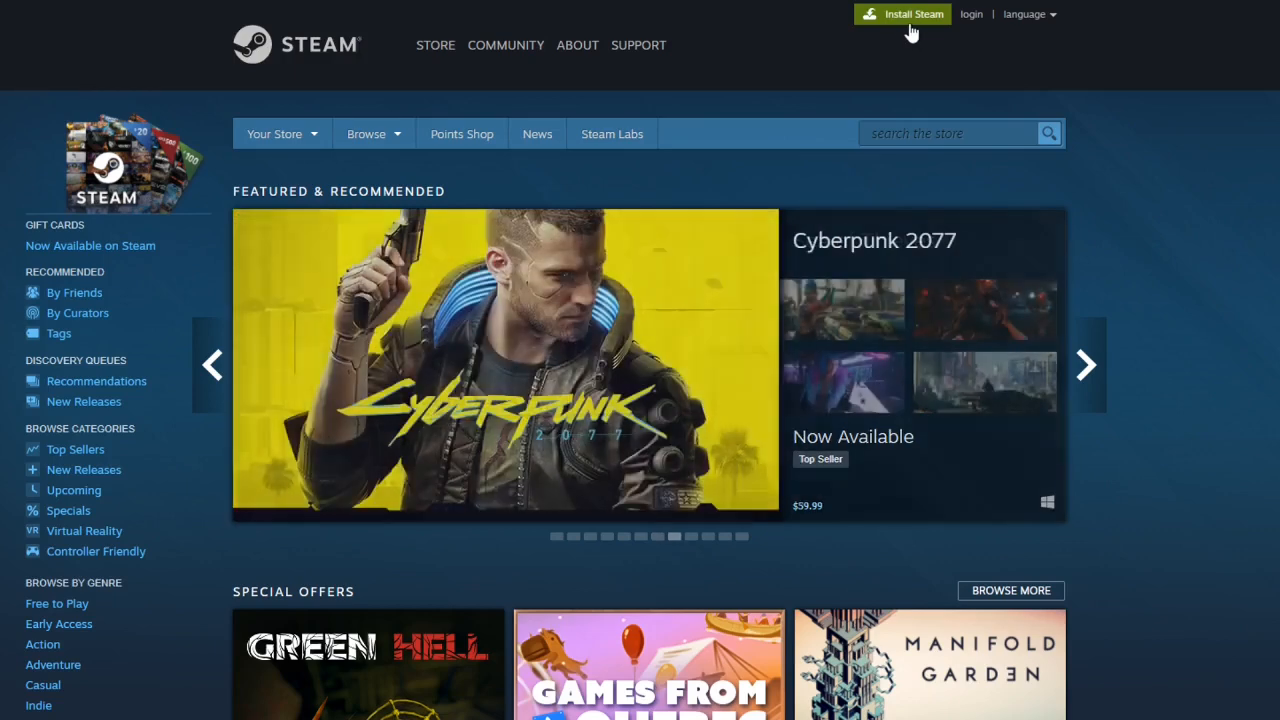
{"action": "mouse_move", "coordinate": [902, 44]}
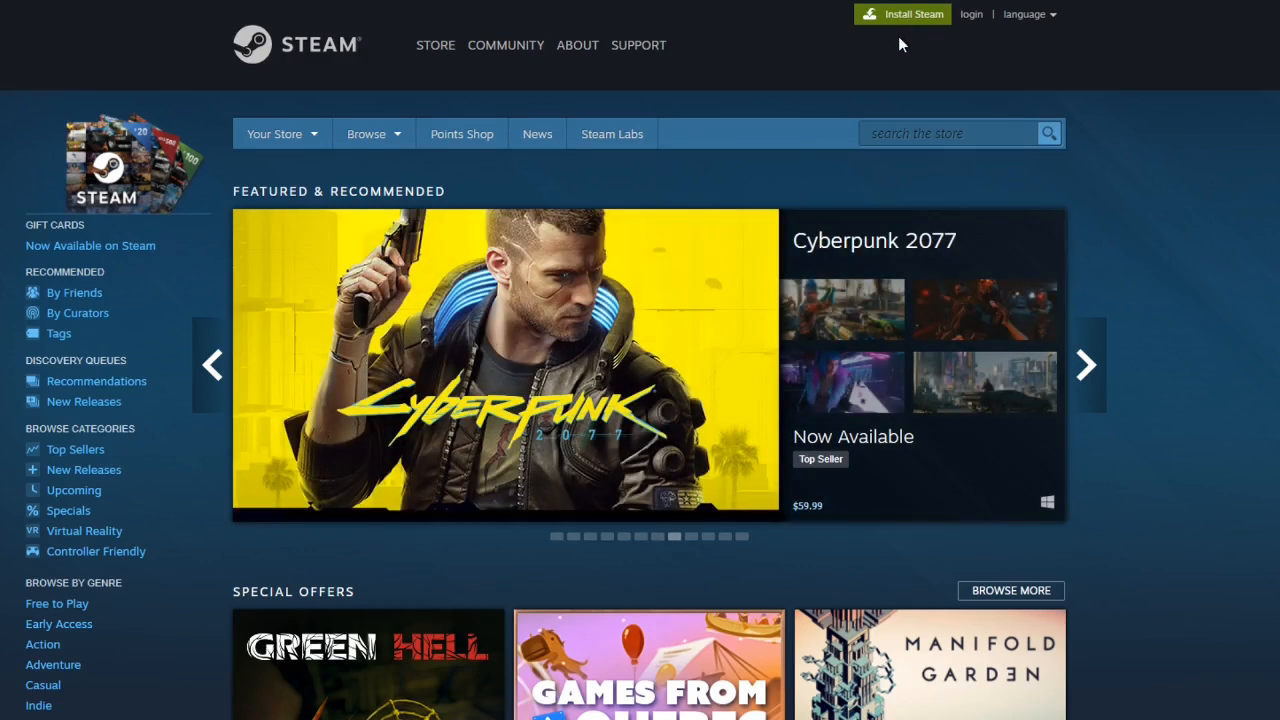
{"action": "mouse_move", "coordinate": [683, 117]}
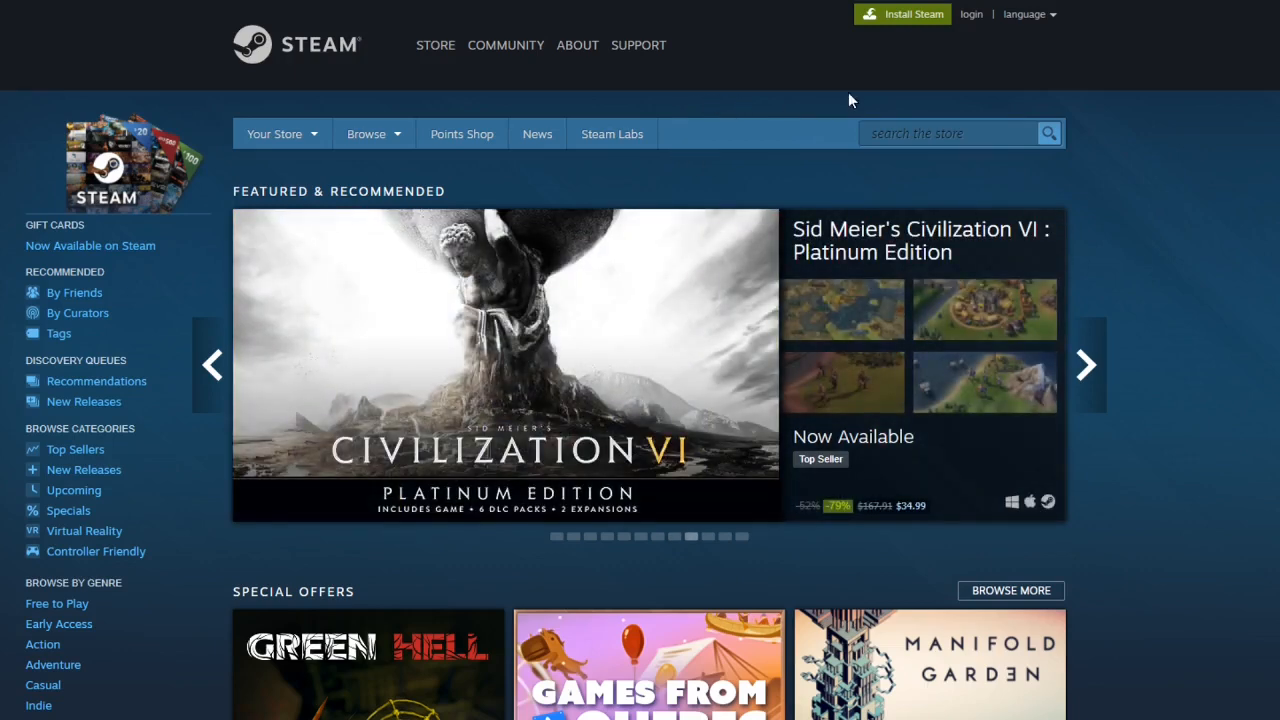
{"action": "mouse_move", "coordinate": [970, 18]}
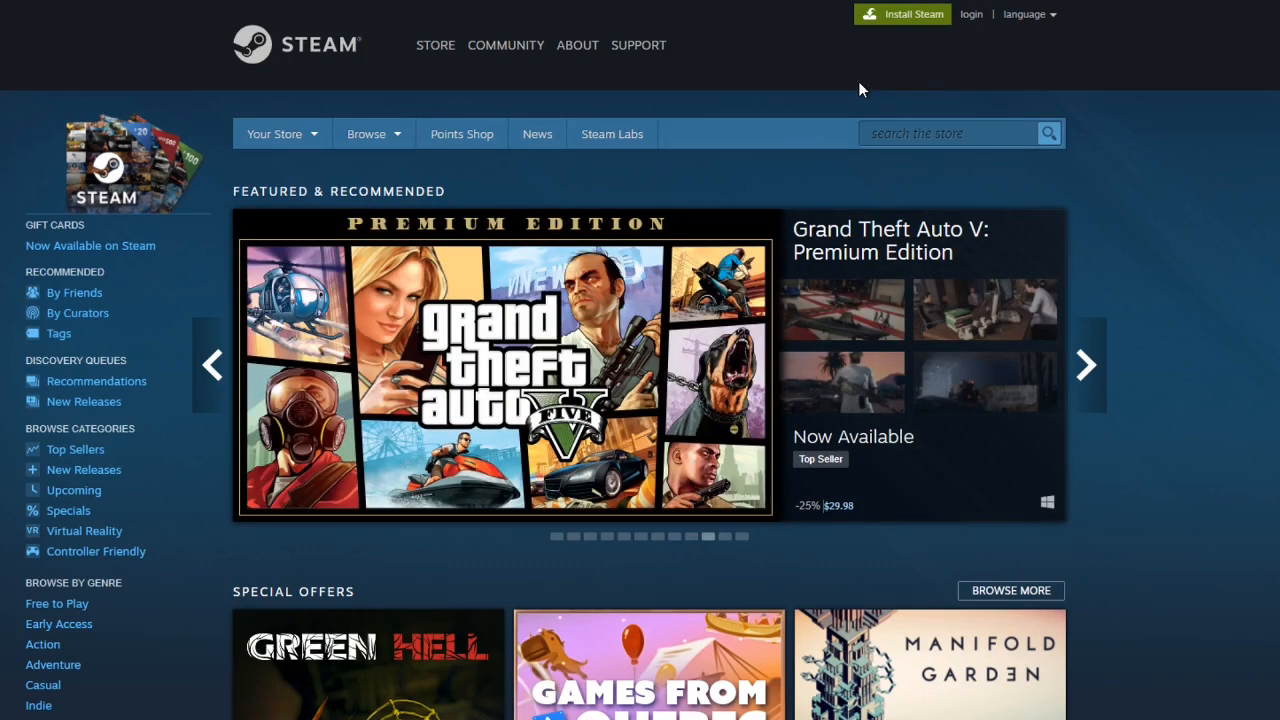
{"action": "mouse_move", "coordinate": [789, 62]}
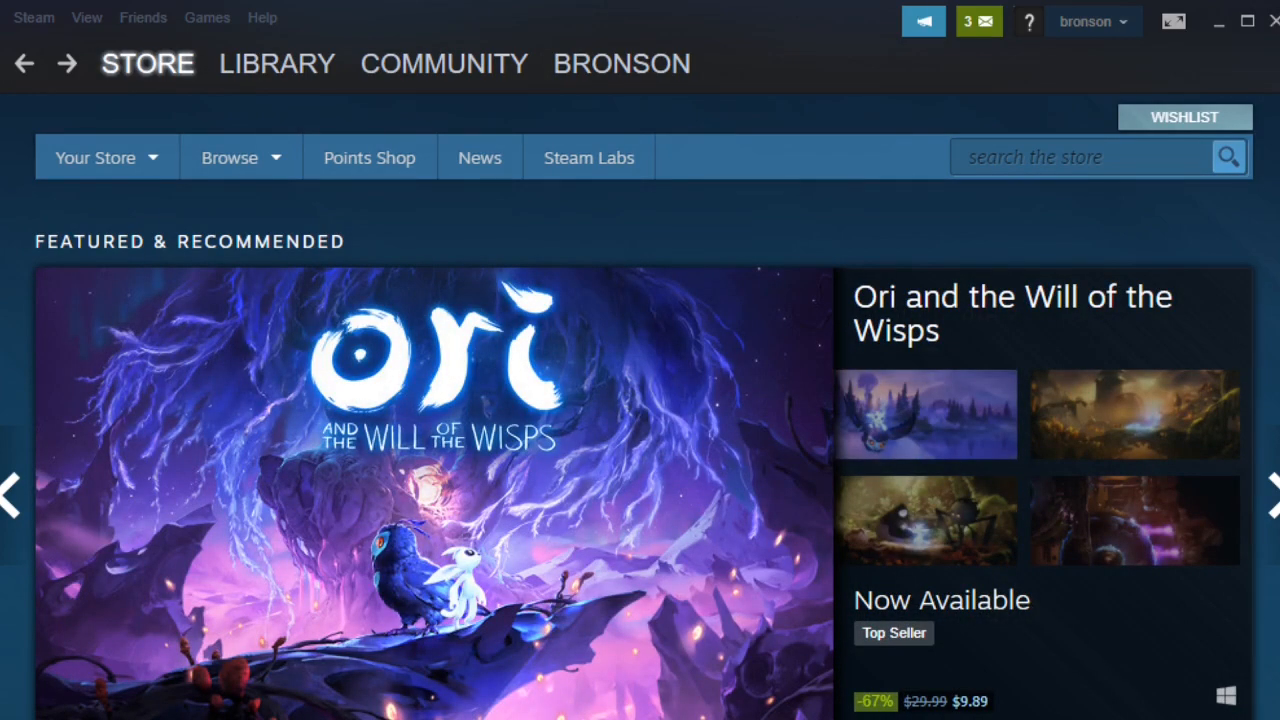
Step: Search the Steam store for 'Tabletop' so Tabletop Simulator appears first
{"action": "left_click", "coordinate": [147, 63]}
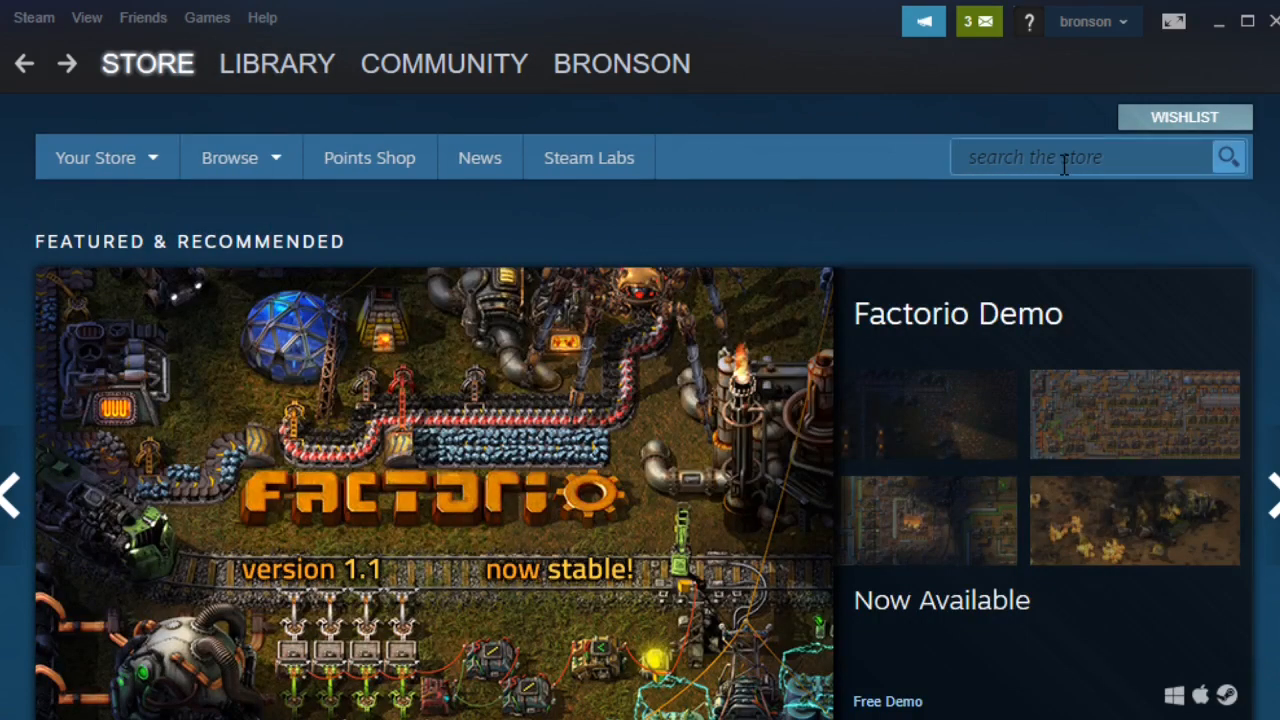
{"action": "left_click", "coordinate": [1080, 157]}
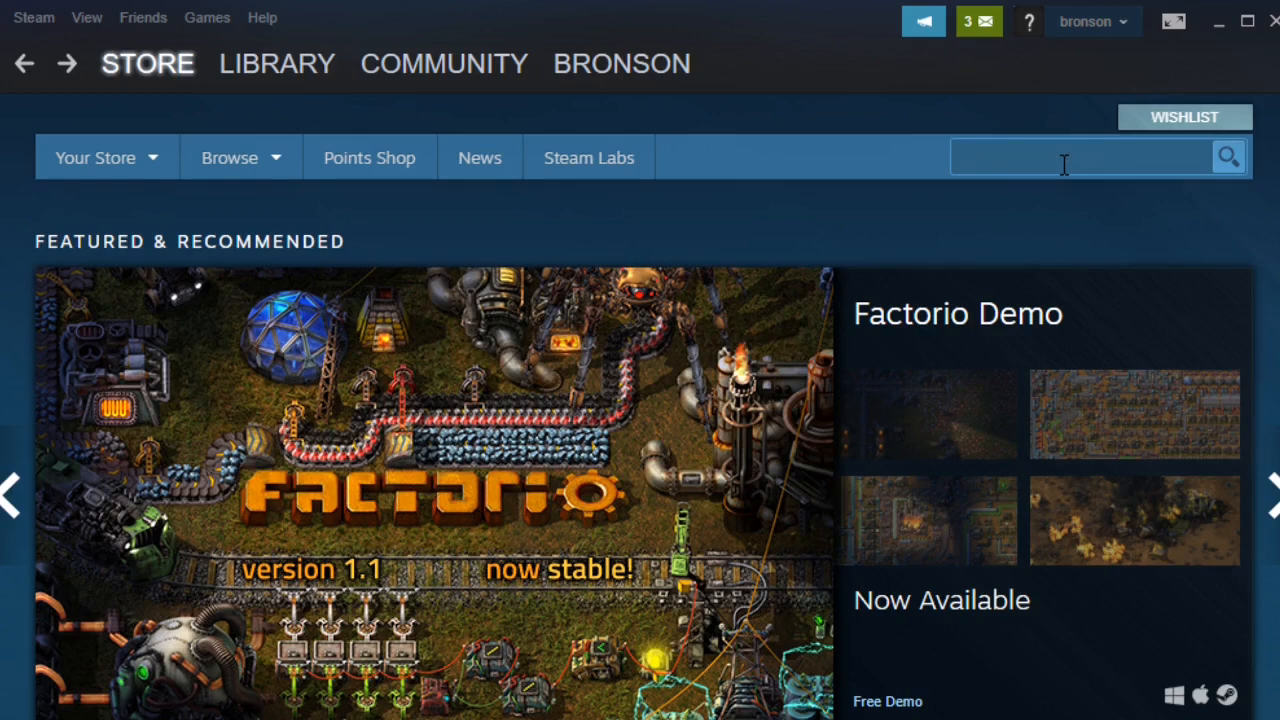
{"action": "type", "text": "Tabletop"}
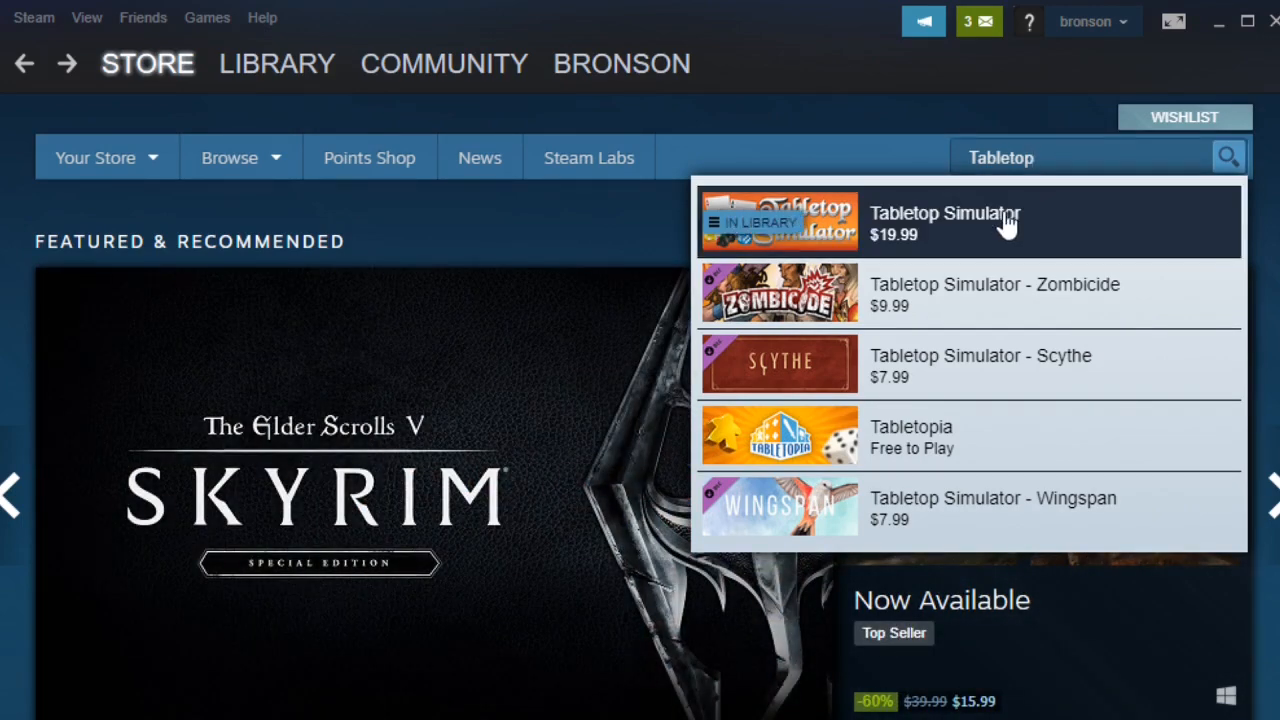
{"action": "mouse_move", "coordinate": [1002, 227]}
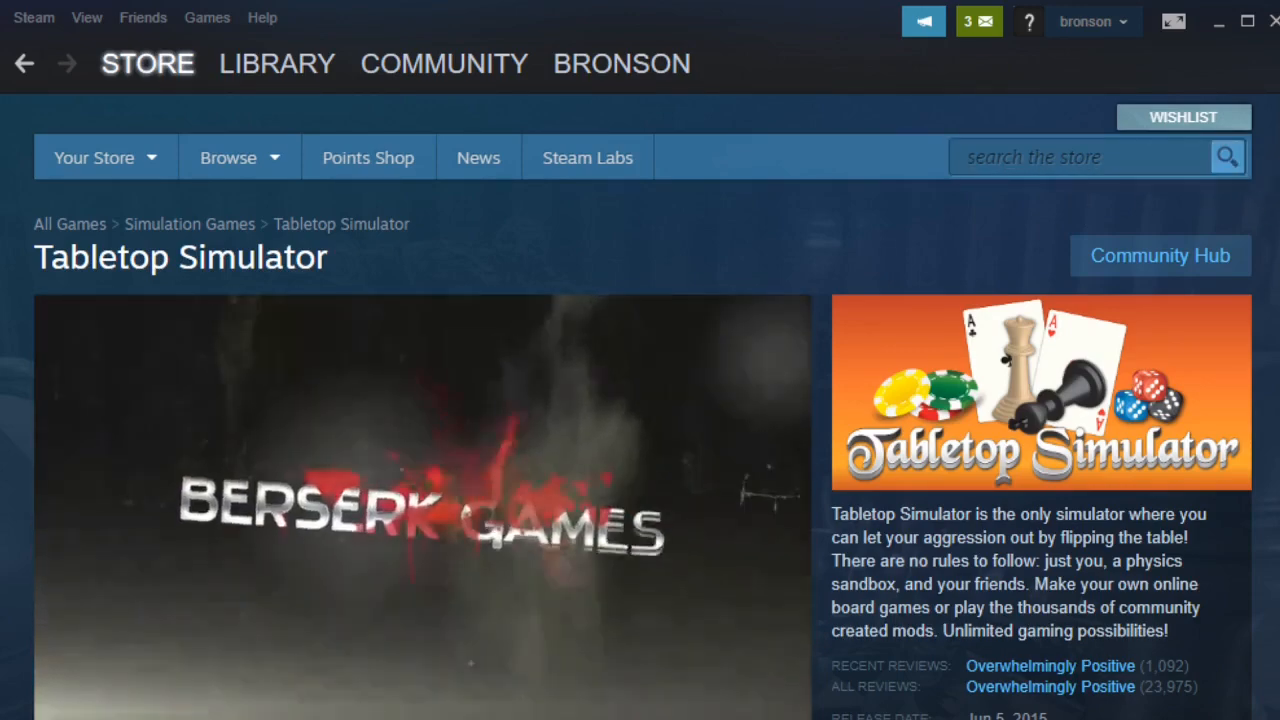
Step: Scroll the Tabletop Simulator store page to its purchase and In Library sections
{"action": "scroll", "scroll_direction": "down", "scroll_amount": 3}
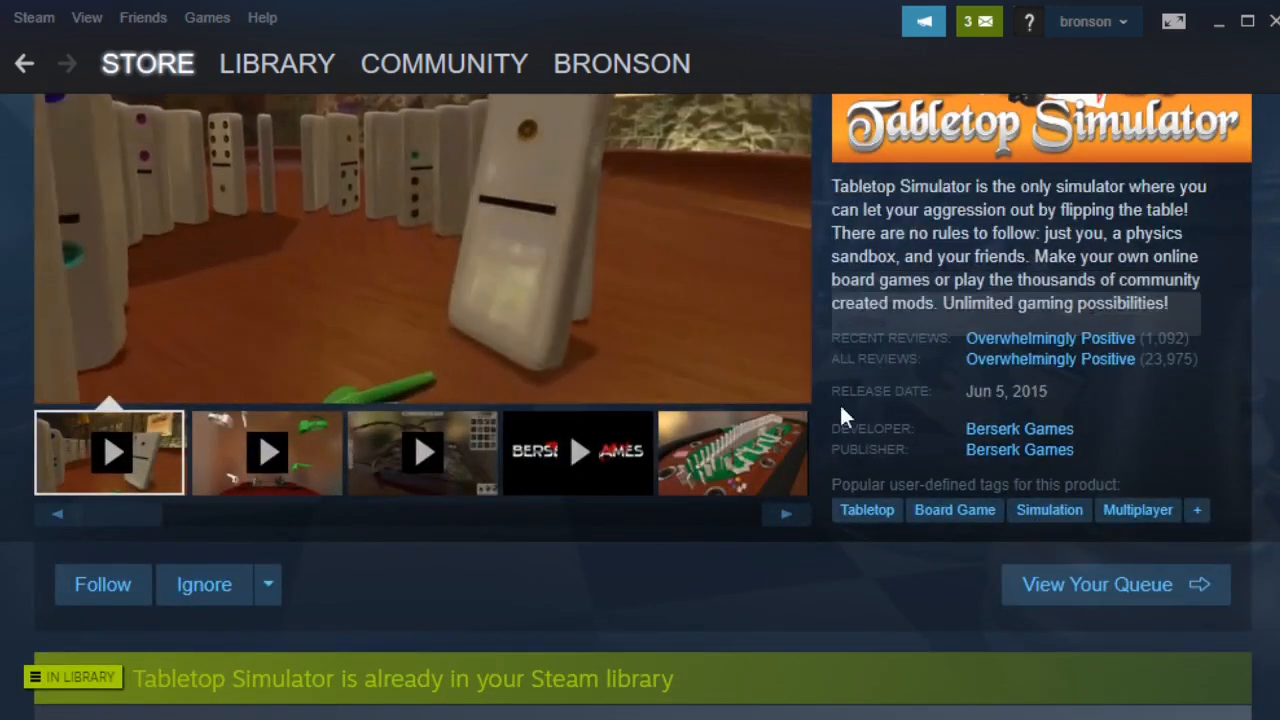
{"action": "scroll", "scroll_direction": "down", "scroll_amount": 3}
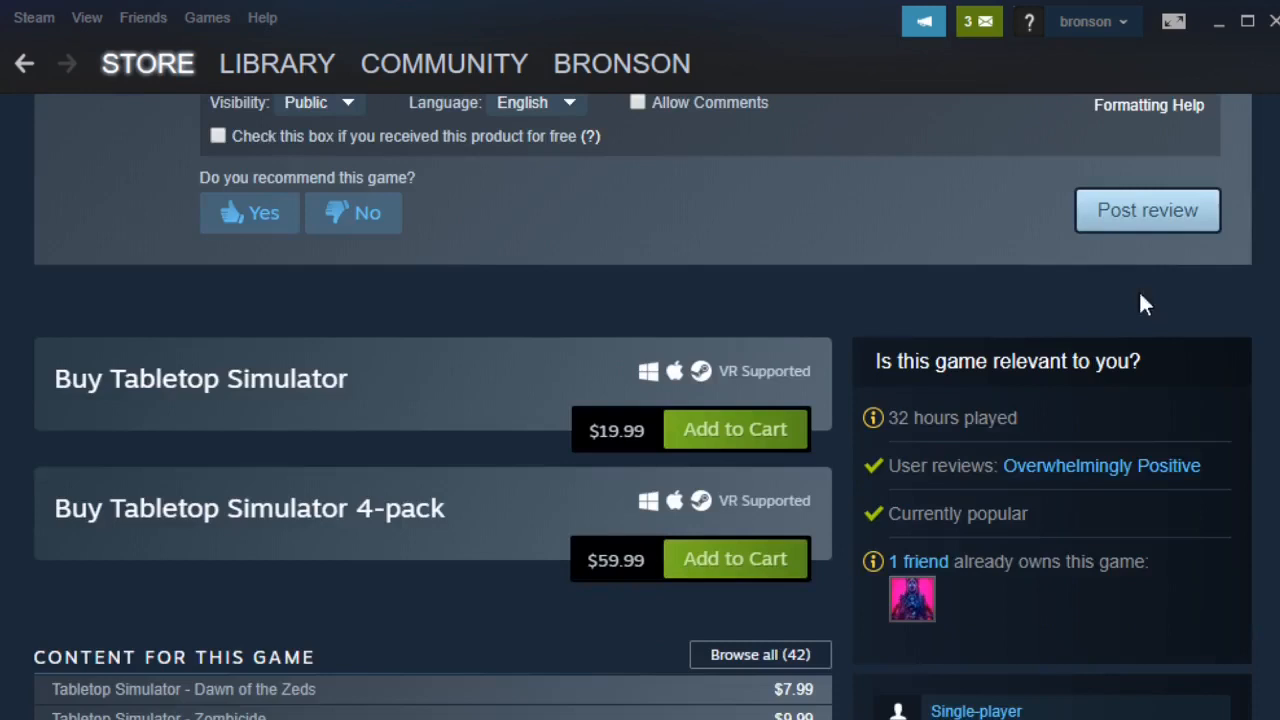
{"action": "mouse_move", "coordinate": [746, 431]}
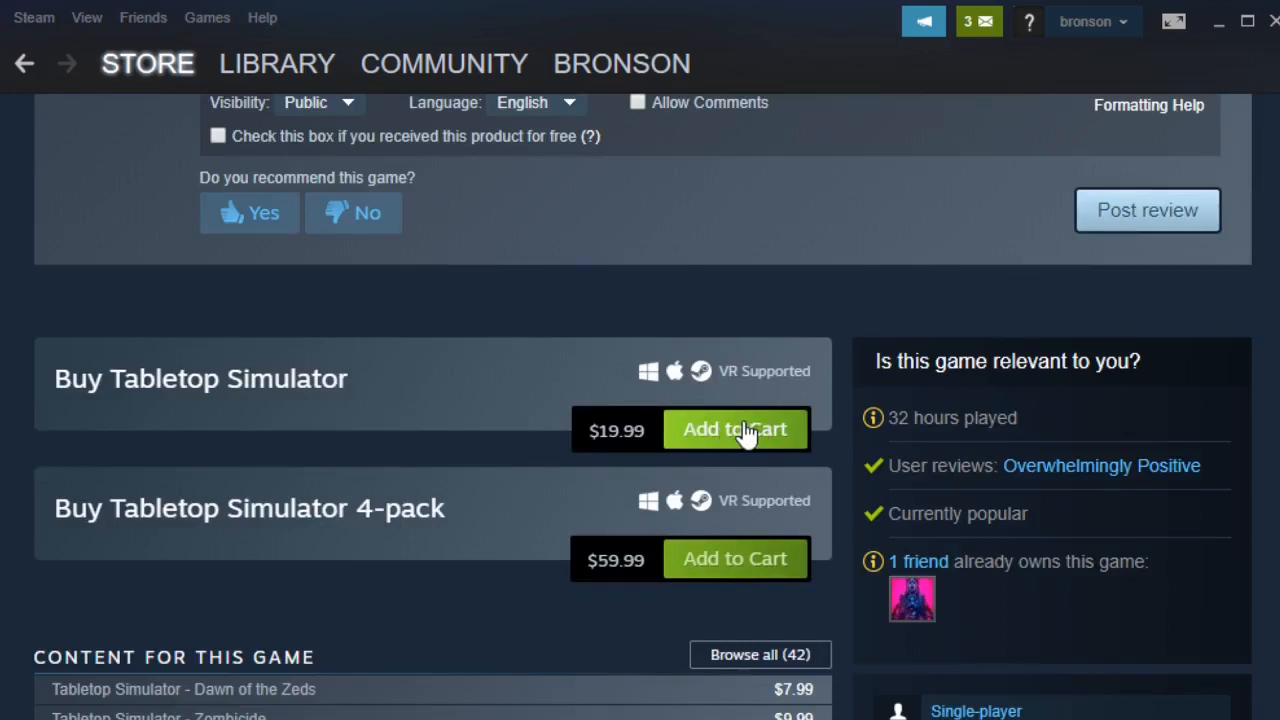
{"action": "mouse_move", "coordinate": [743, 429]}
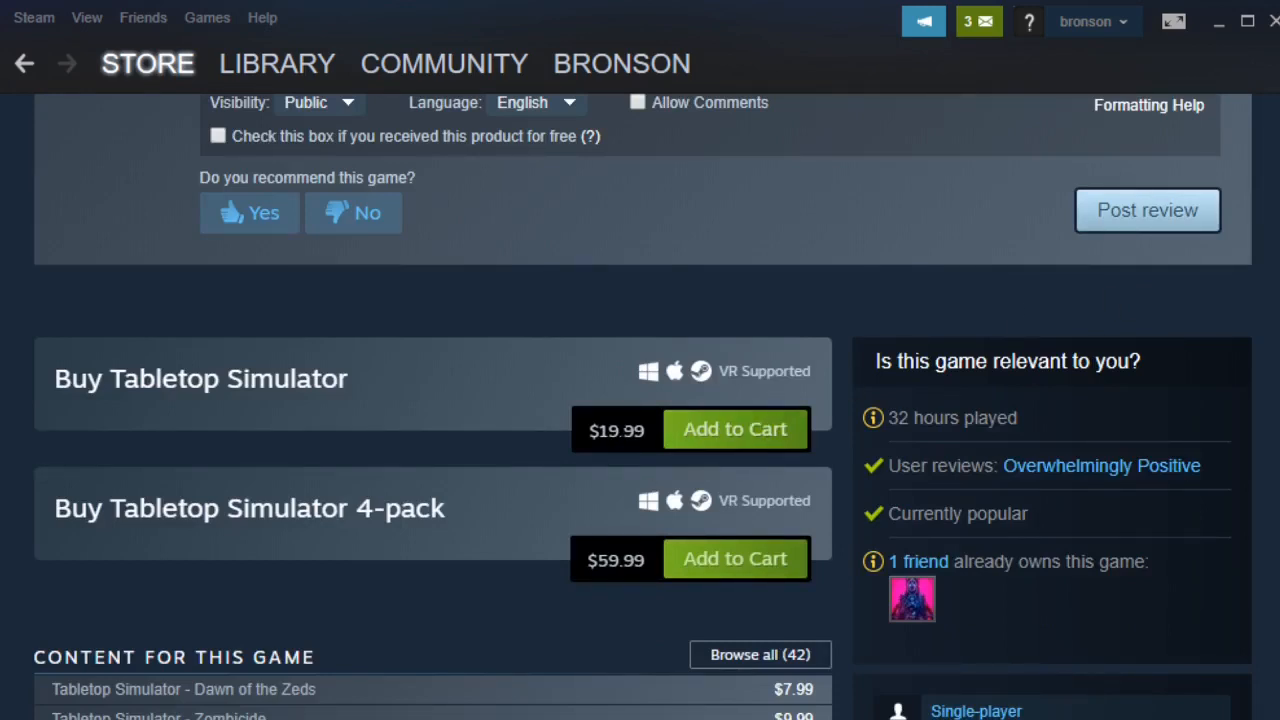
{"action": "mouse_move", "coordinate": [724, 447]}
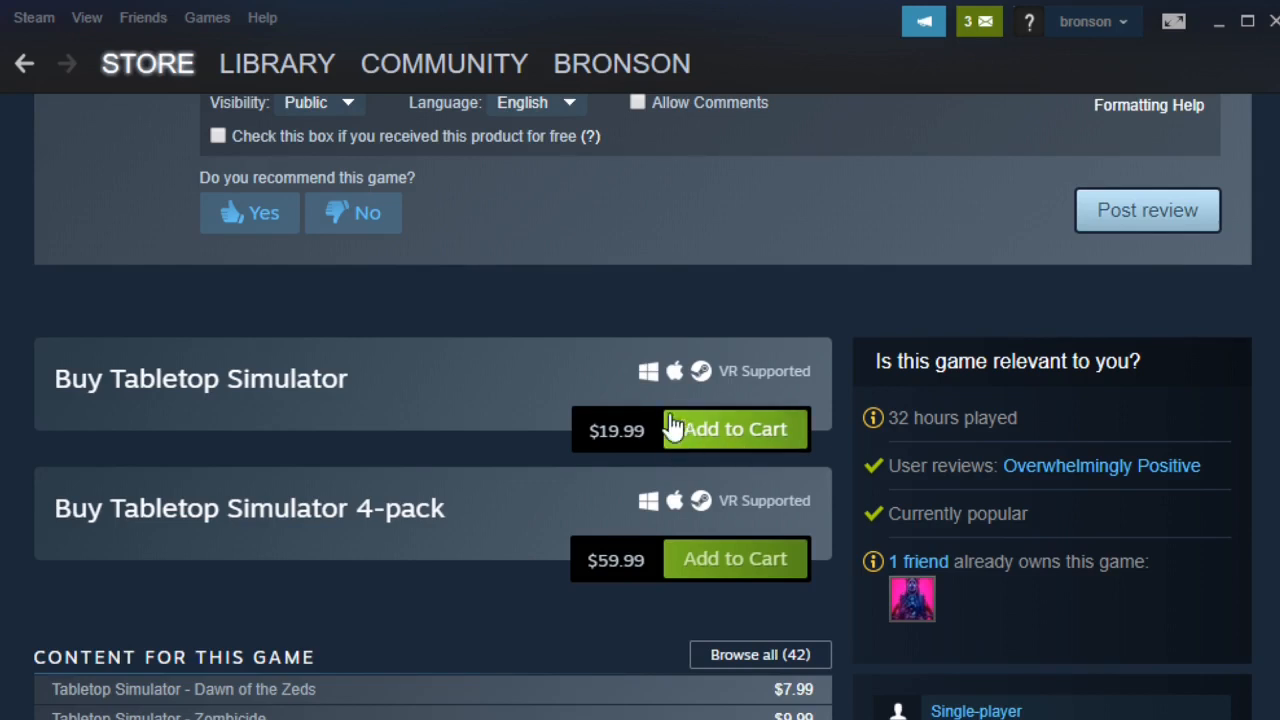
{"action": "mouse_move", "coordinate": [760, 432]}
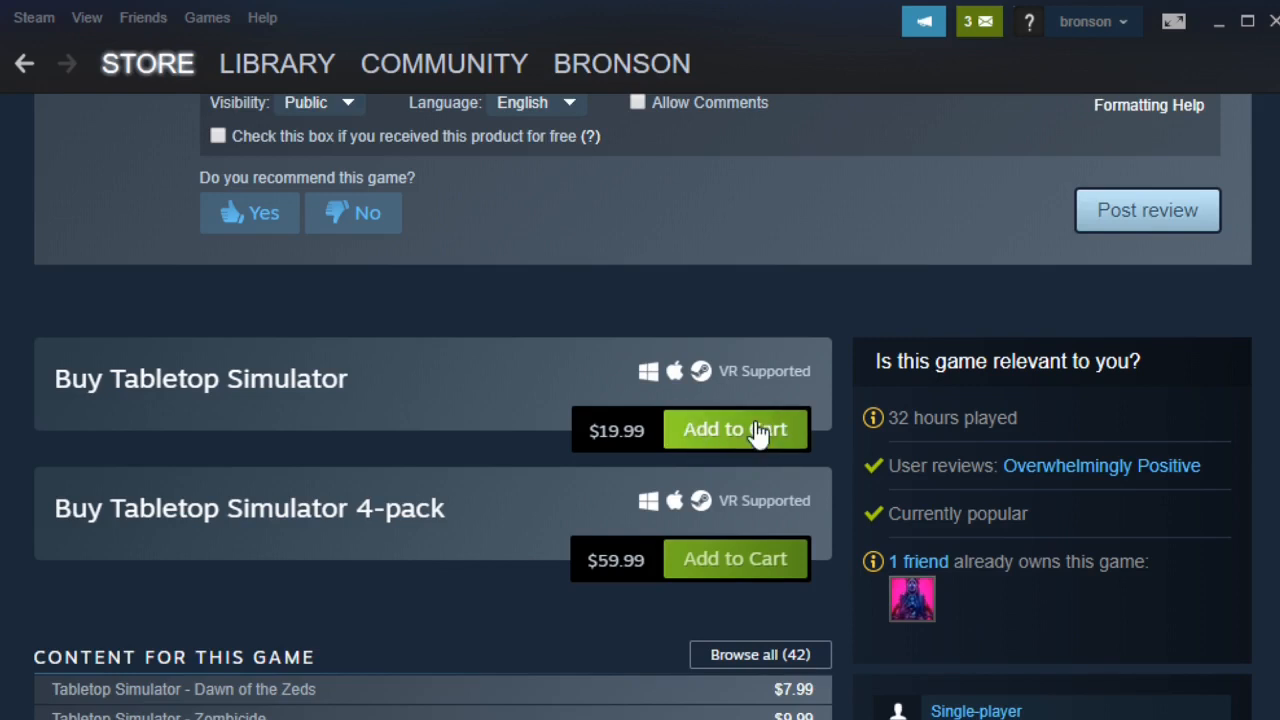
{"action": "mouse_move", "coordinate": [717, 453]}
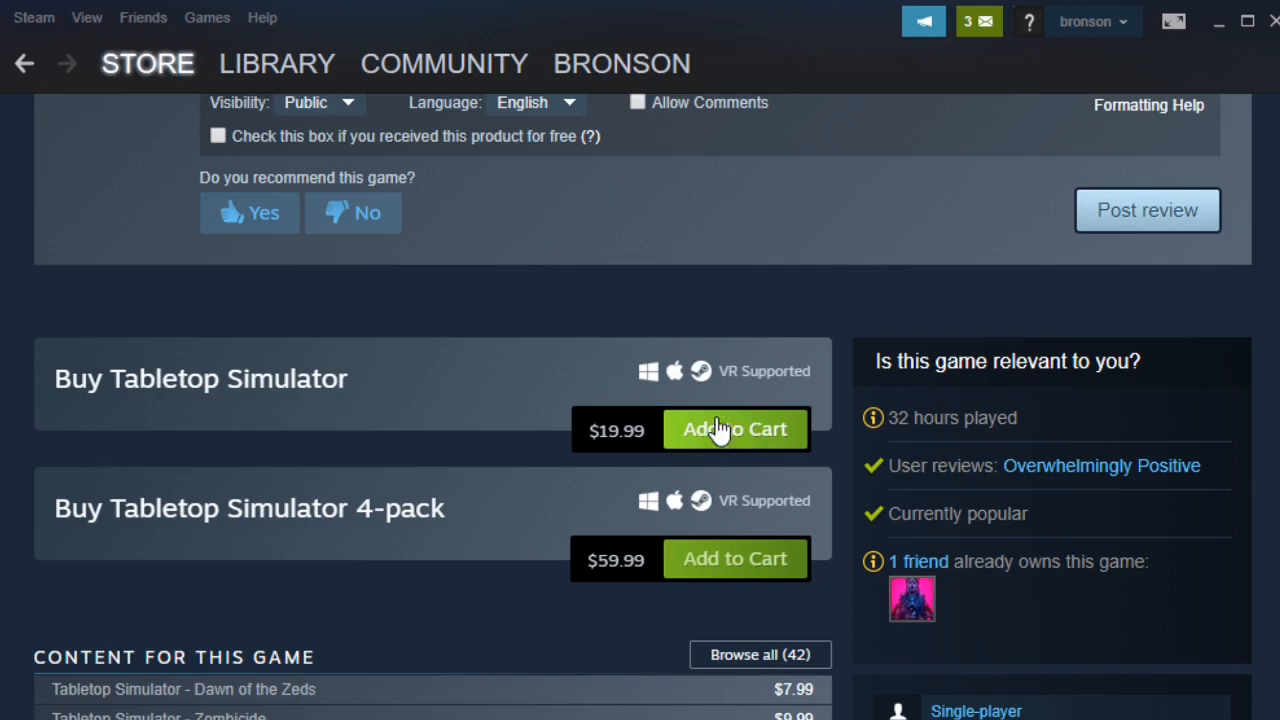
{"action": "mouse_move", "coordinate": [1275, 347]}
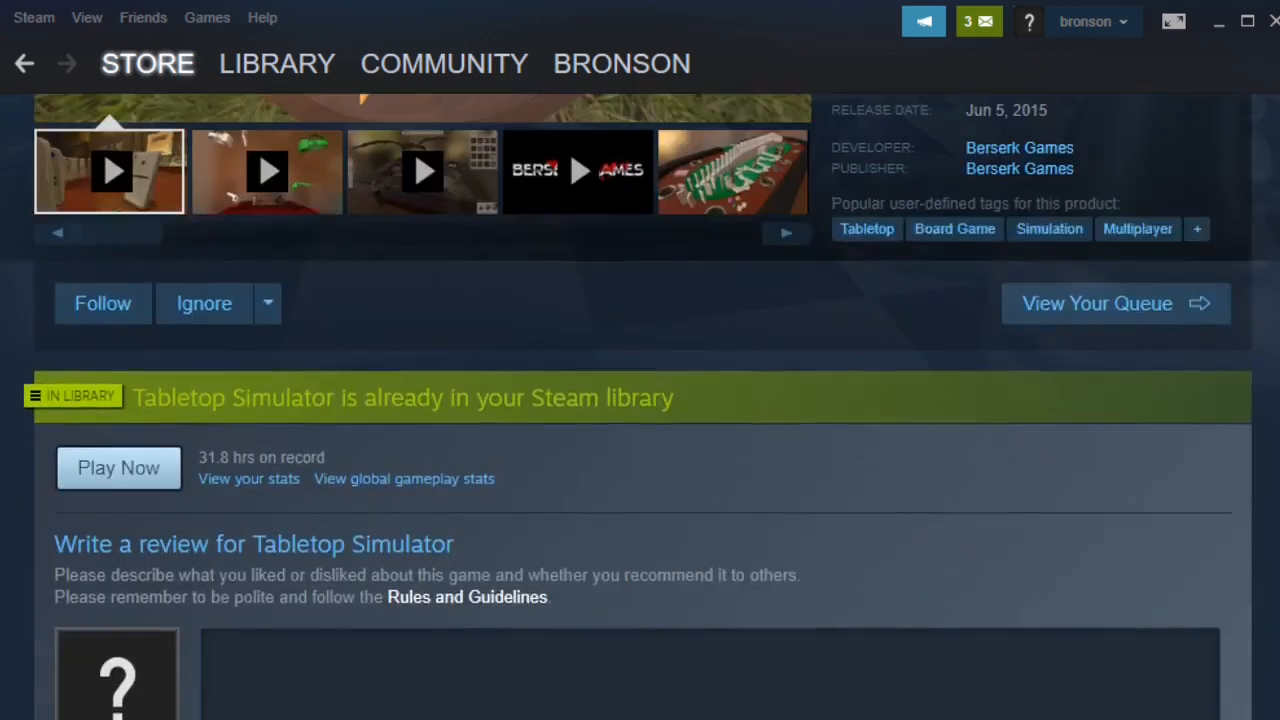
{"action": "scroll", "scroll_direction": "up", "scroll_amount": 3}
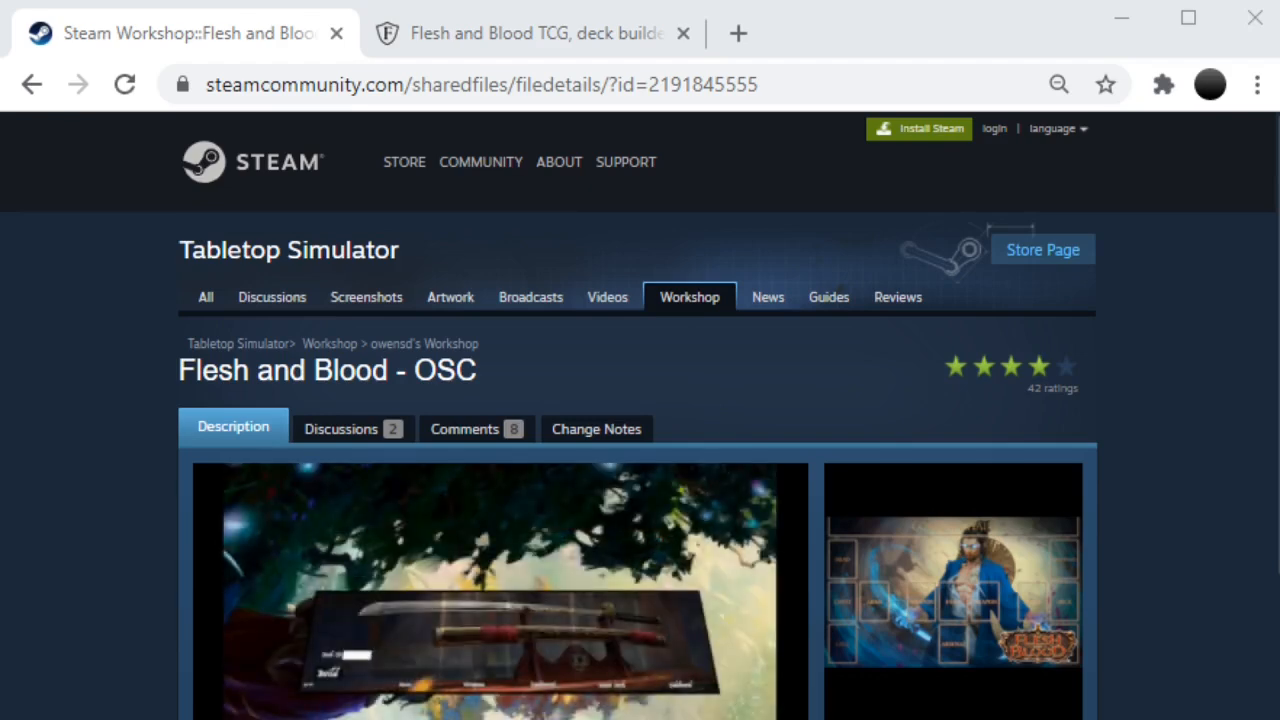
{"action": "scroll", "scroll_direction": "down", "scroll_amount": 3}
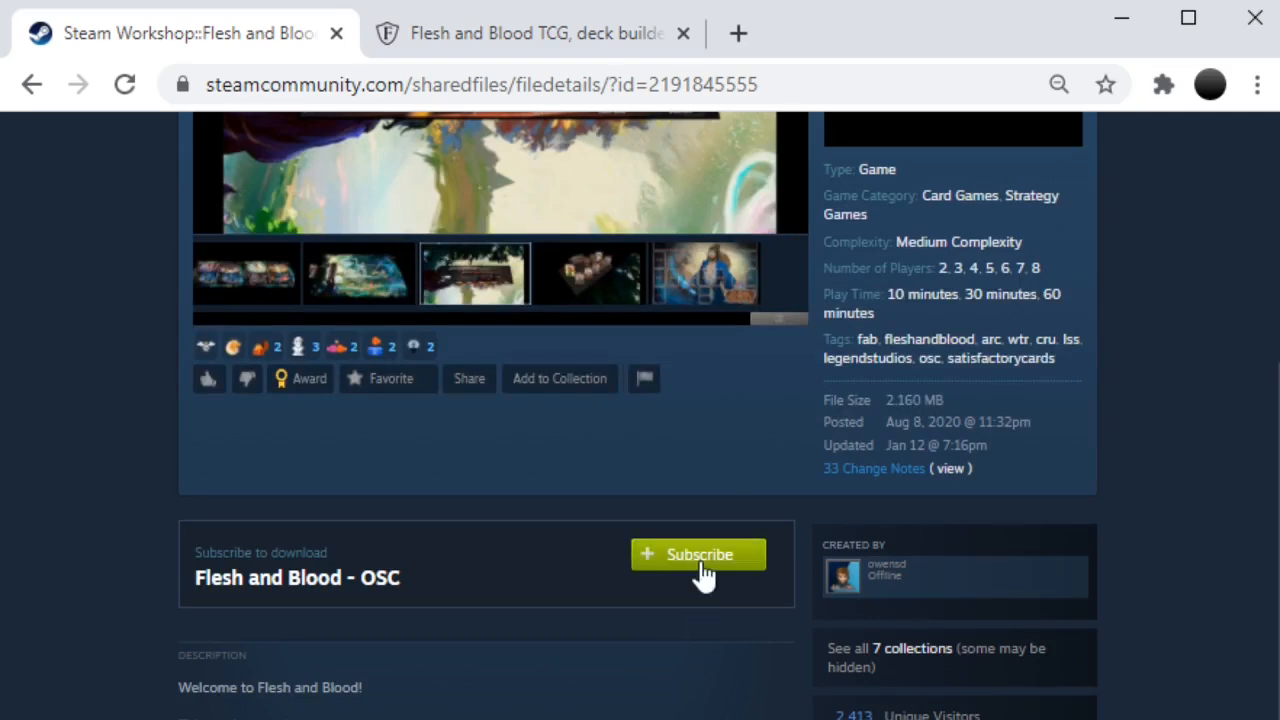
{"action": "left_click", "coordinate": [698, 554]}
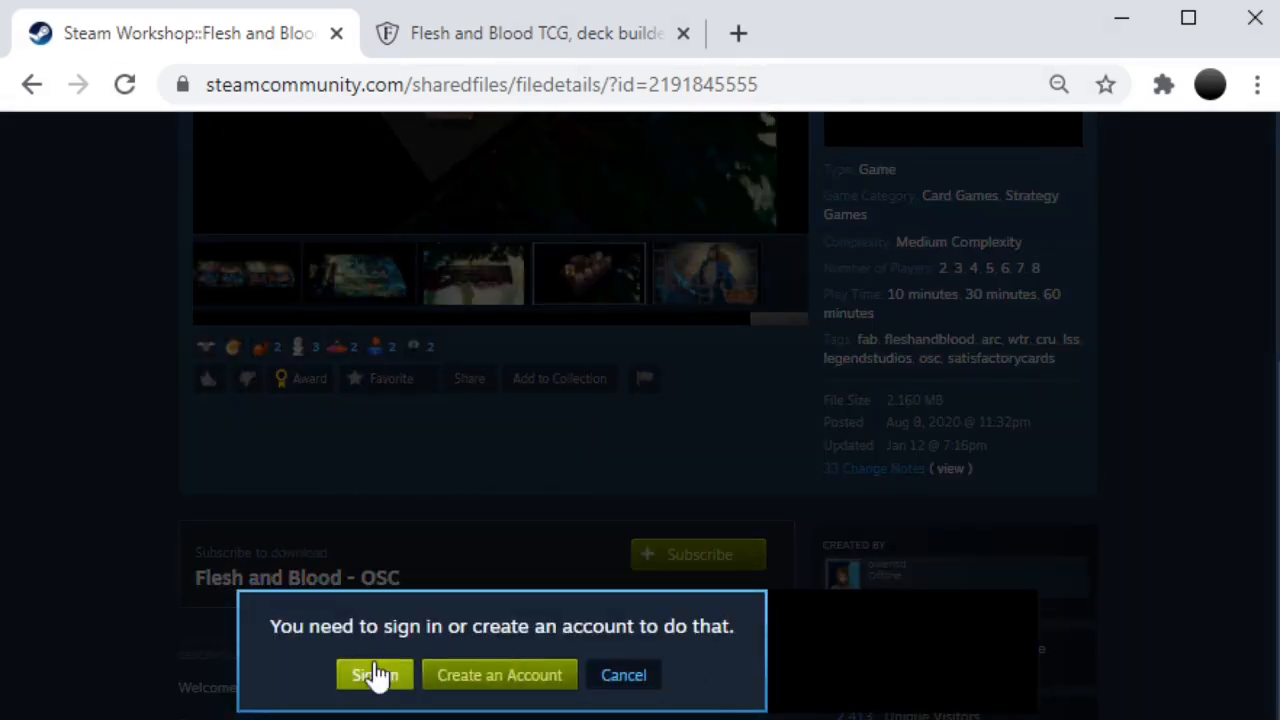
{"action": "mouse_move", "coordinate": [624, 675]}
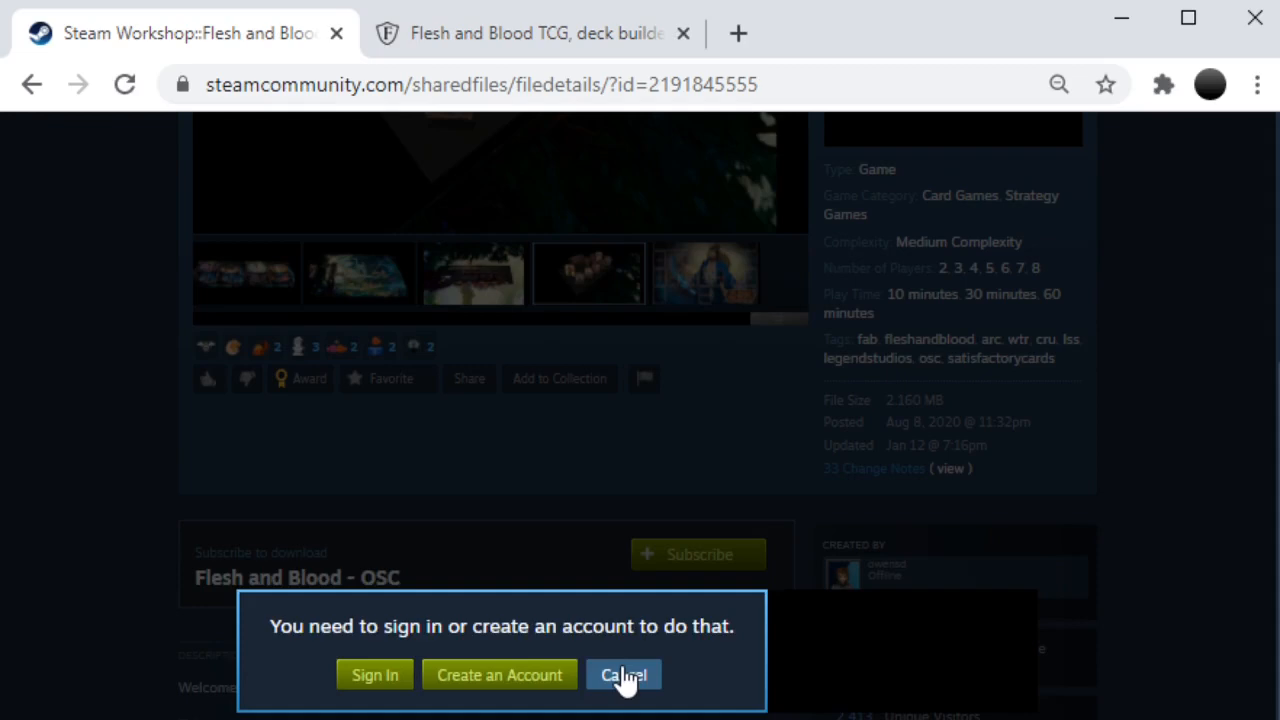
{"action": "left_click", "coordinate": [623, 675]}
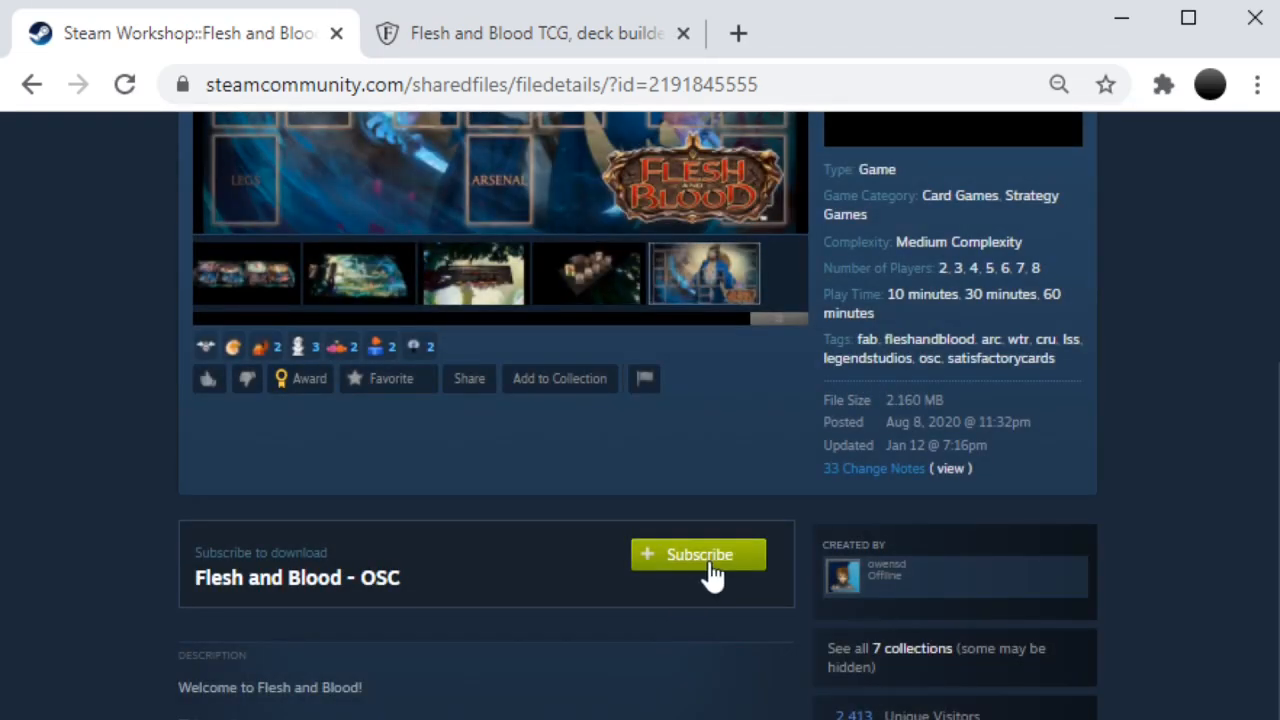
{"action": "mouse_move", "coordinate": [500, 698]}
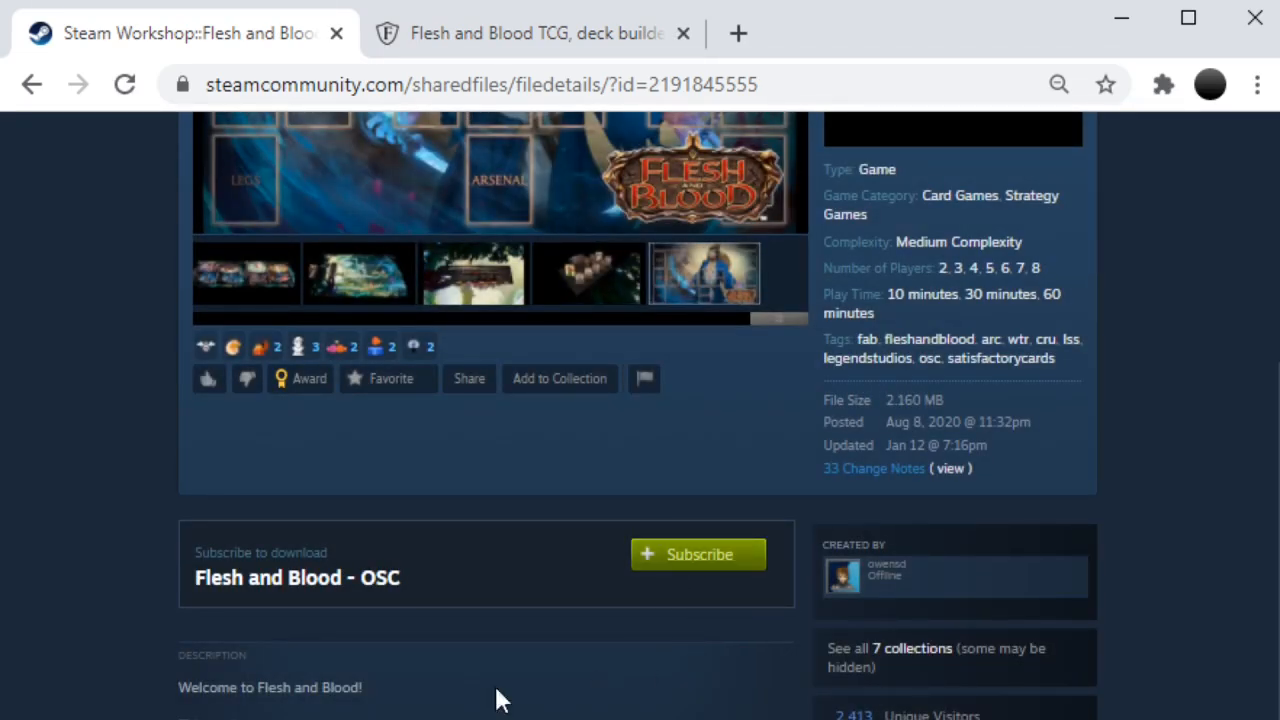
{"action": "scroll", "scroll_direction": "up", "scroll_amount": 3}
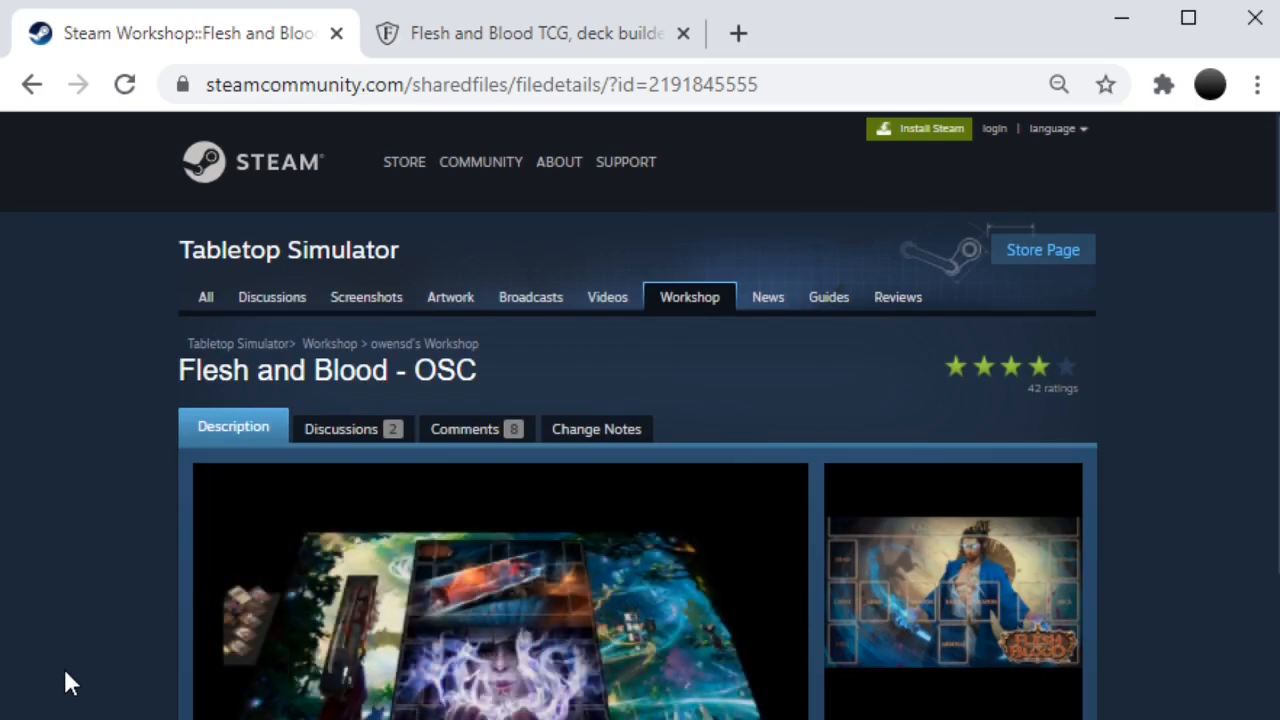
{"action": "scroll", "scroll_direction": "down", "scroll_amount": 3}
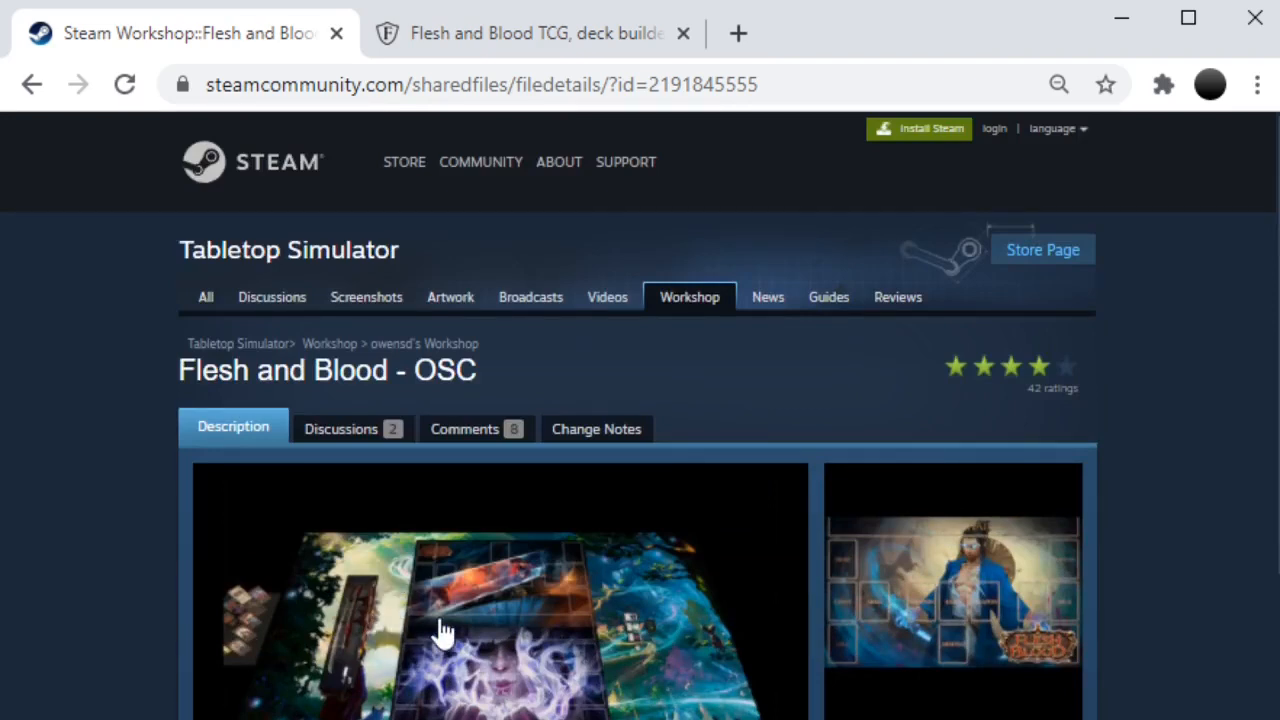
{"action": "mouse_move", "coordinate": [445, 621]}
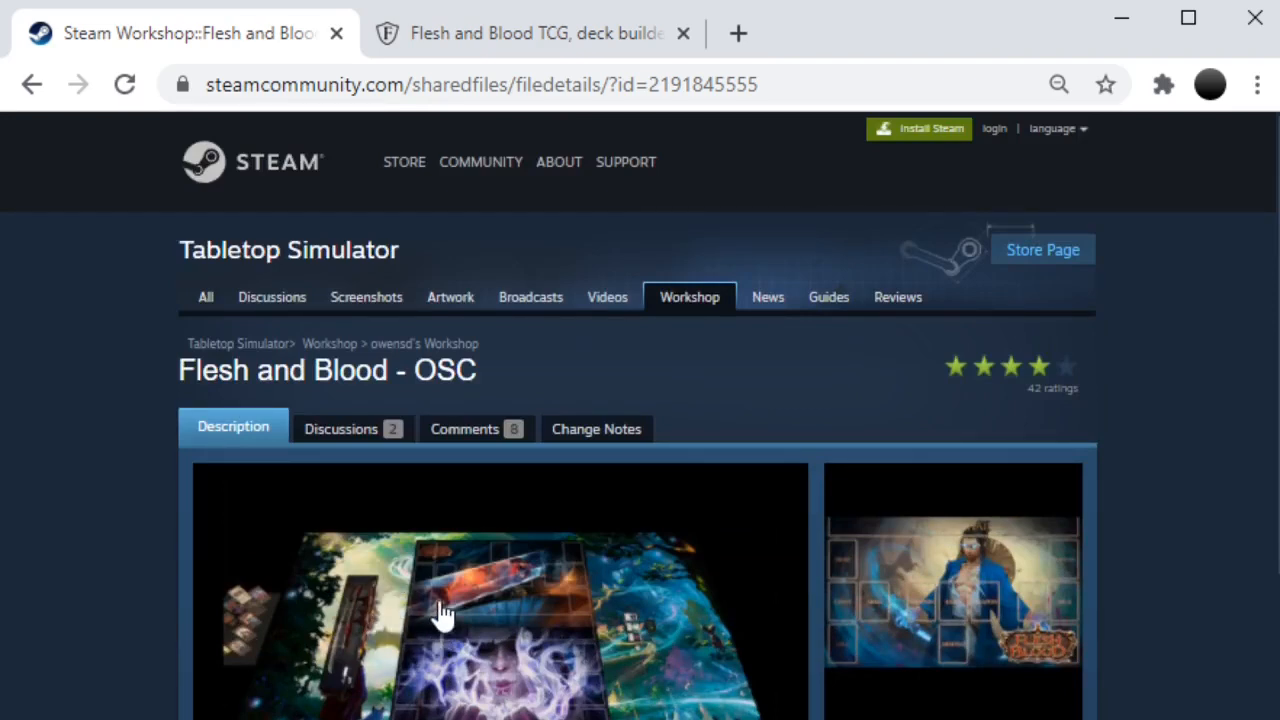
{"action": "mouse_move", "coordinate": [674, 366]}
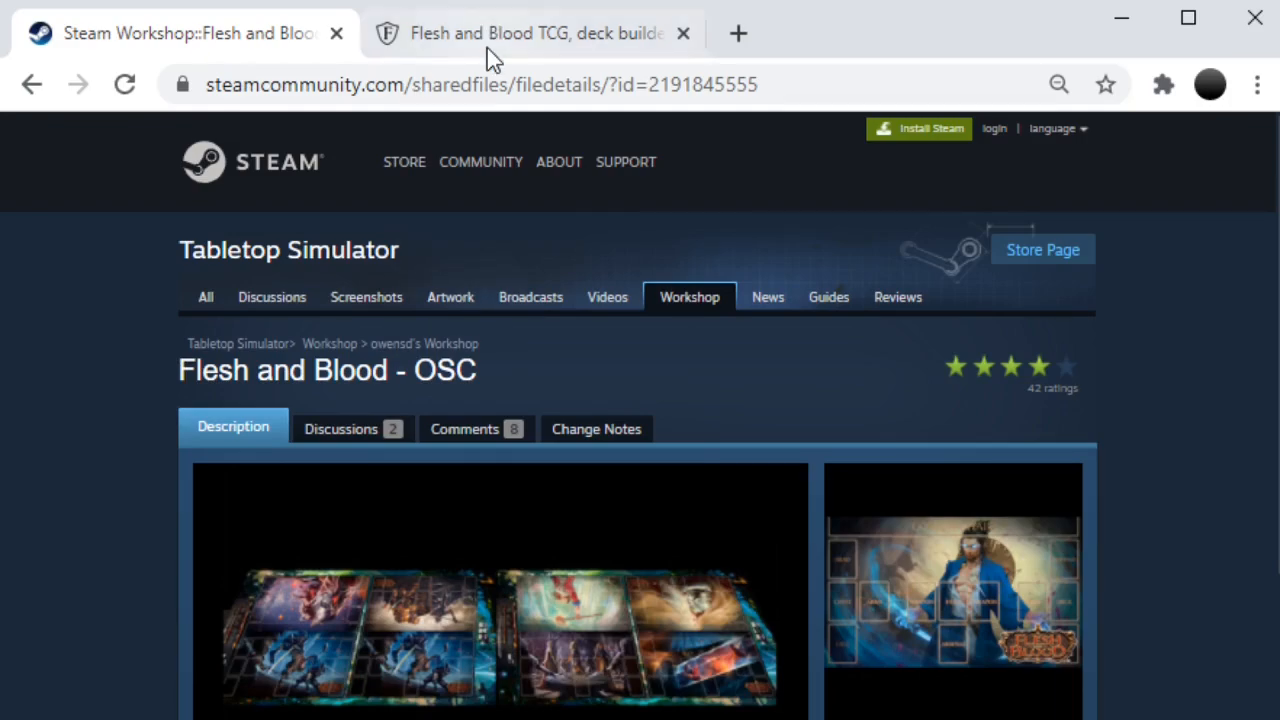
Step: Browse FABDB's published decks filtered to hero Bravo and Blitz format
{"action": "left_click", "coordinate": [525, 33]}
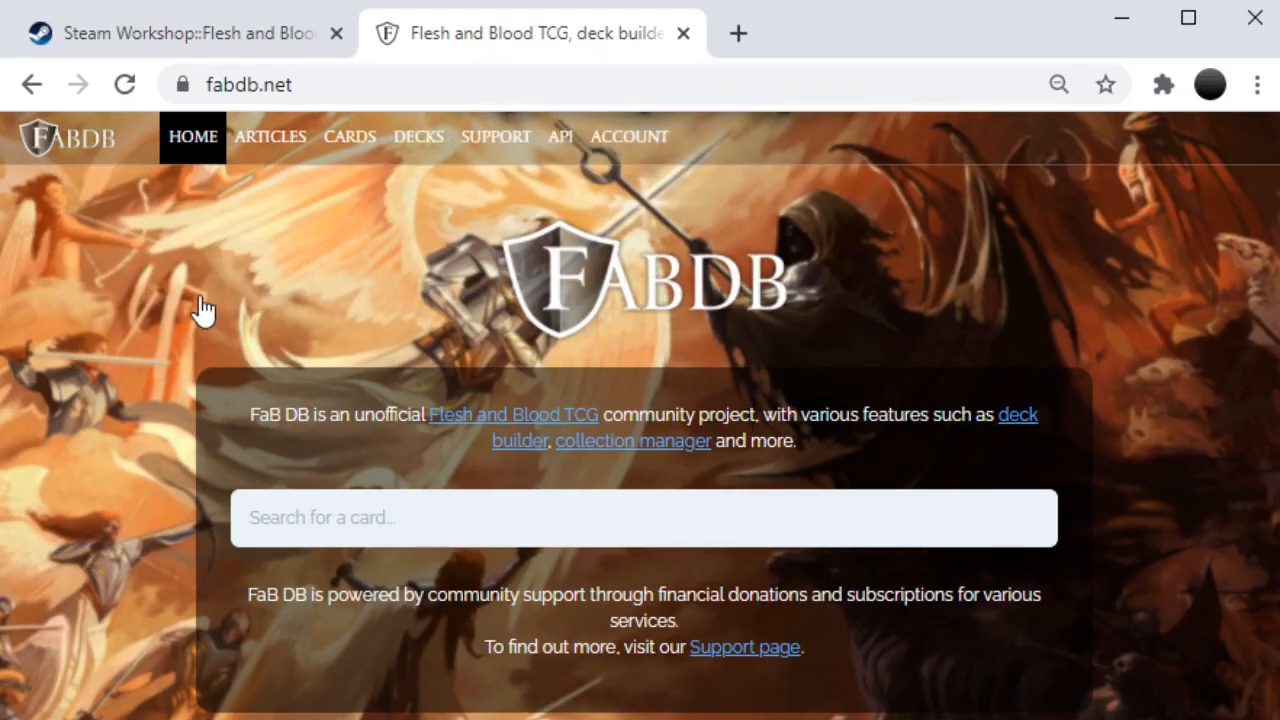
{"action": "mouse_move", "coordinate": [221, 311]}
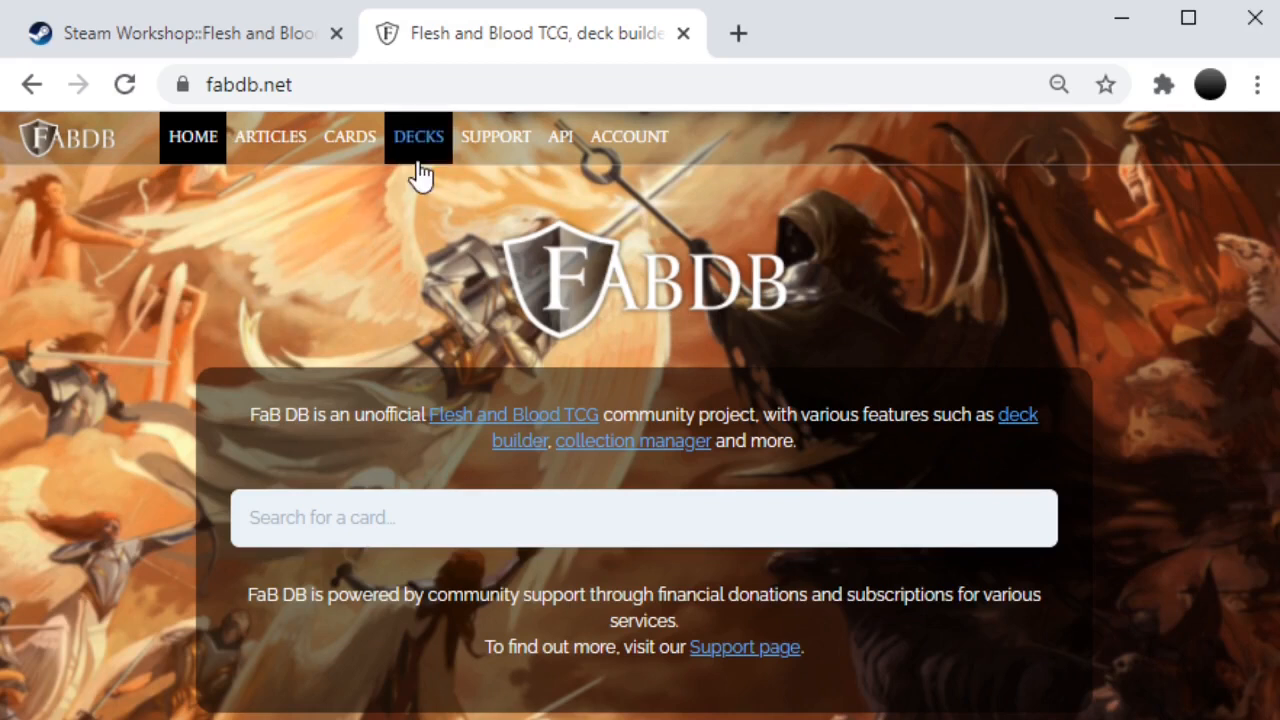
{"action": "left_click", "coordinate": [418, 136]}
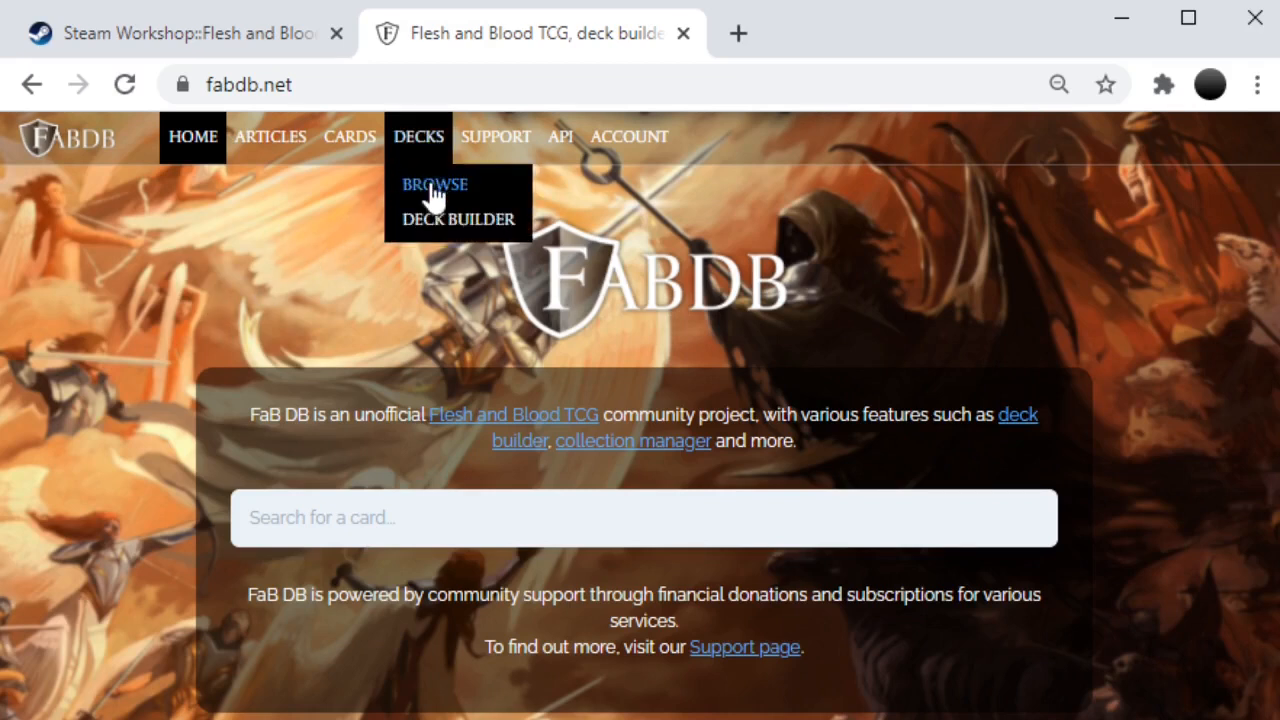
{"action": "left_click", "coordinate": [434, 184]}
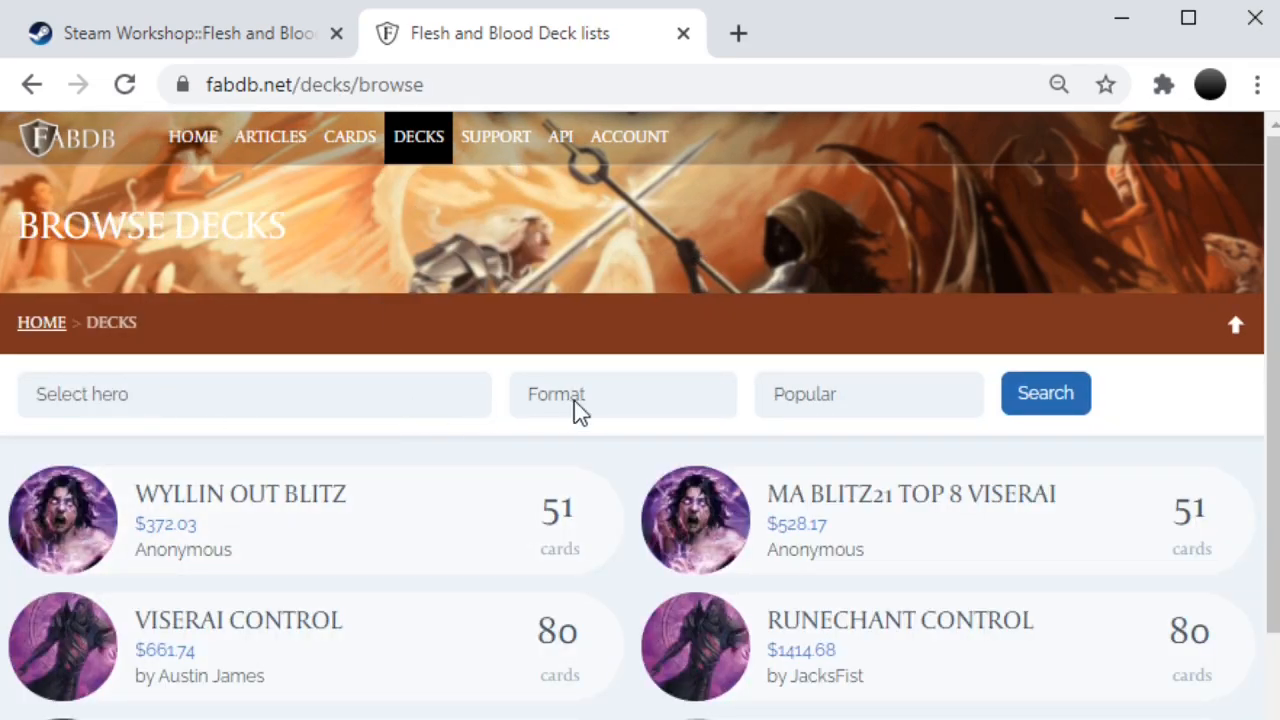
{"action": "mouse_move", "coordinate": [342, 451]}
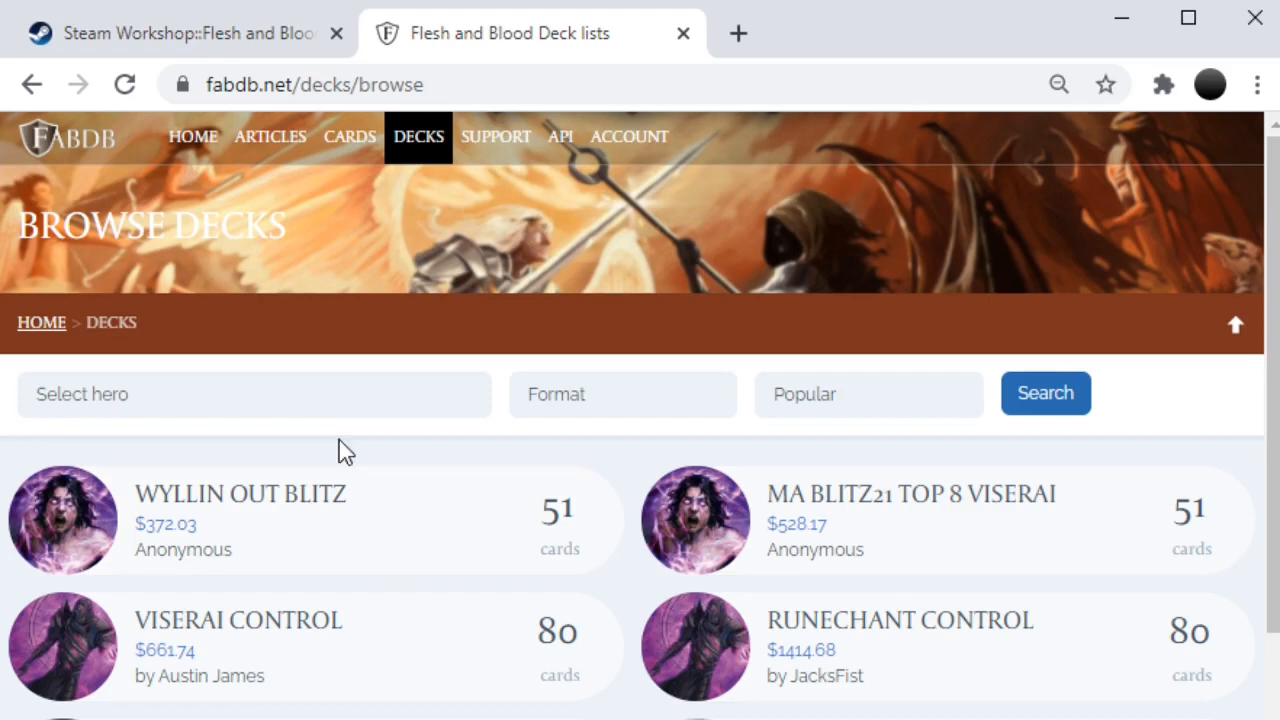
{"action": "left_click", "coordinate": [254, 394]}
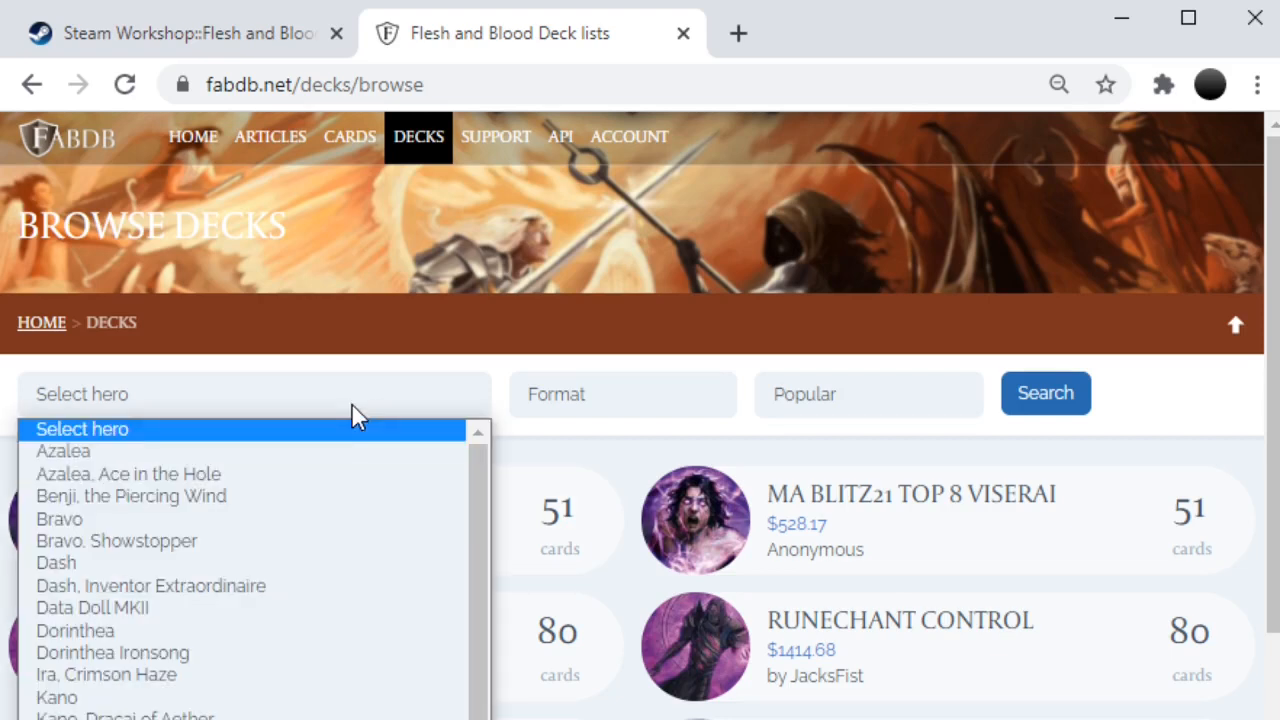
{"action": "mouse_move", "coordinate": [340, 526]}
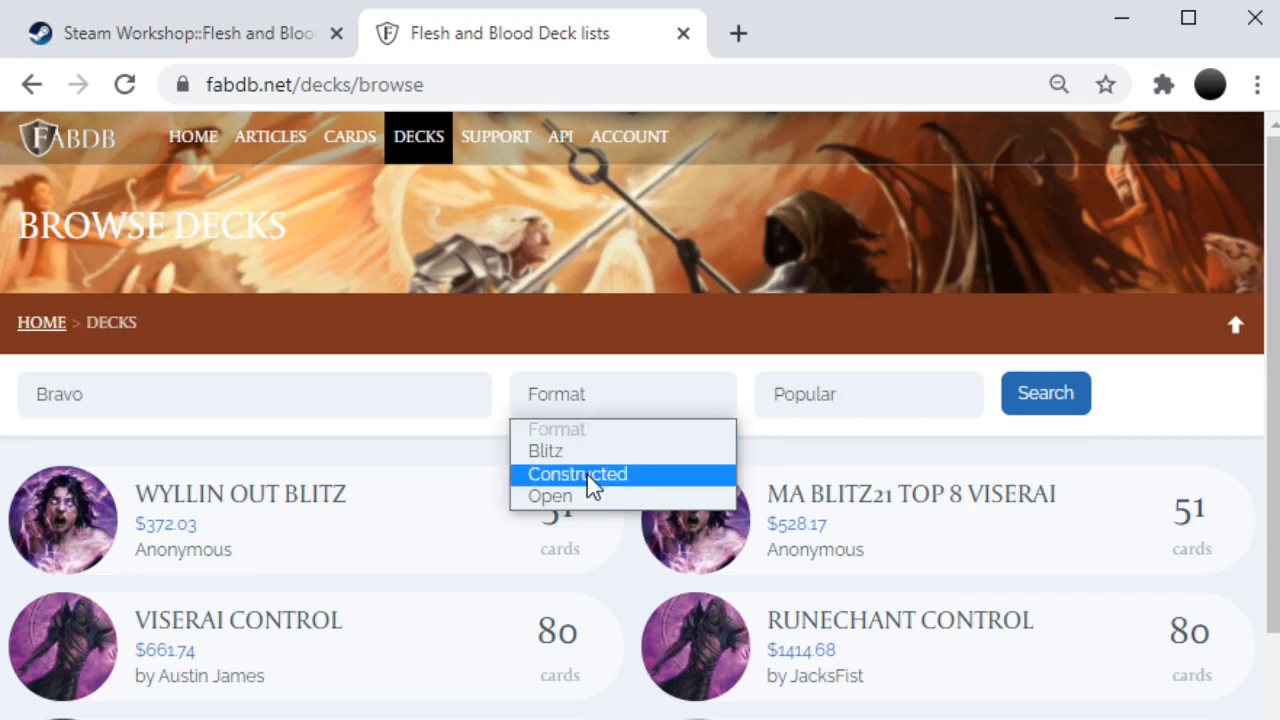
{"action": "left_click", "coordinate": [544, 451]}
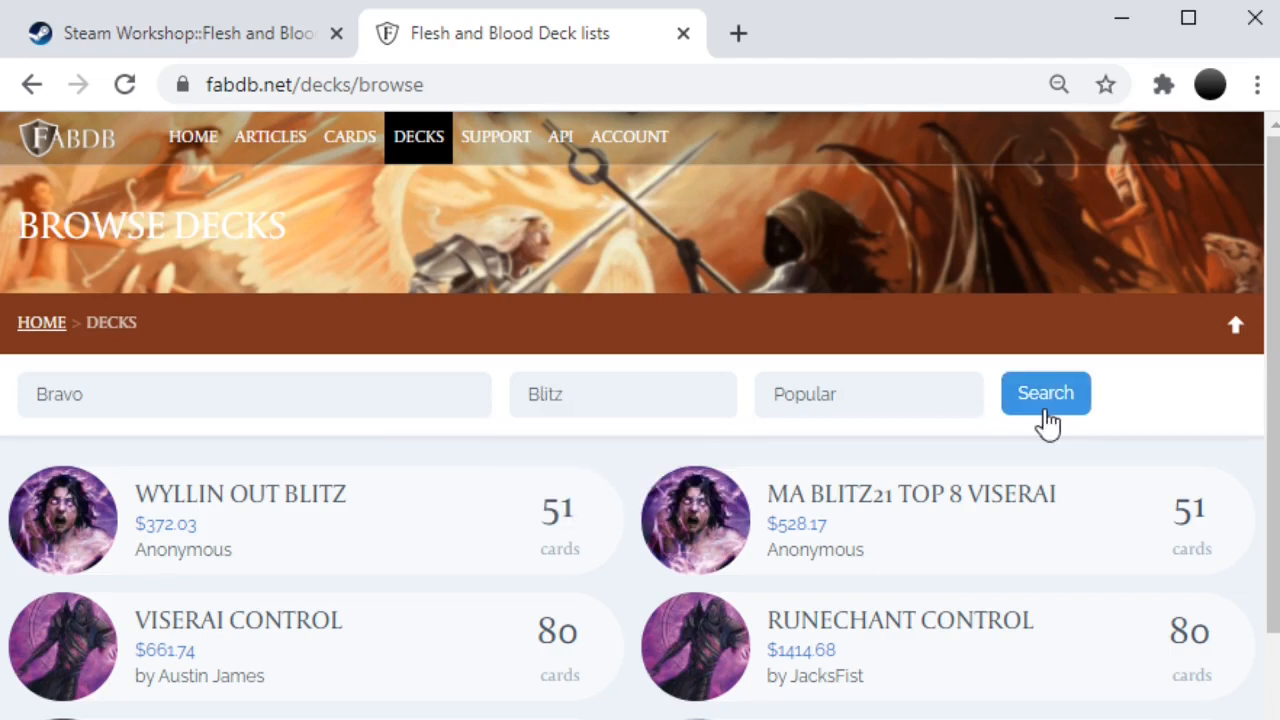
{"action": "left_click", "coordinate": [1045, 393]}
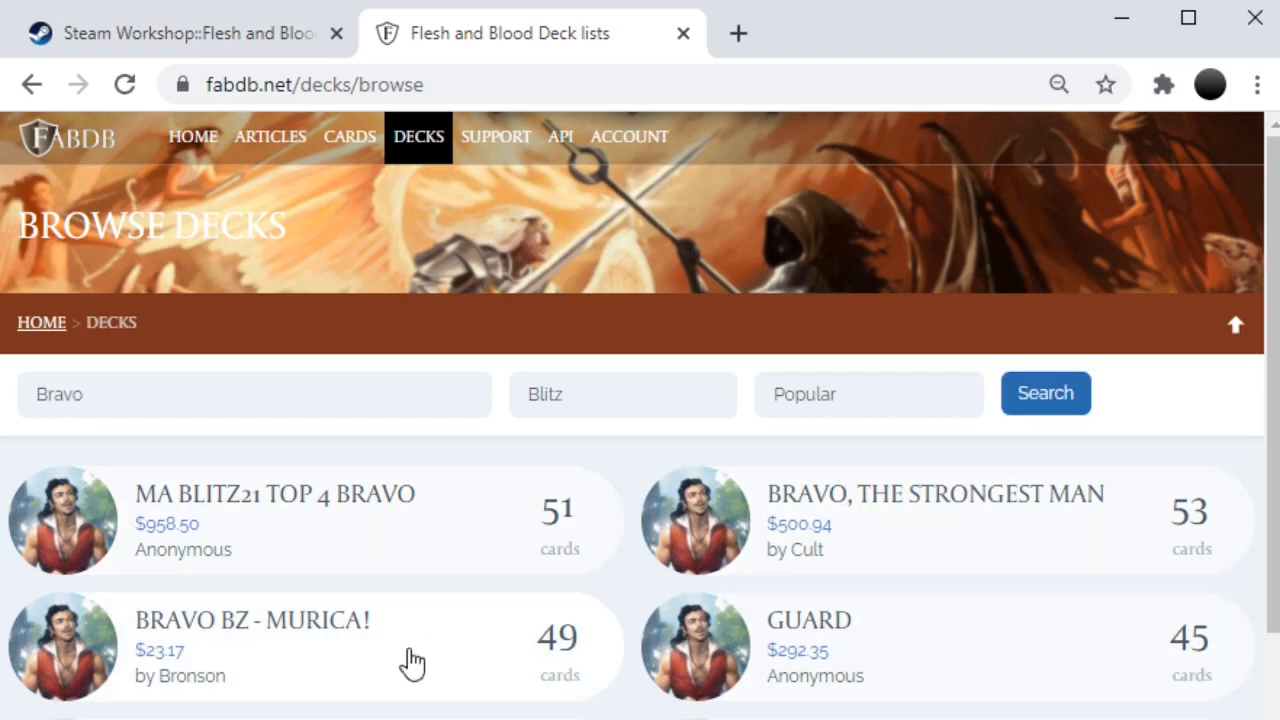
{"action": "mouse_move", "coordinate": [272, 650]}
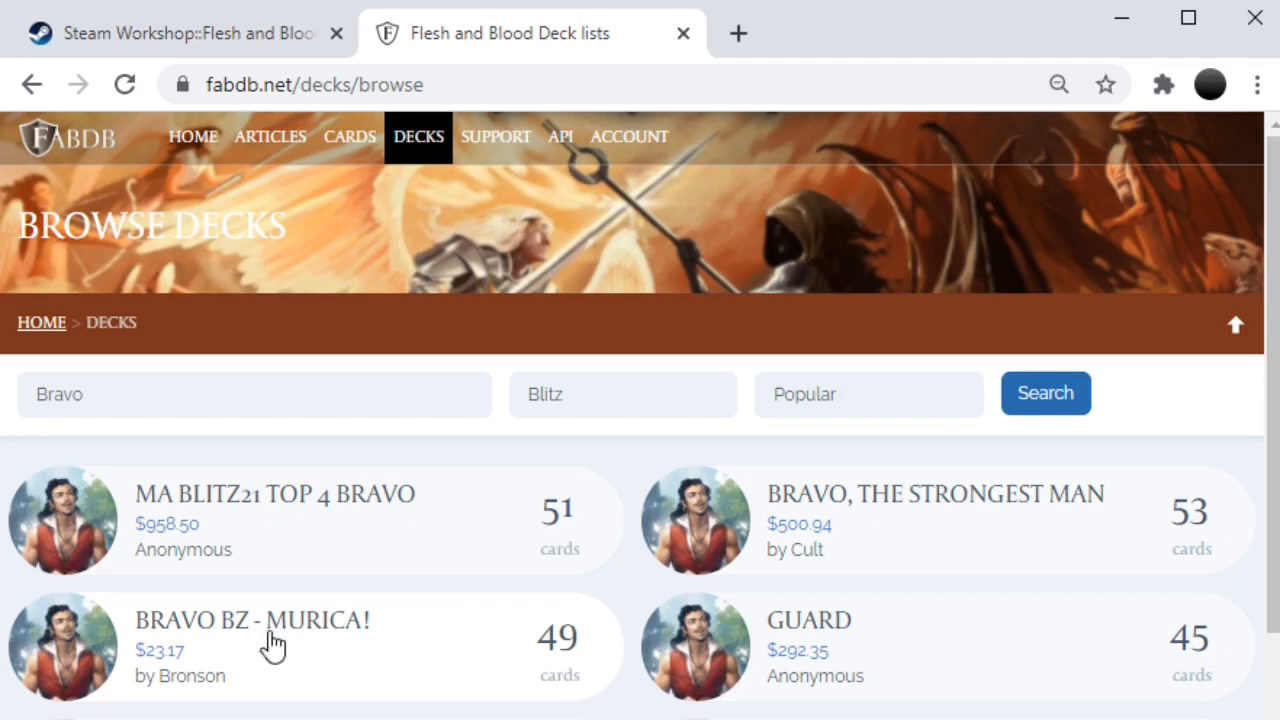
{"action": "mouse_move", "coordinate": [308, 634]}
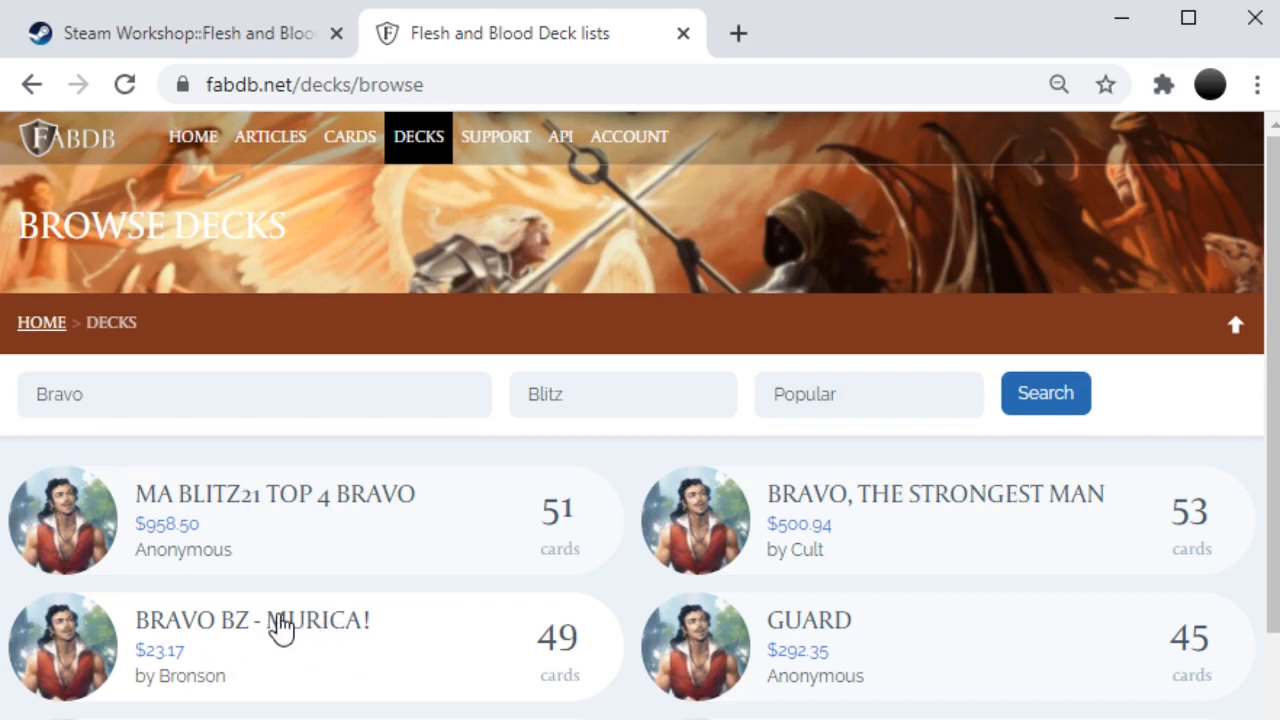
Step: Open the 'Bravo BZ - Murica!' deck, review its card list, and select its URL
{"action": "left_click", "coordinate": [255, 621]}
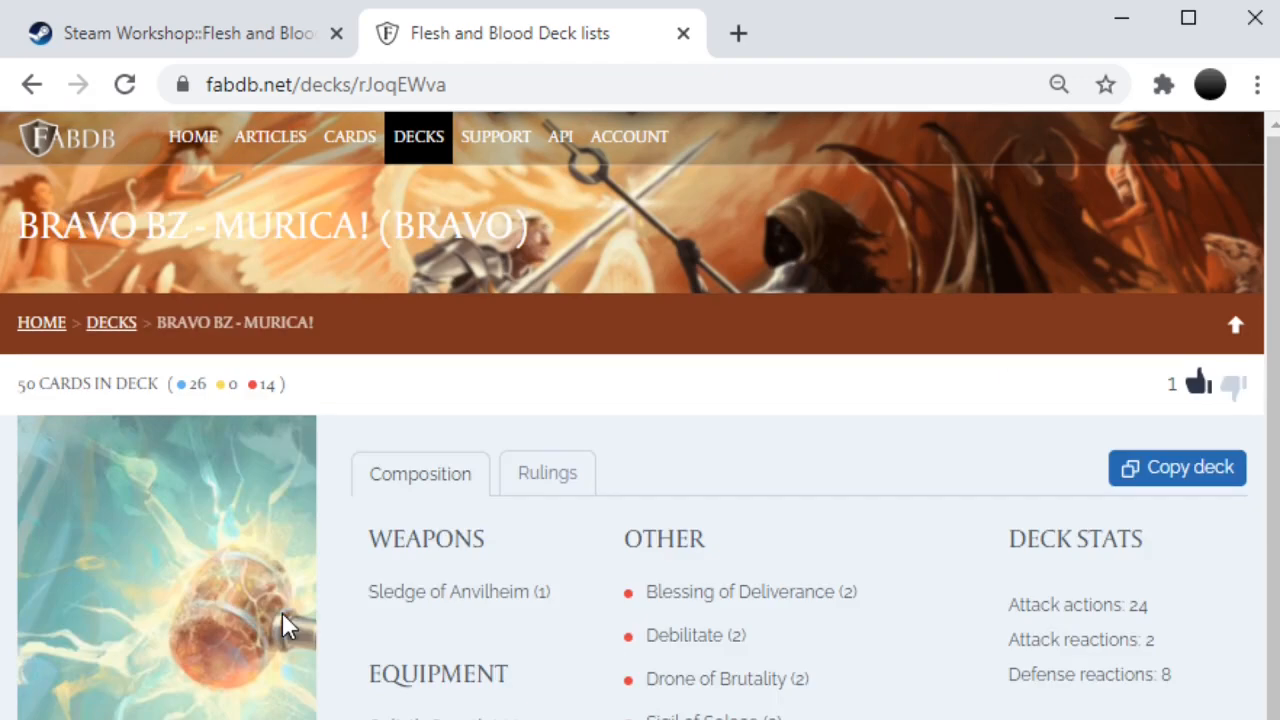
{"action": "scroll", "scroll_direction": "down", "scroll_amount": 3}
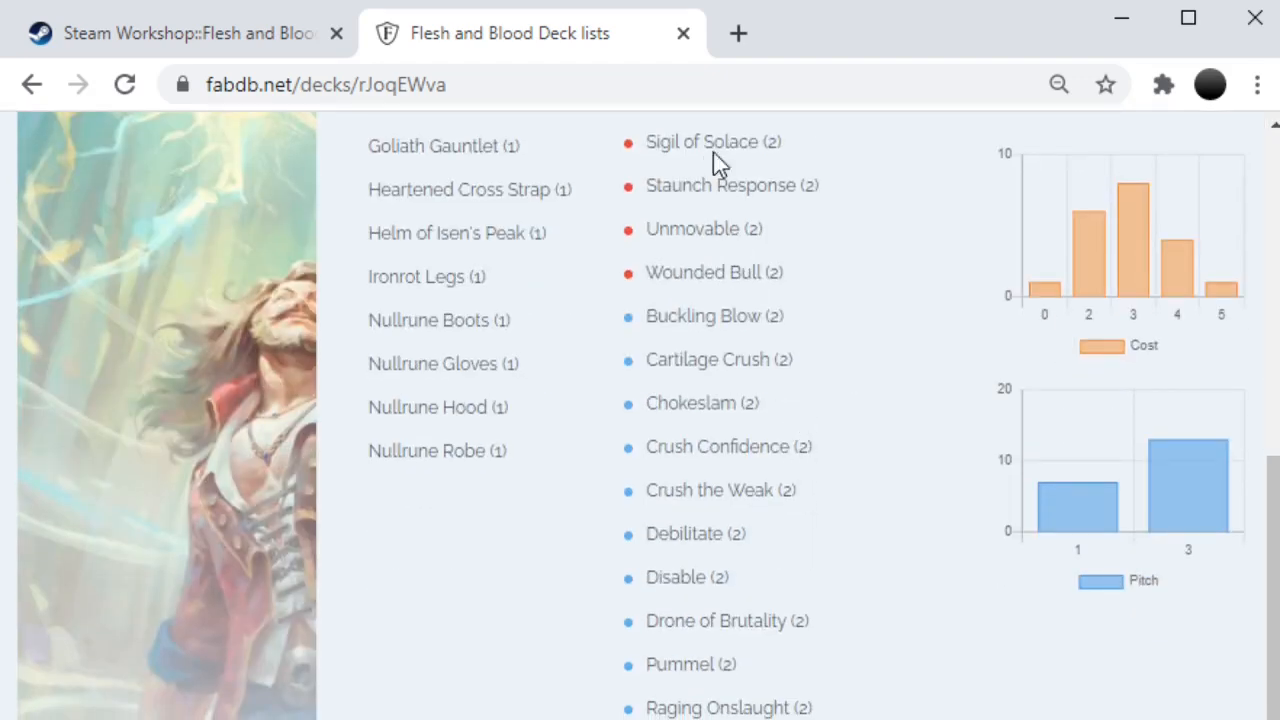
{"action": "scroll", "scroll_direction": "down", "scroll_amount": 3}
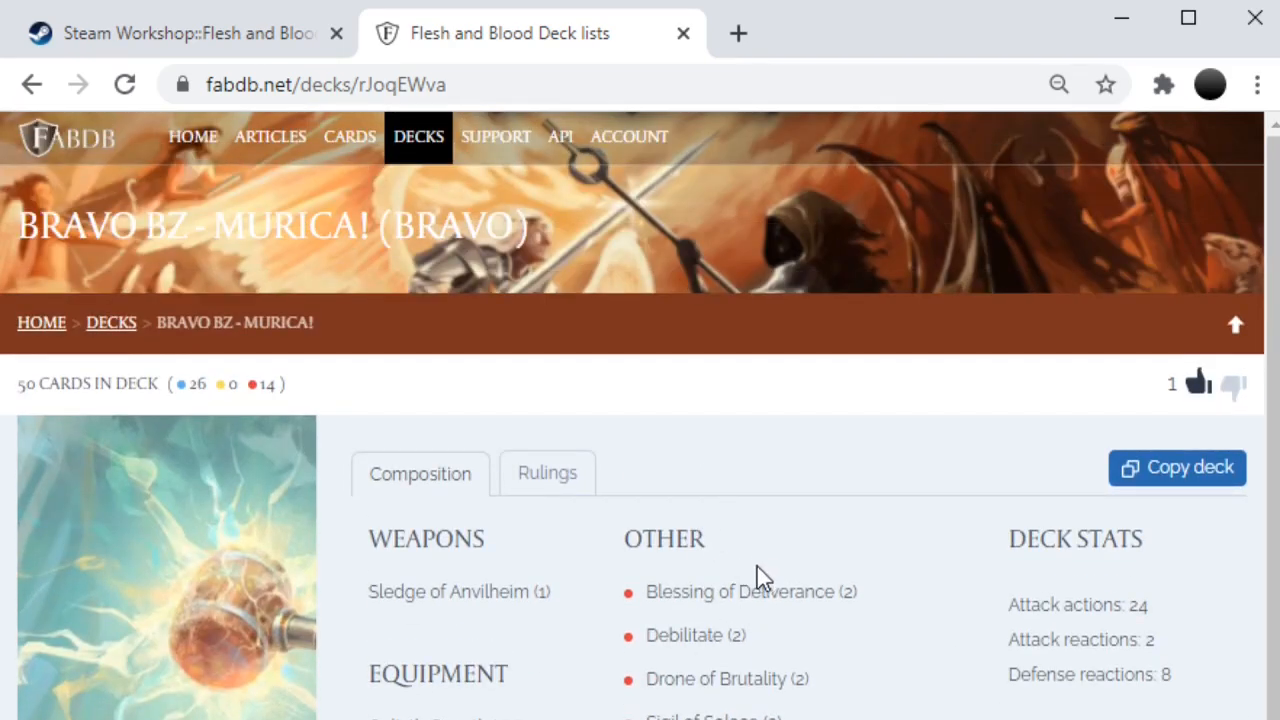
{"action": "left_click", "coordinate": [487, 84]}
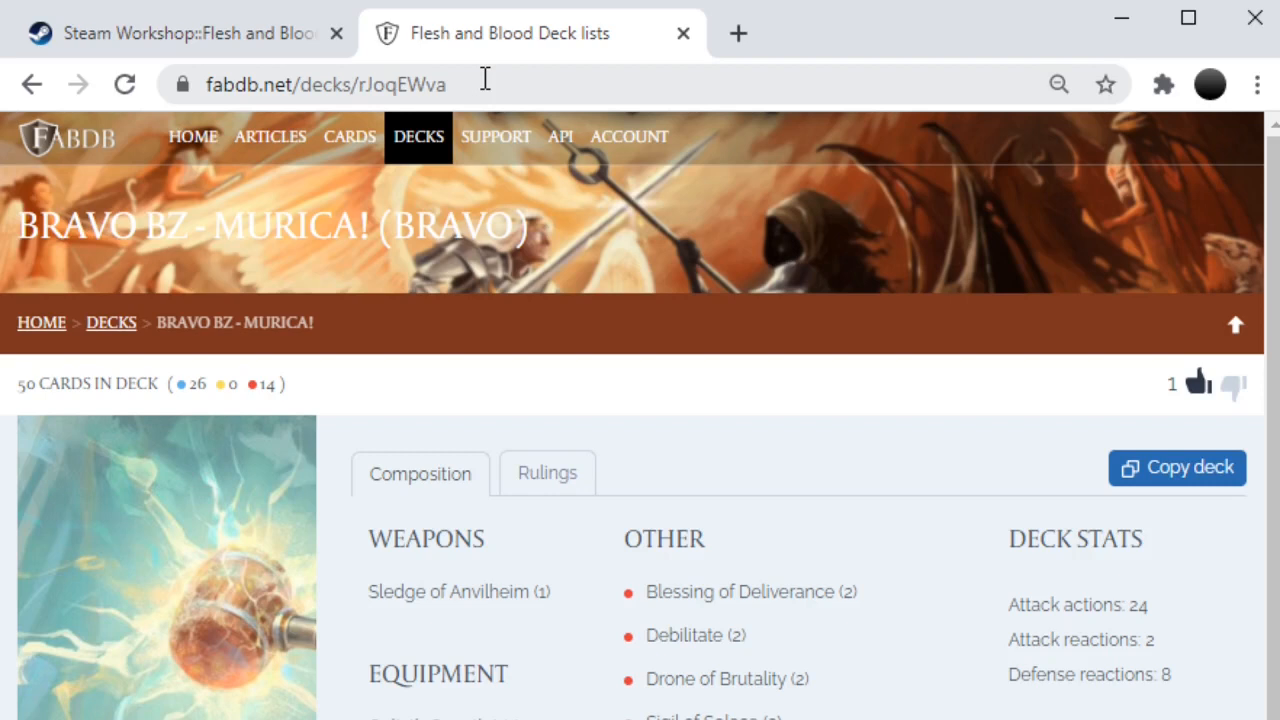
{"action": "left_click", "coordinate": [325, 83]}
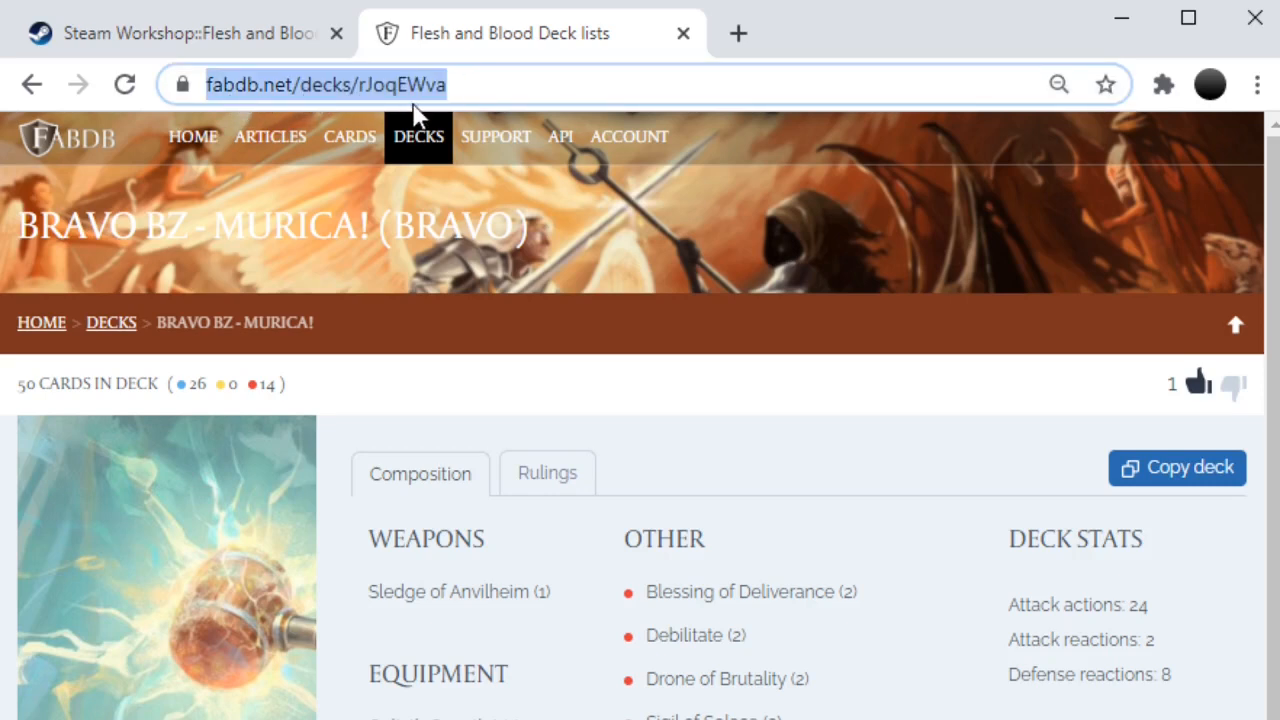
{"action": "mouse_move", "coordinate": [510, 545]}
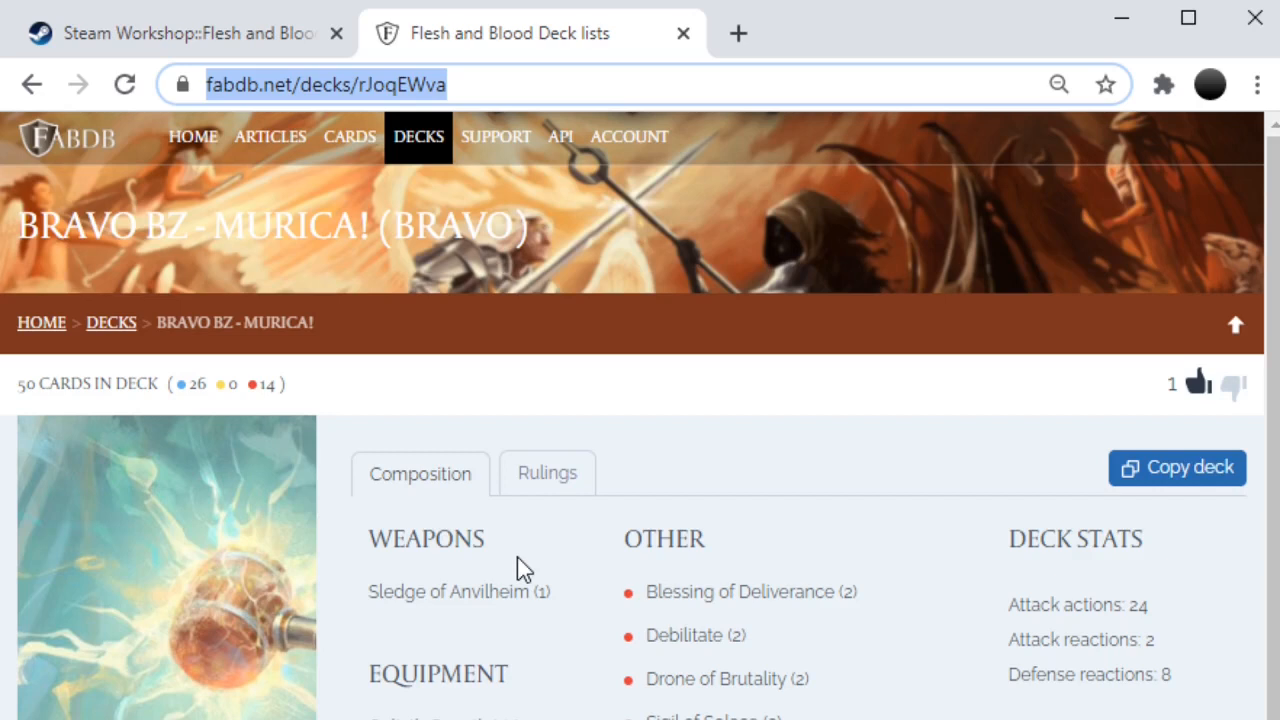
{"action": "mouse_move", "coordinate": [388, 92]}
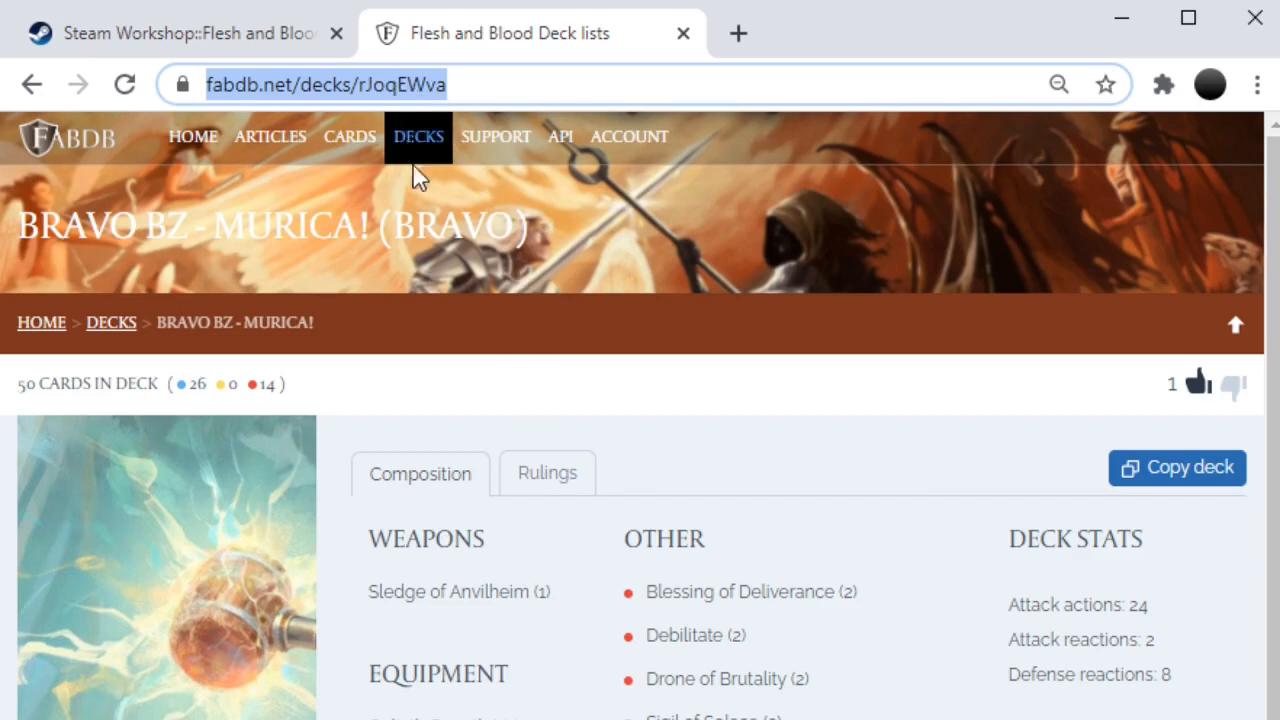
{"action": "mouse_move", "coordinate": [434, 178]}
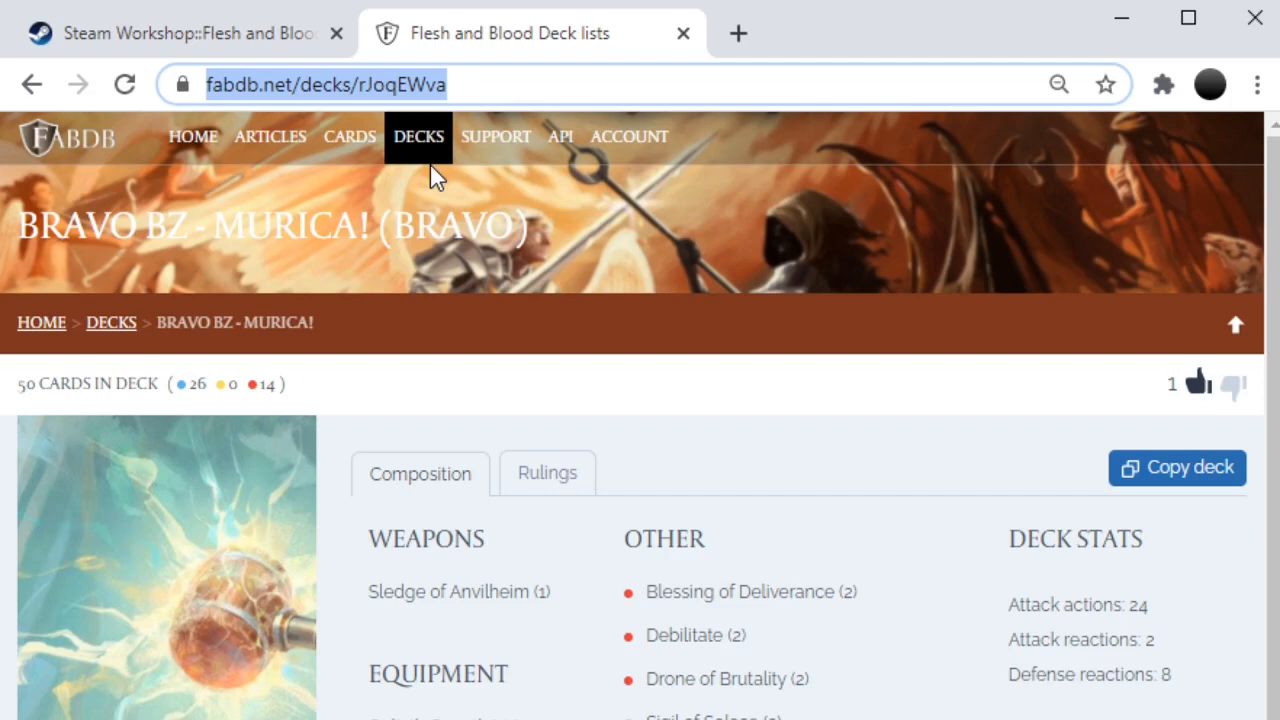
Step: Go to FABDB's Deck Builder listing the account's saved decks
{"action": "left_click", "coordinate": [629, 136]}
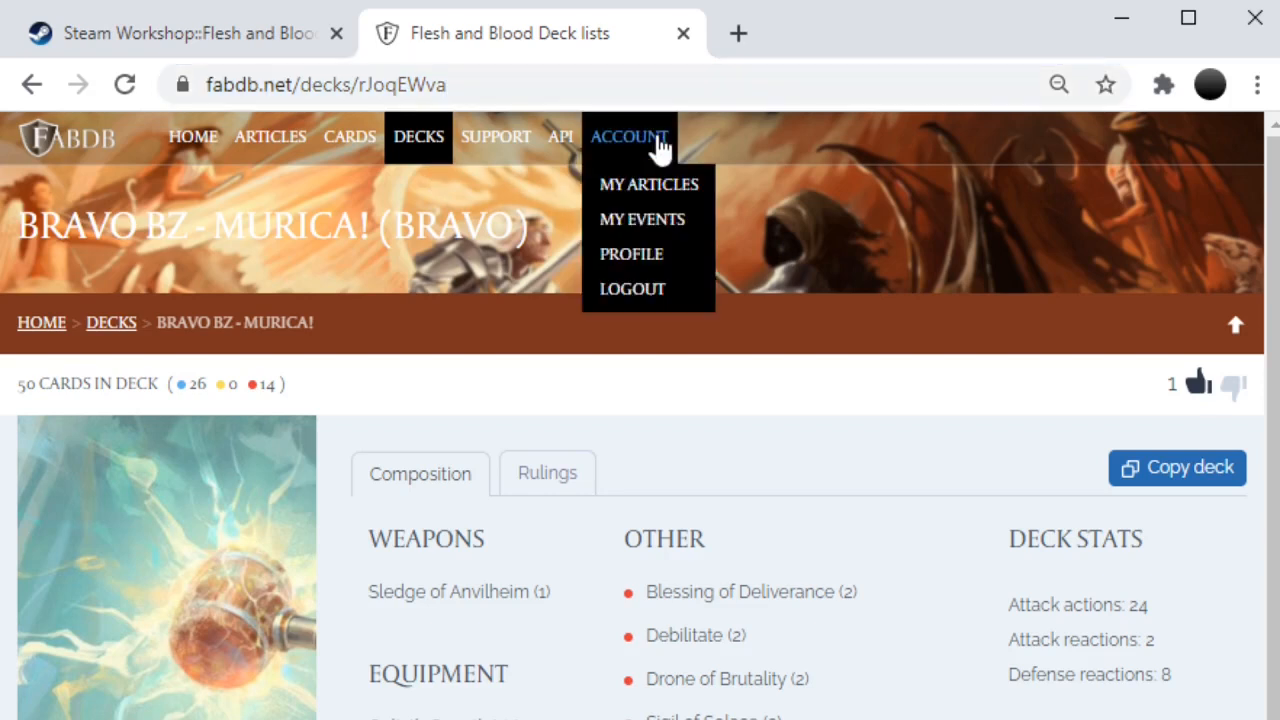
{"action": "mouse_move", "coordinate": [643, 333]}
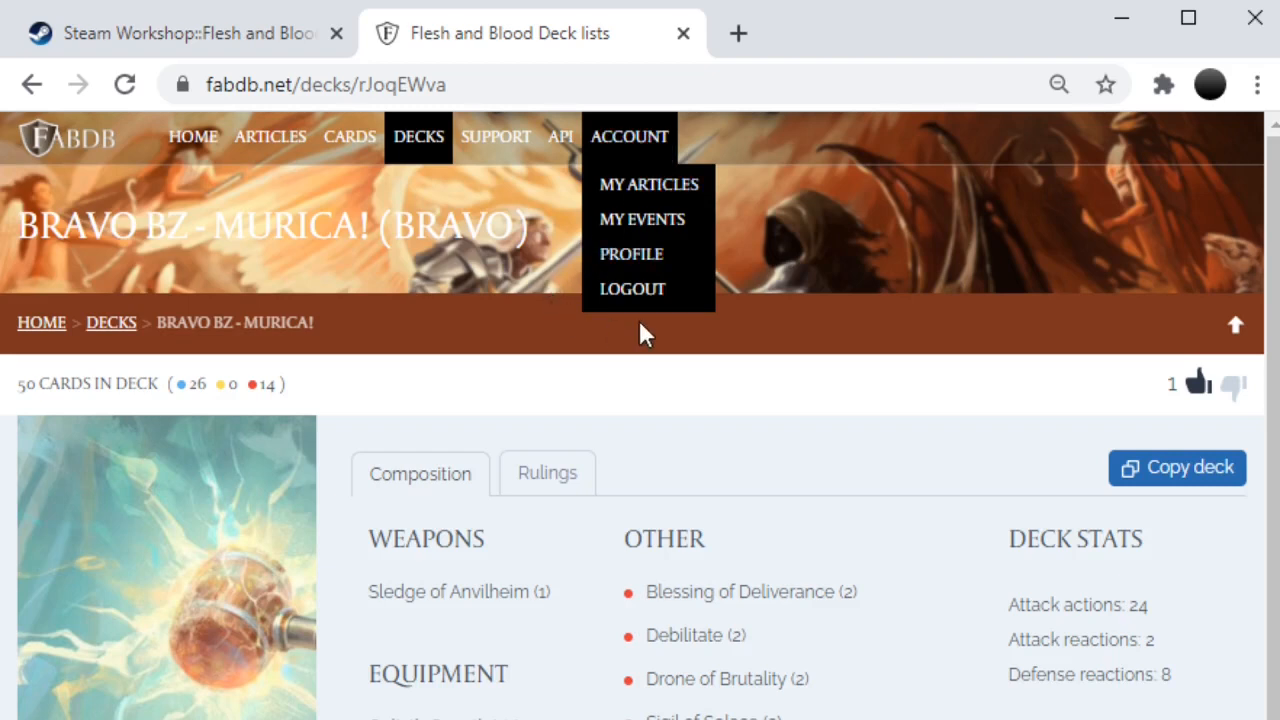
{"action": "mouse_move", "coordinate": [652, 333]}
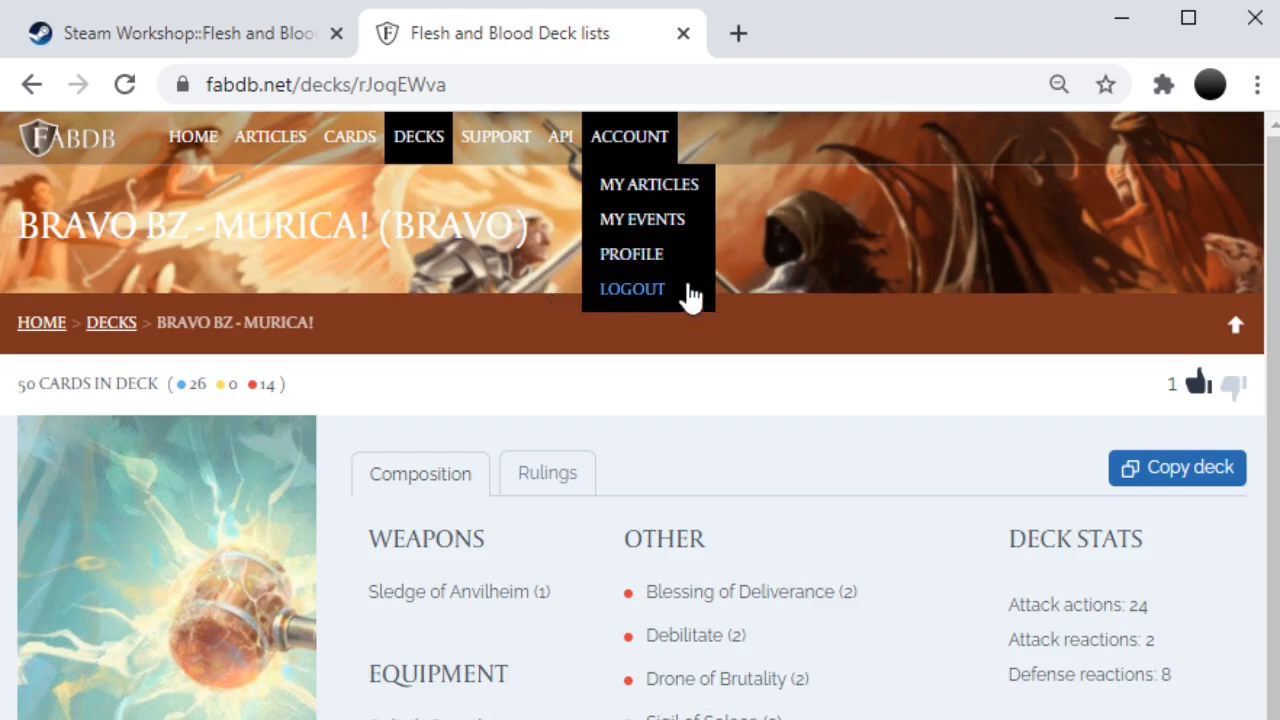
{"action": "mouse_move", "coordinate": [418, 136]}
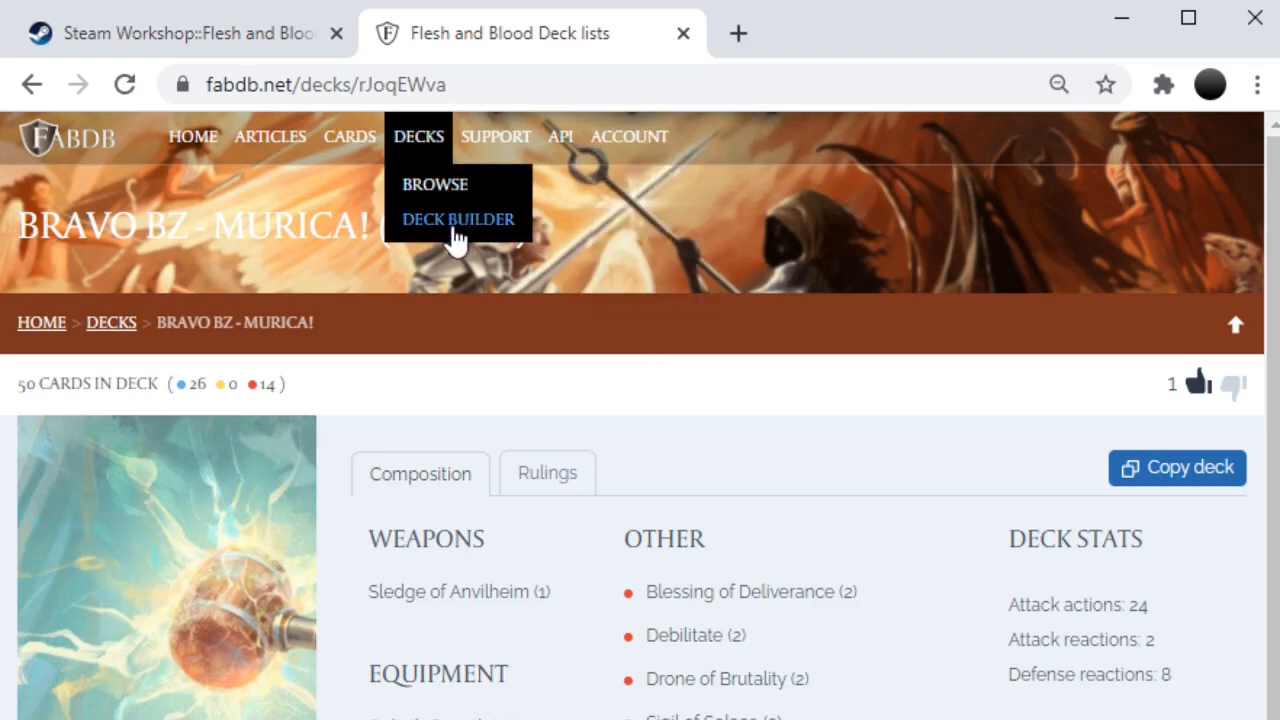
{"action": "left_click", "coordinate": [458, 219]}
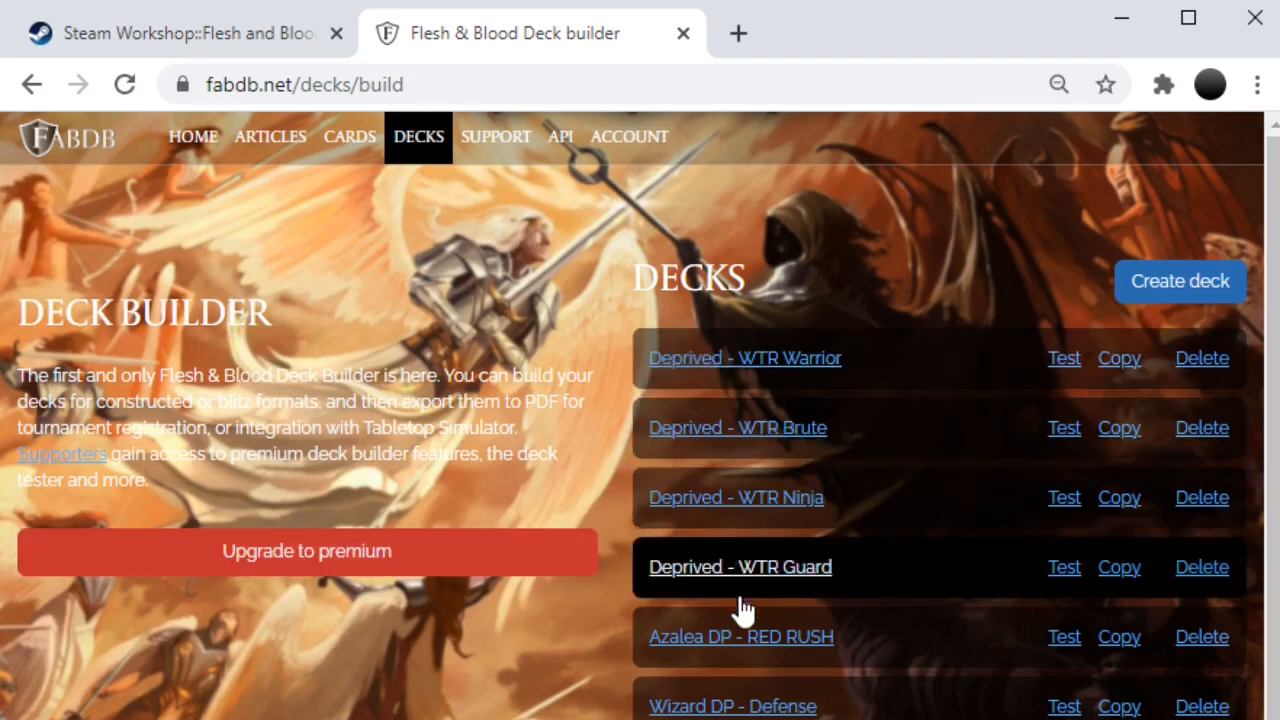
{"action": "mouse_move", "coordinate": [552, 228]}
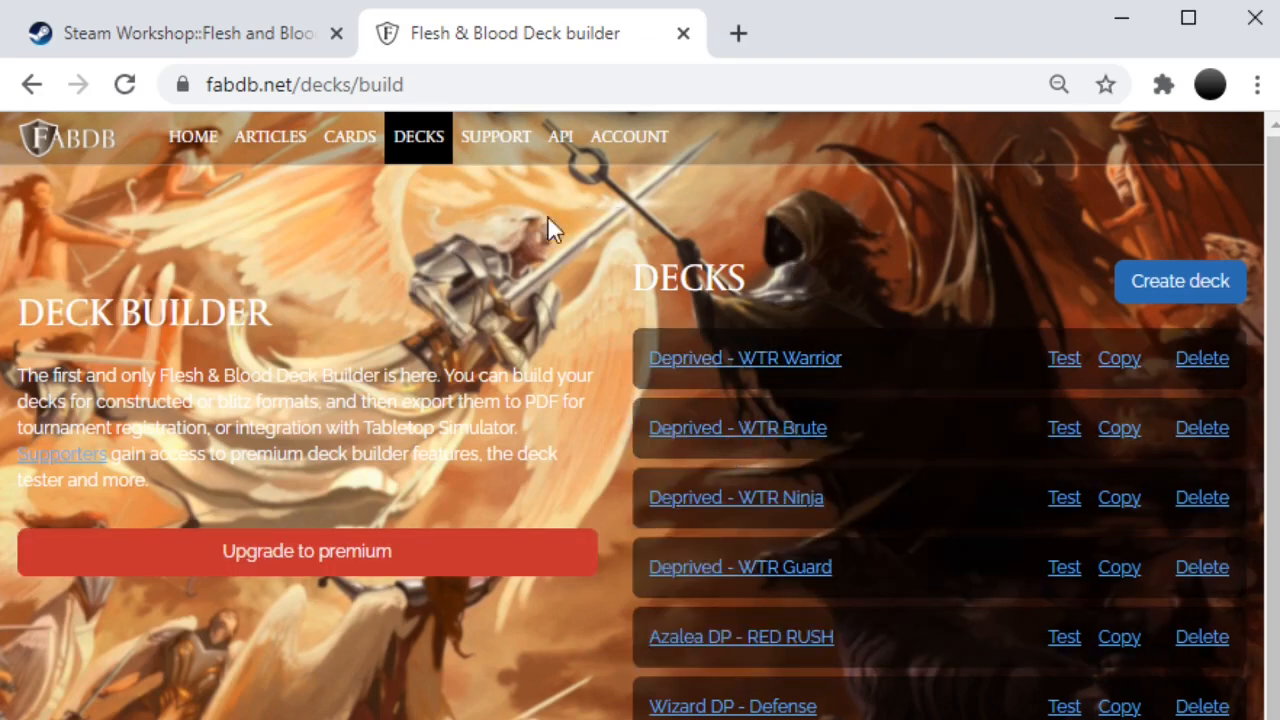
{"action": "mouse_move", "coordinate": [1180, 290]}
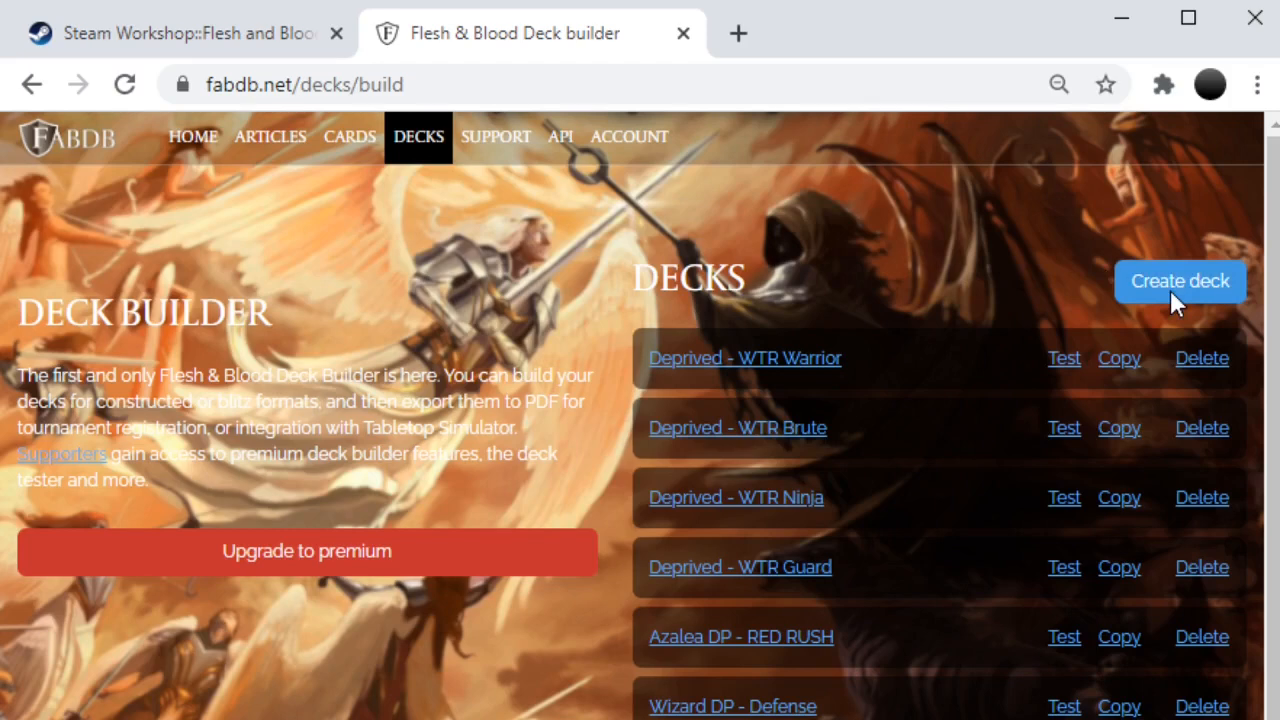
Step: Create a new FABDB deck with Bravo as the hero
{"action": "left_click", "coordinate": [1177, 281]}
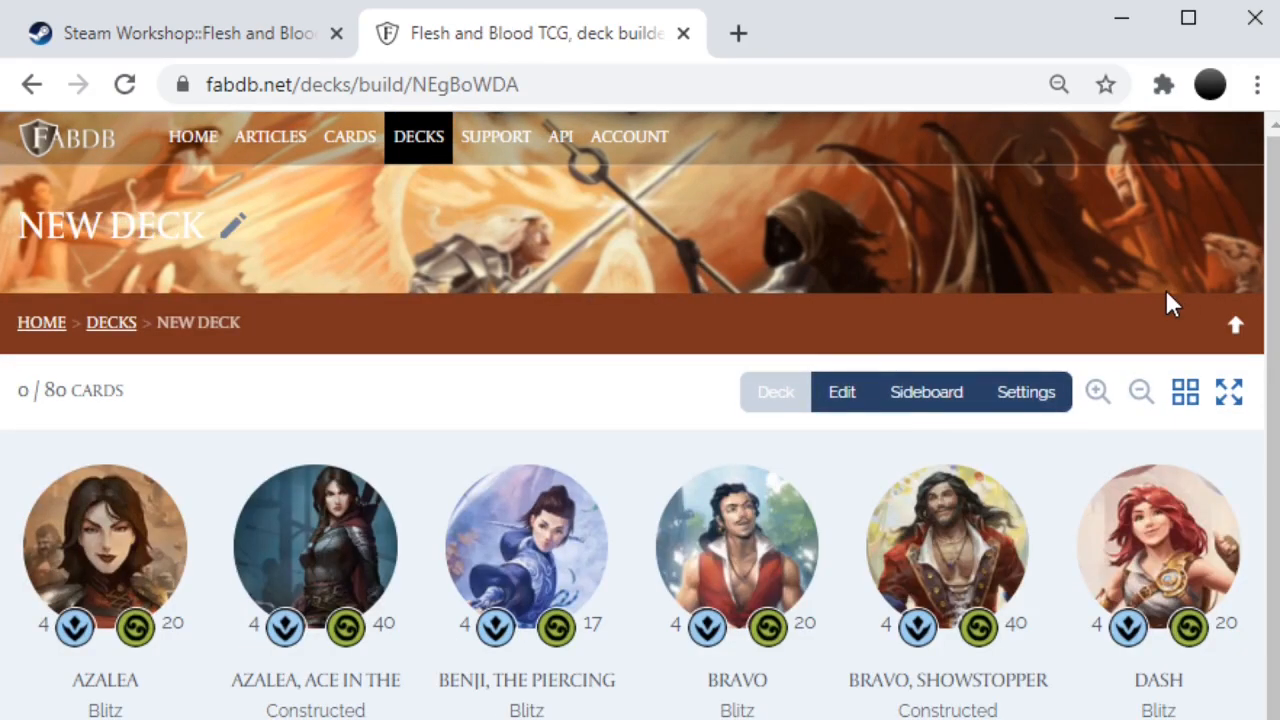
{"action": "left_click", "coordinate": [735, 545]}
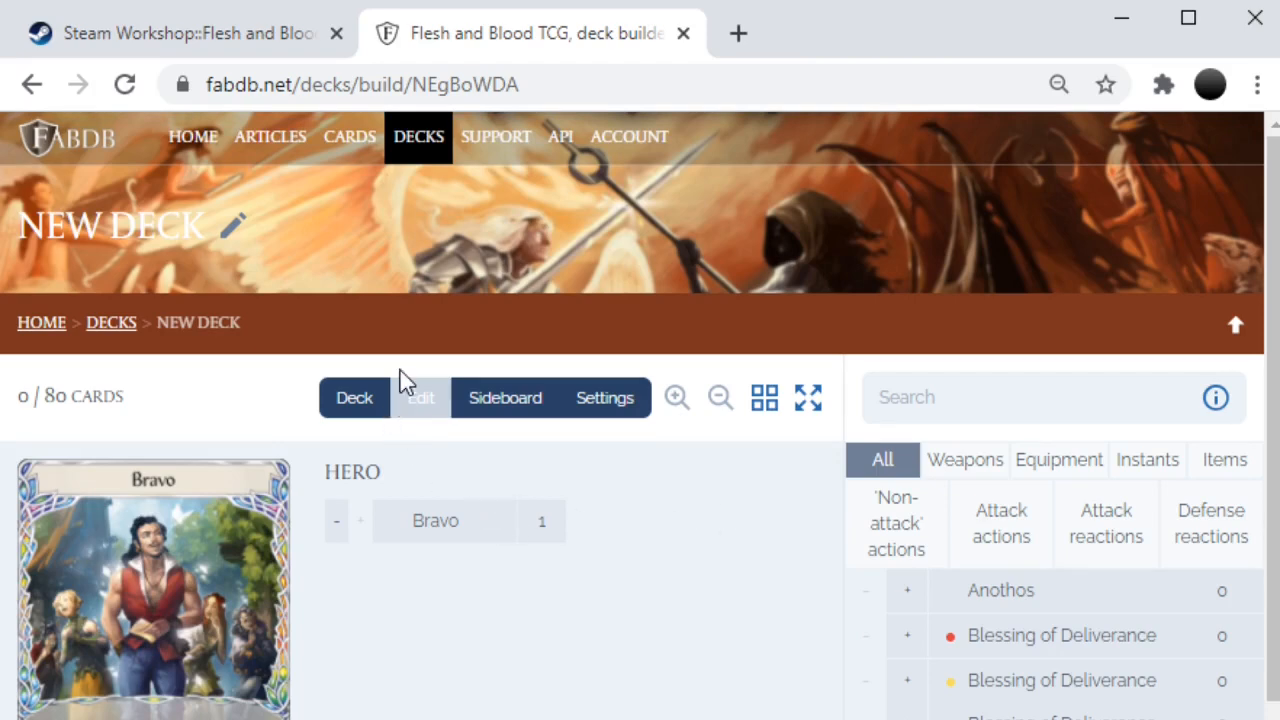
{"action": "scroll", "scroll_direction": "down", "scroll_amount": 3}
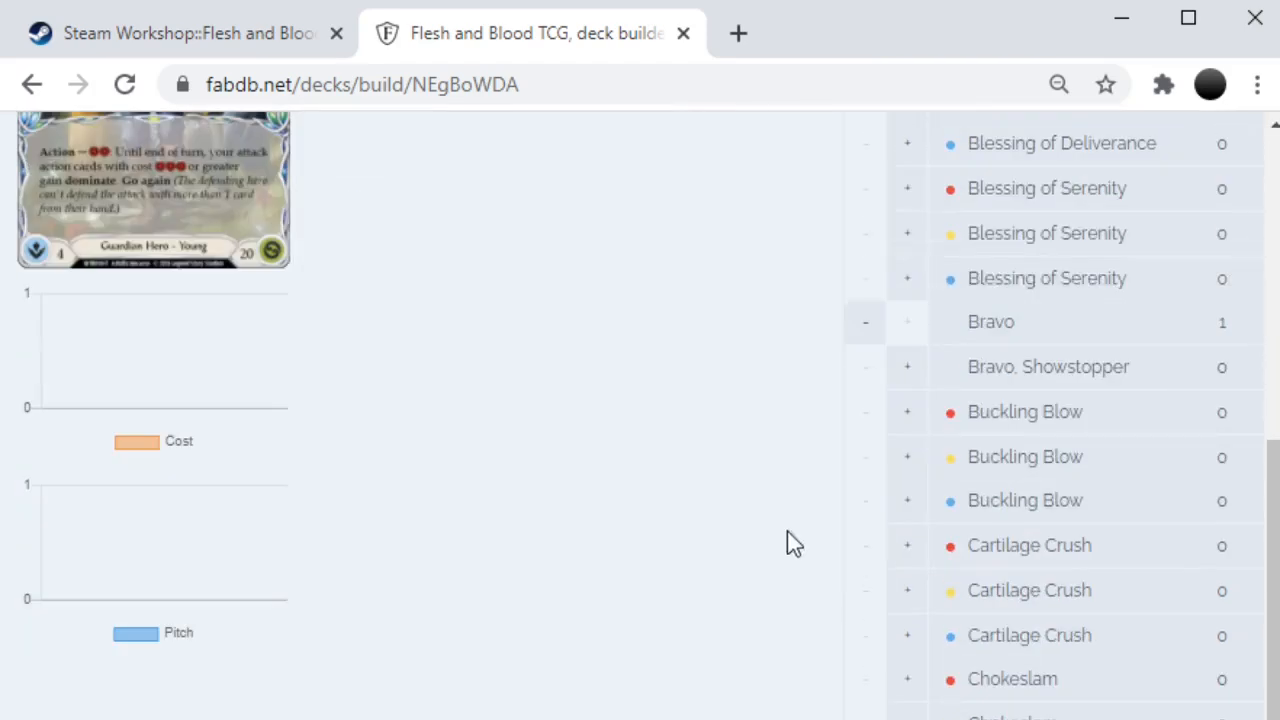
{"action": "mouse_move", "coordinate": [1033, 250]}
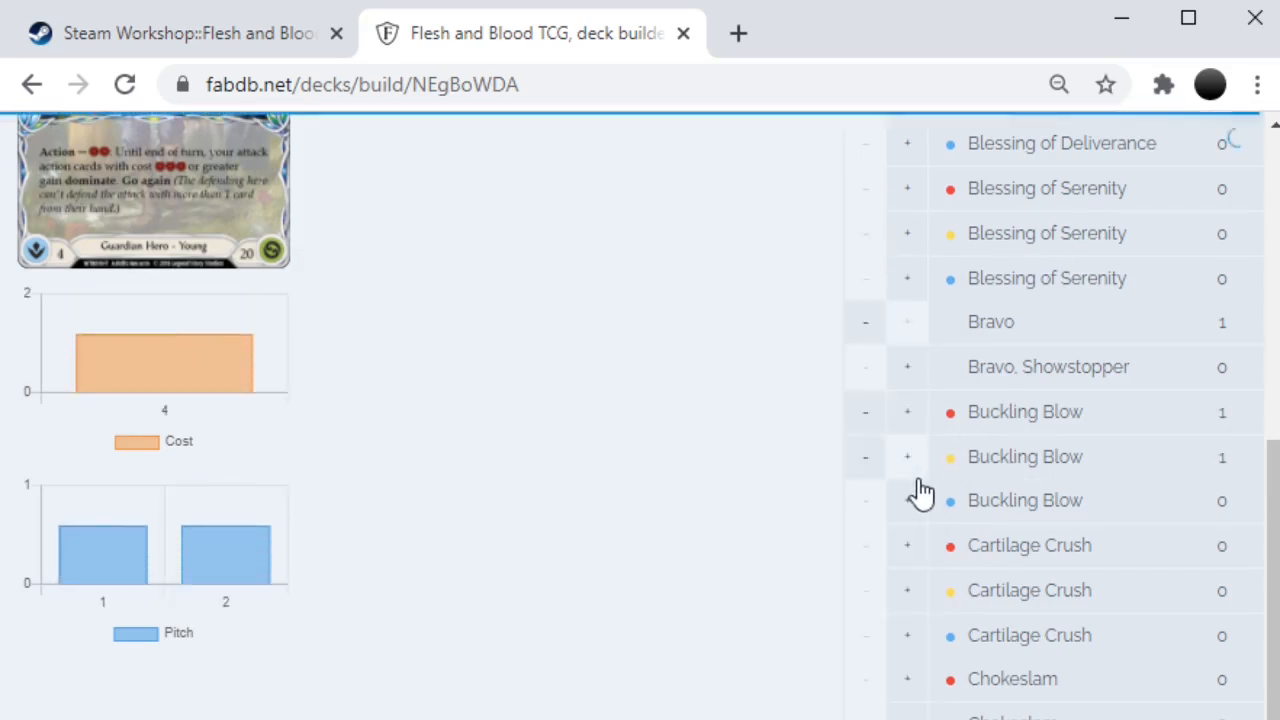
Step: Add Buckling Blow and Cartilage Crush copies, bringing the deck to 9 cards
{"action": "left_click", "coordinate": [907, 500]}
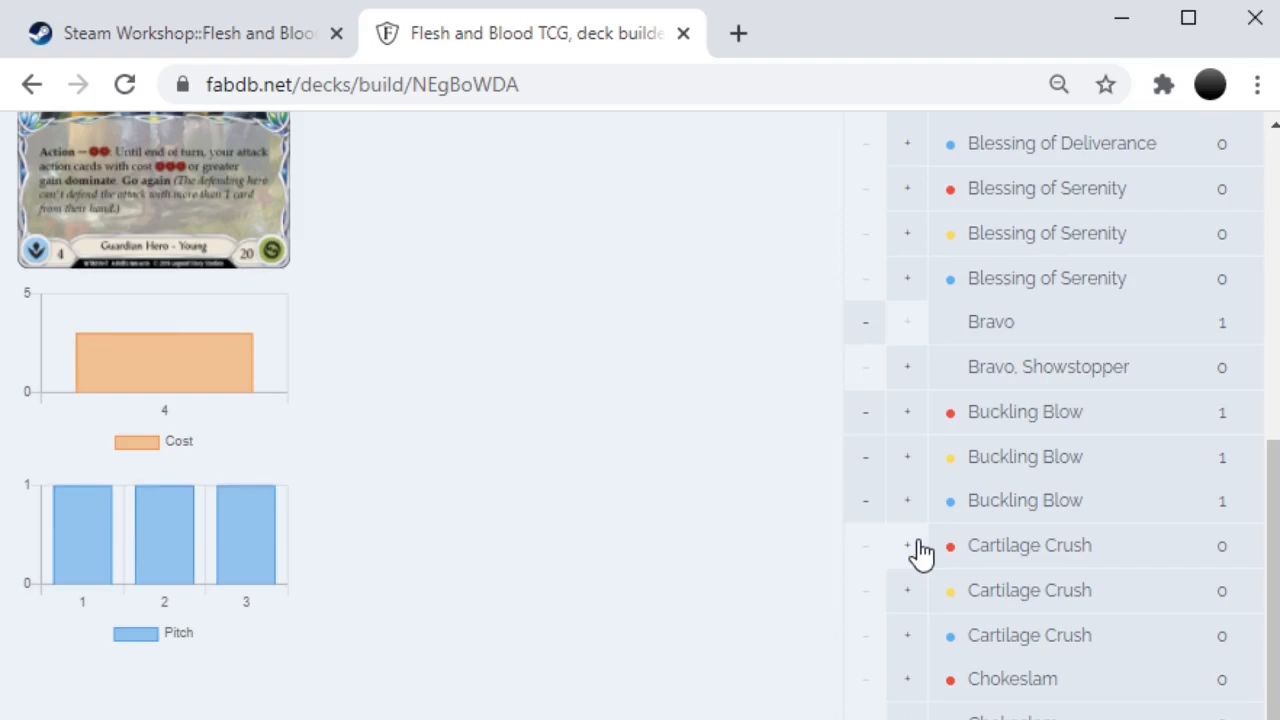
{"action": "left_click", "coordinate": [907, 545]}
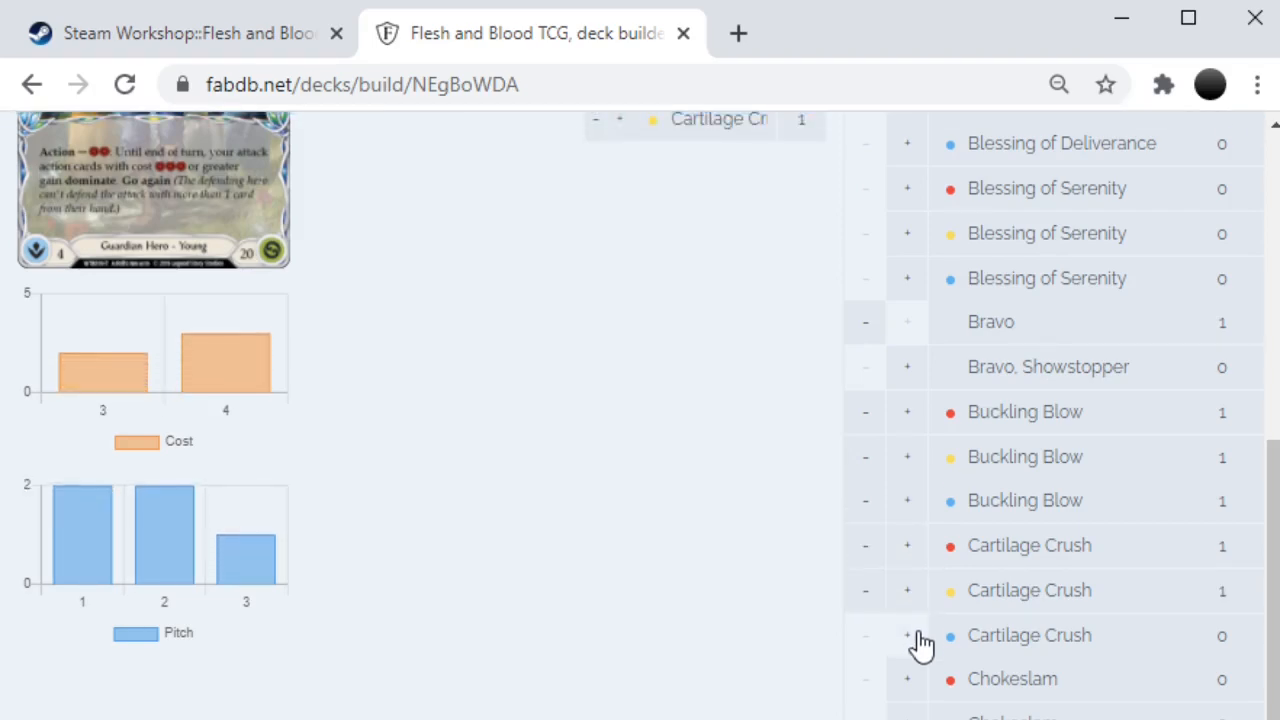
{"action": "left_click", "coordinate": [907, 635]}
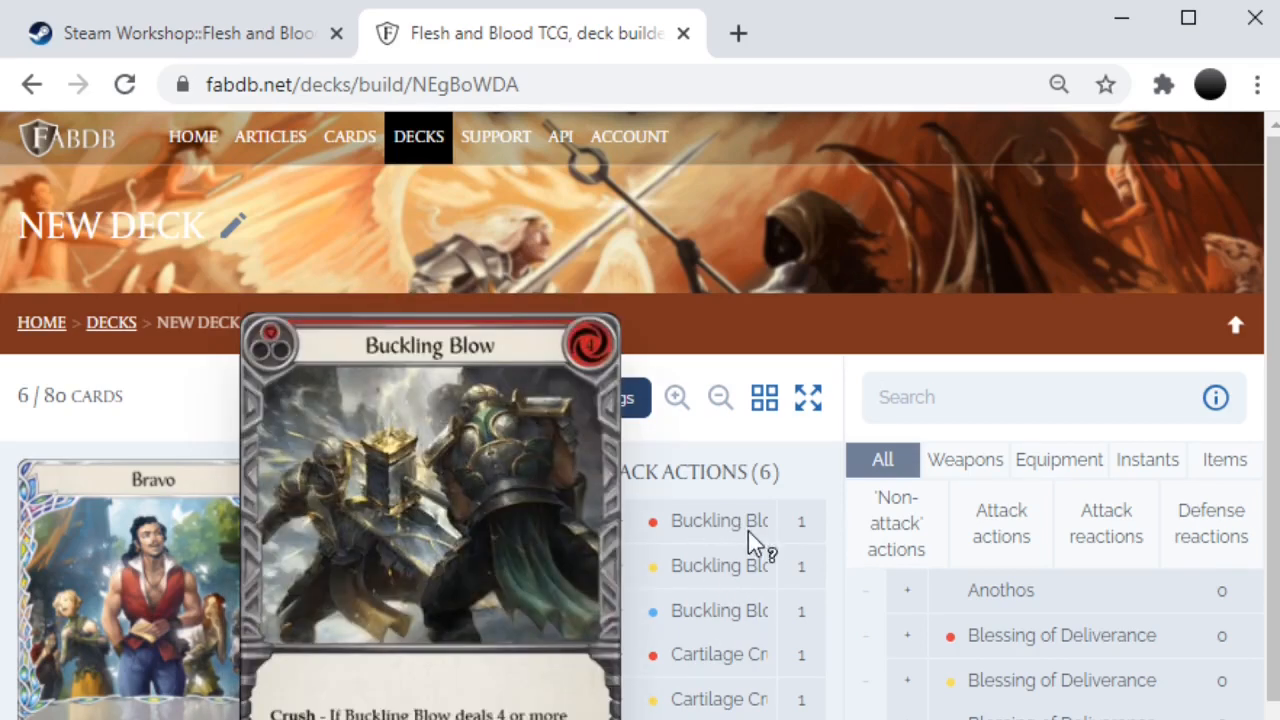
{"action": "scroll", "scroll_direction": "down", "scroll_amount": 3}
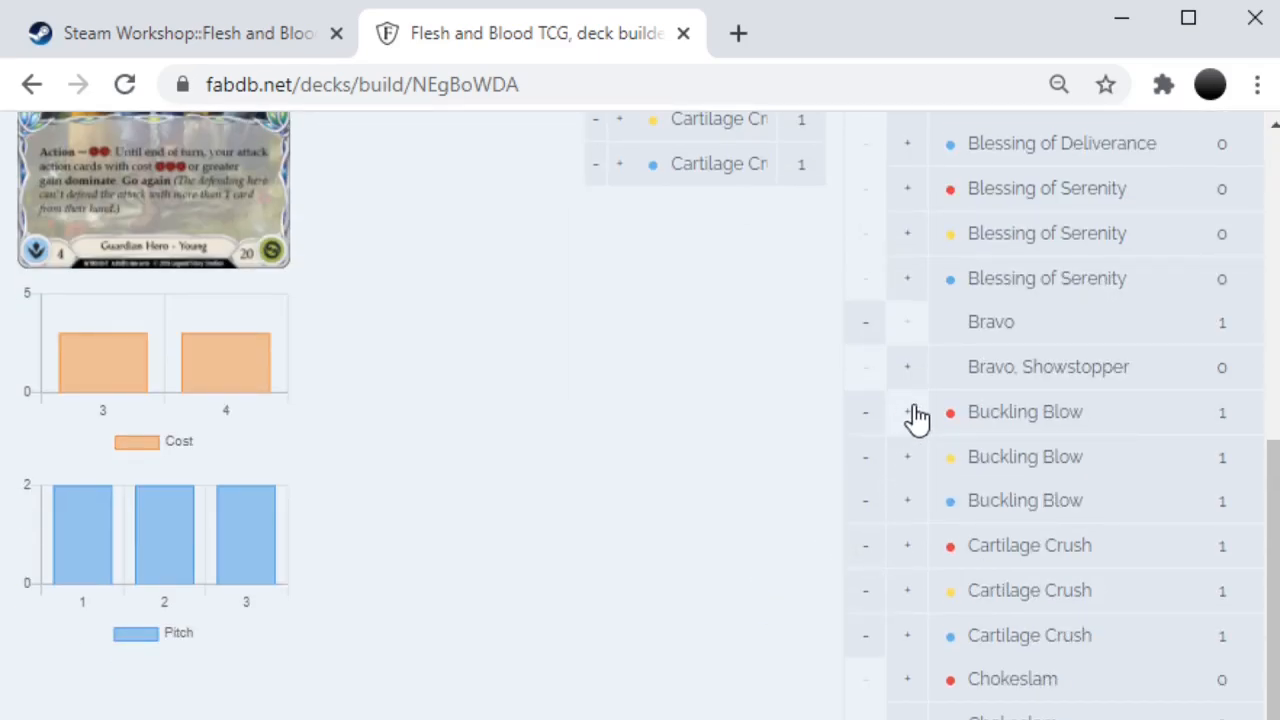
{"action": "left_click", "coordinate": [907, 412]}
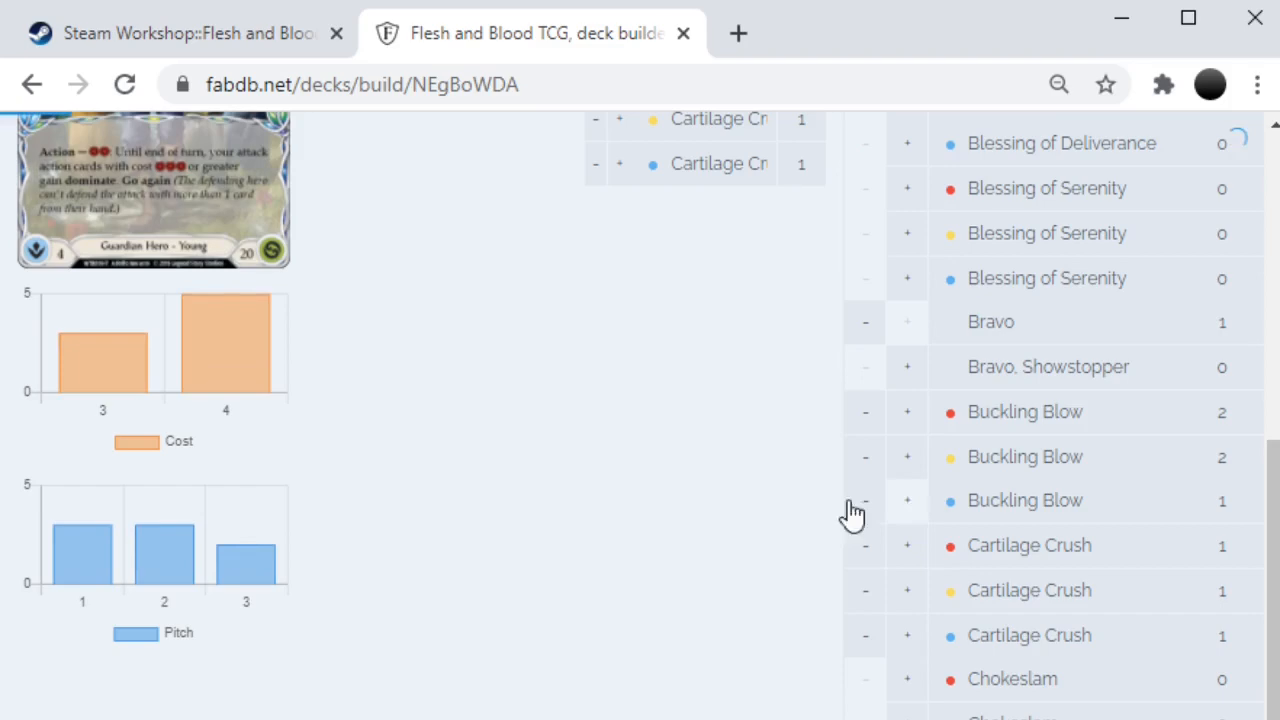
{"action": "scroll", "scroll_direction": "up", "scroll_amount": 3}
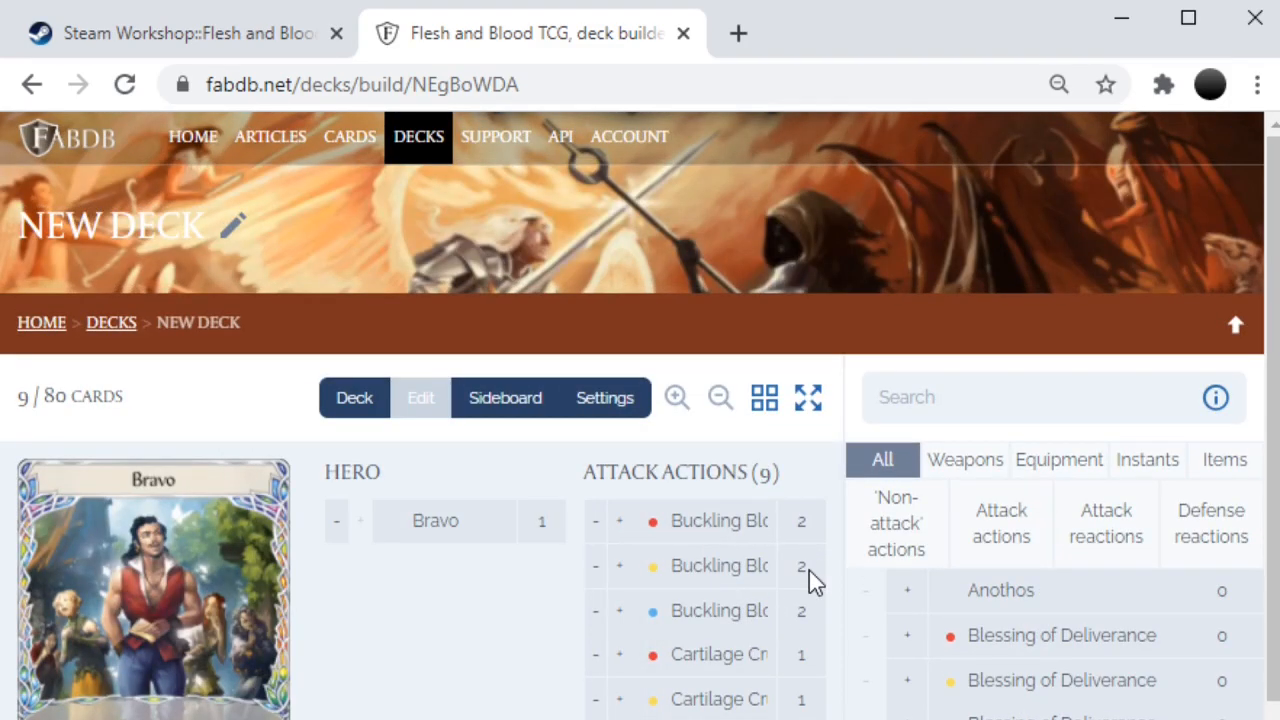
{"action": "scroll", "scroll_direction": "down", "scroll_amount": 3}
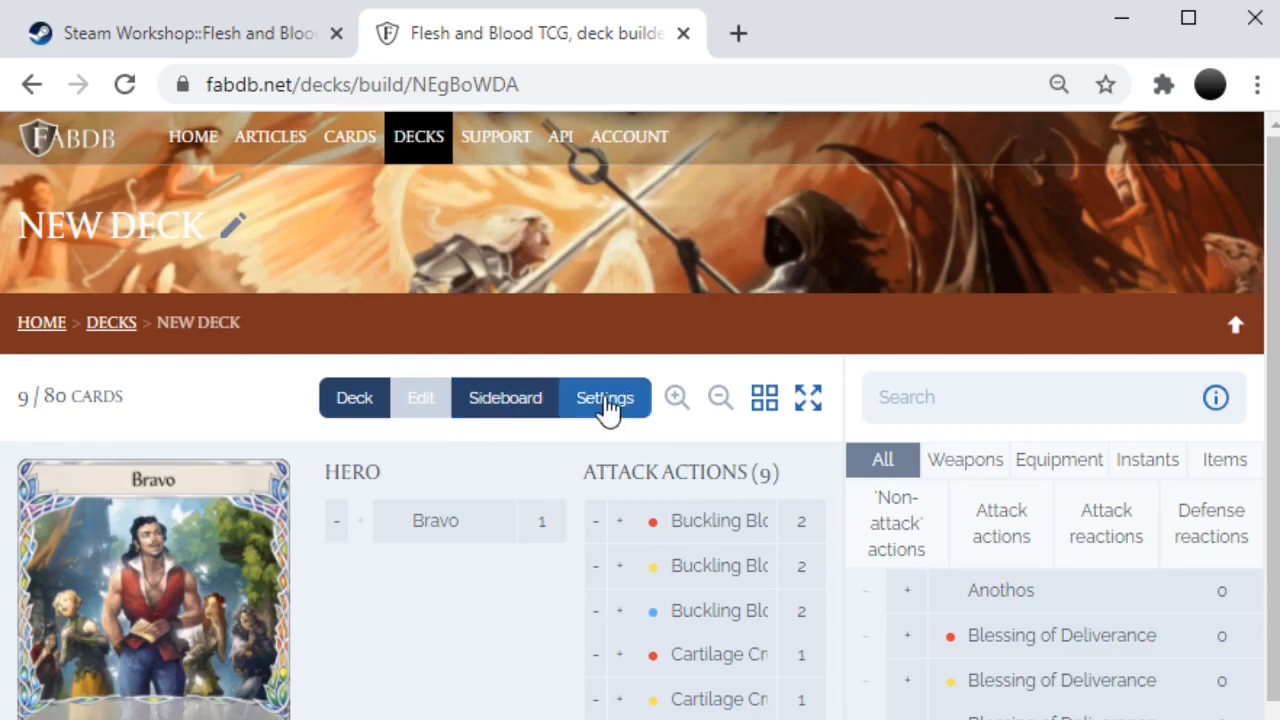
Step: Name the new deck 'Test Deck' in its Settings tab
{"action": "left_click", "coordinate": [604, 398]}
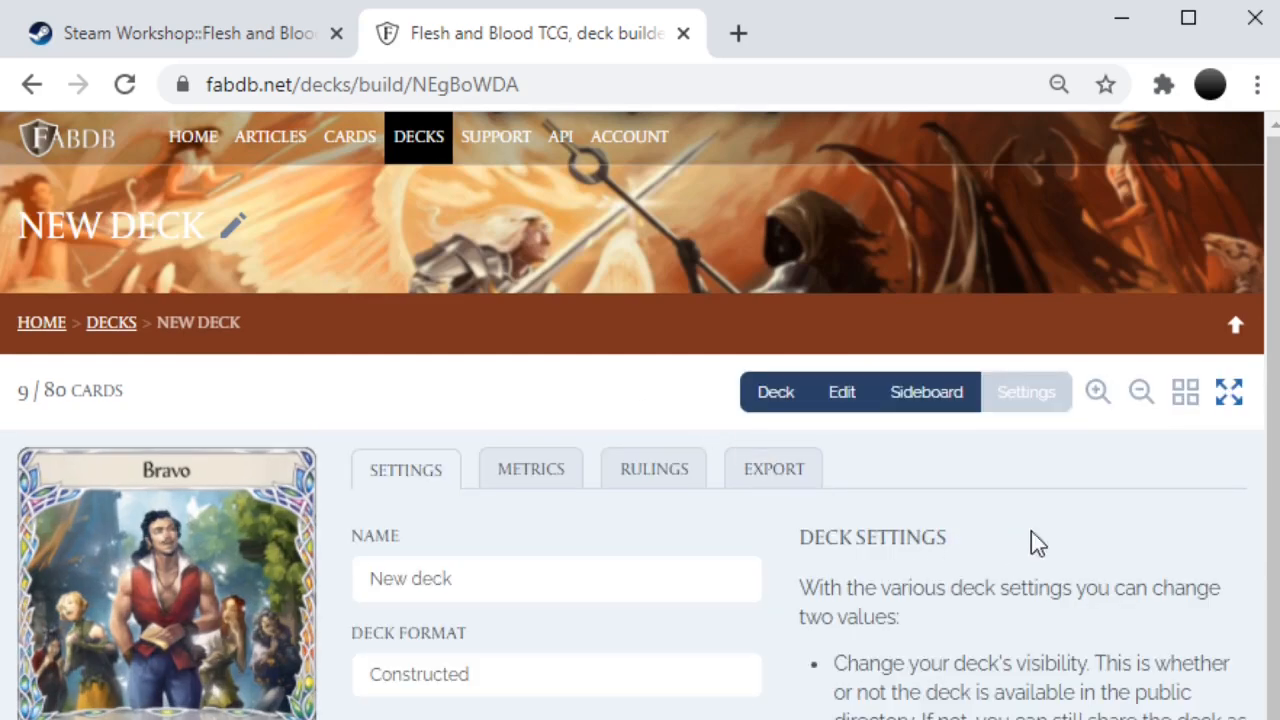
{"action": "scroll", "scroll_direction": "down", "scroll_amount": 3}
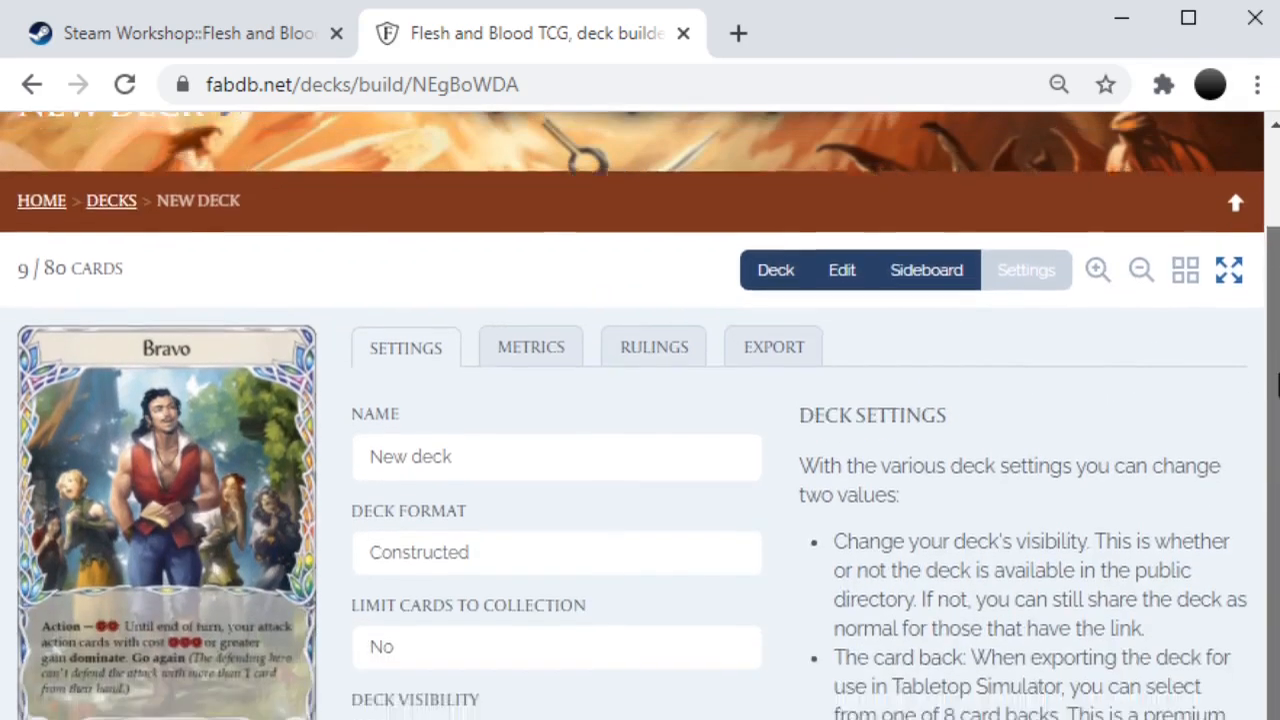
{"action": "scroll", "scroll_direction": "down", "scroll_amount": 3}
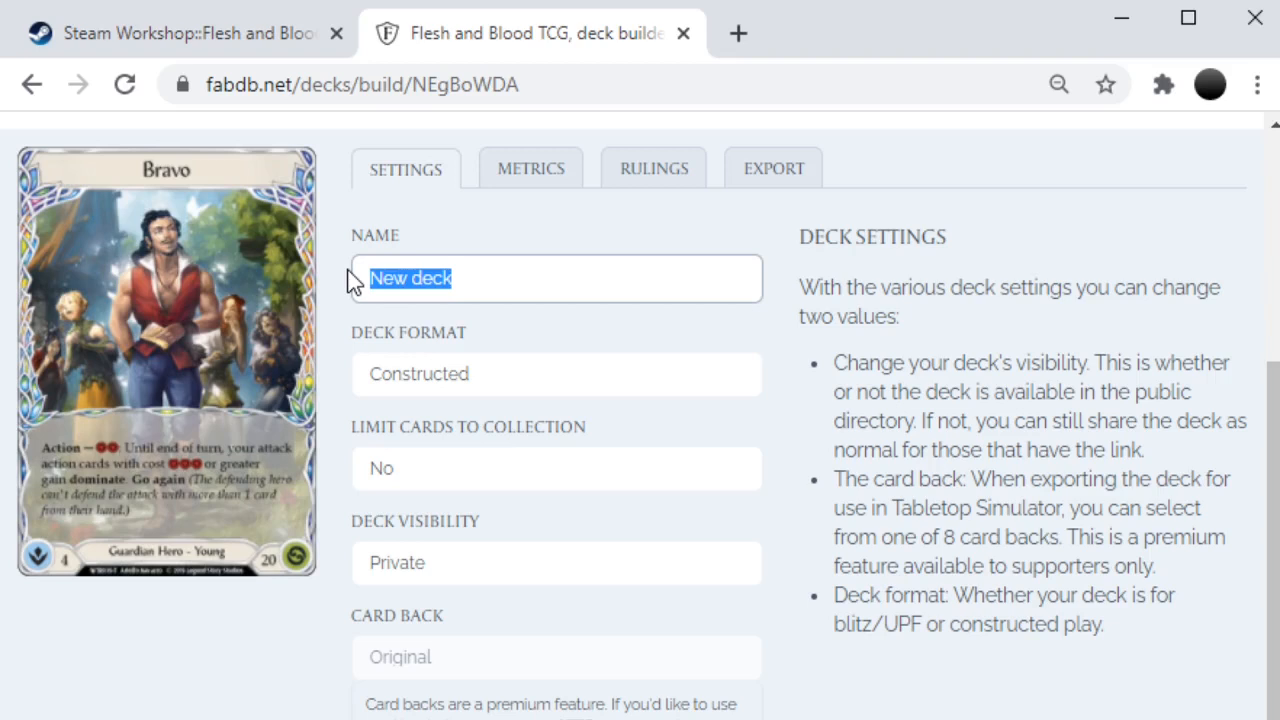
{"action": "type", "text": "Test Deck"}
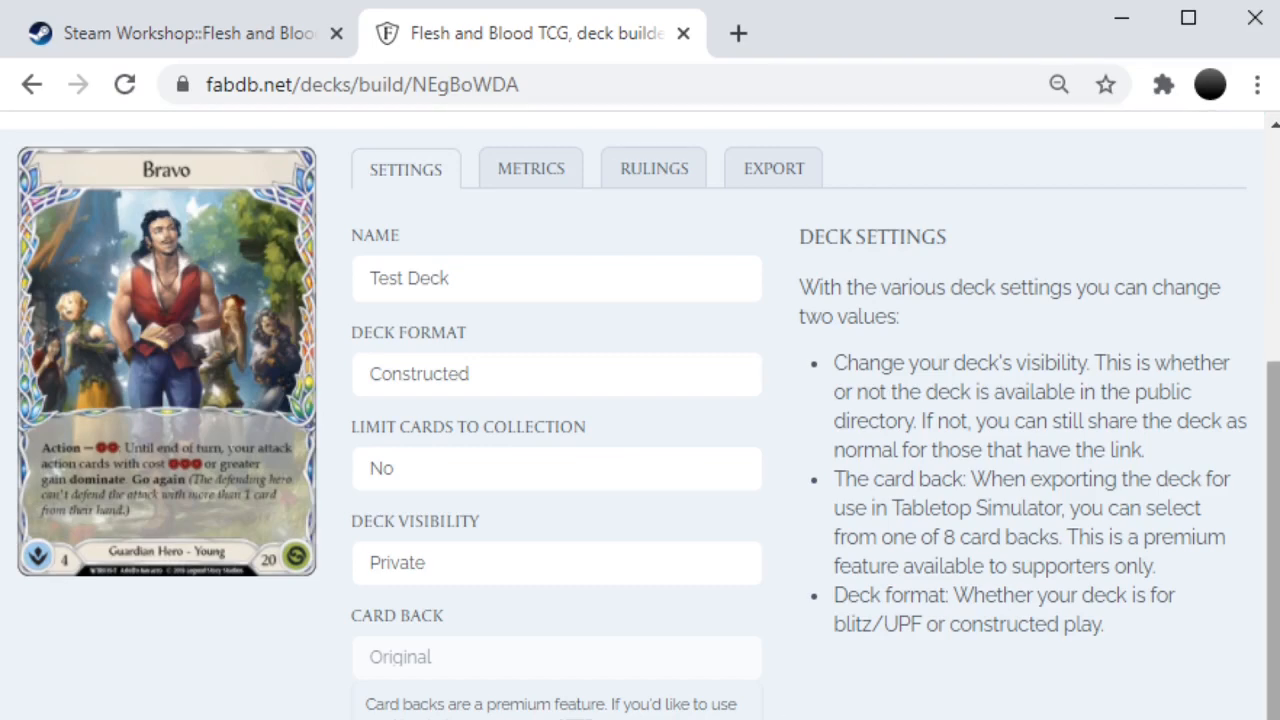
{"action": "left_click", "coordinate": [518, 84]}
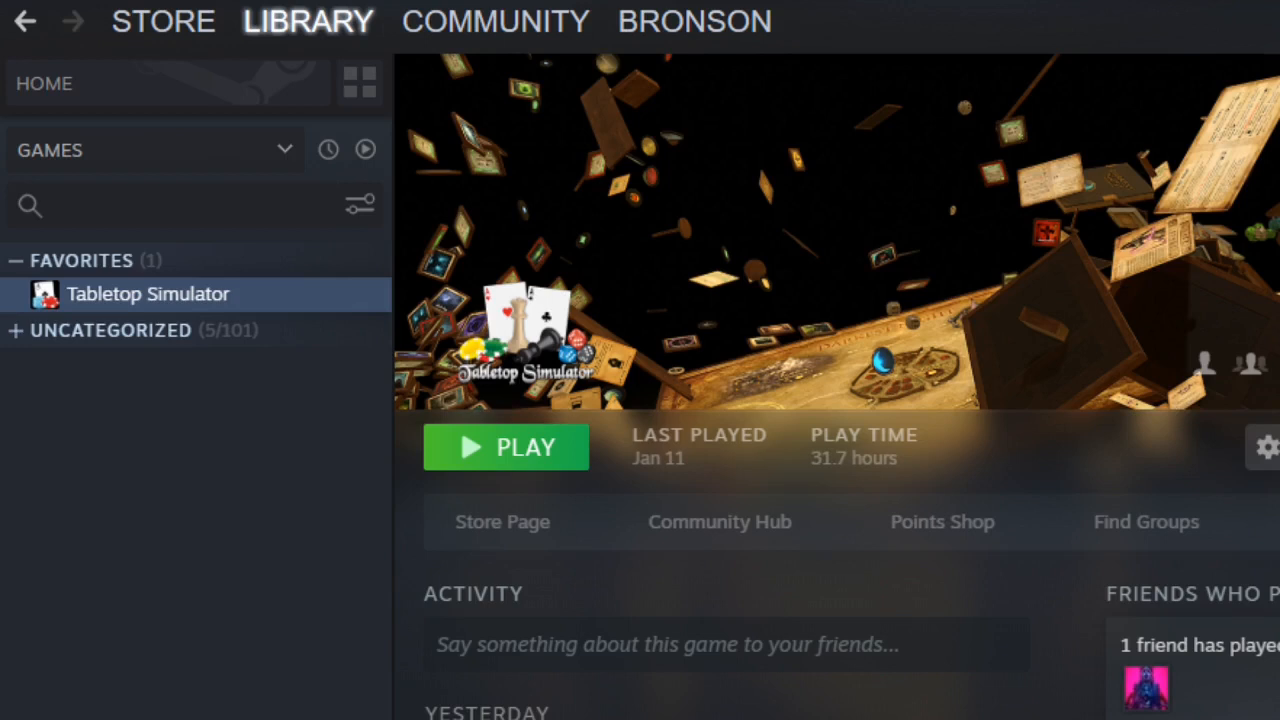
Step: Select Tabletop Simulator in the Steam library and launch it
{"action": "left_click", "coordinate": [307, 21]}
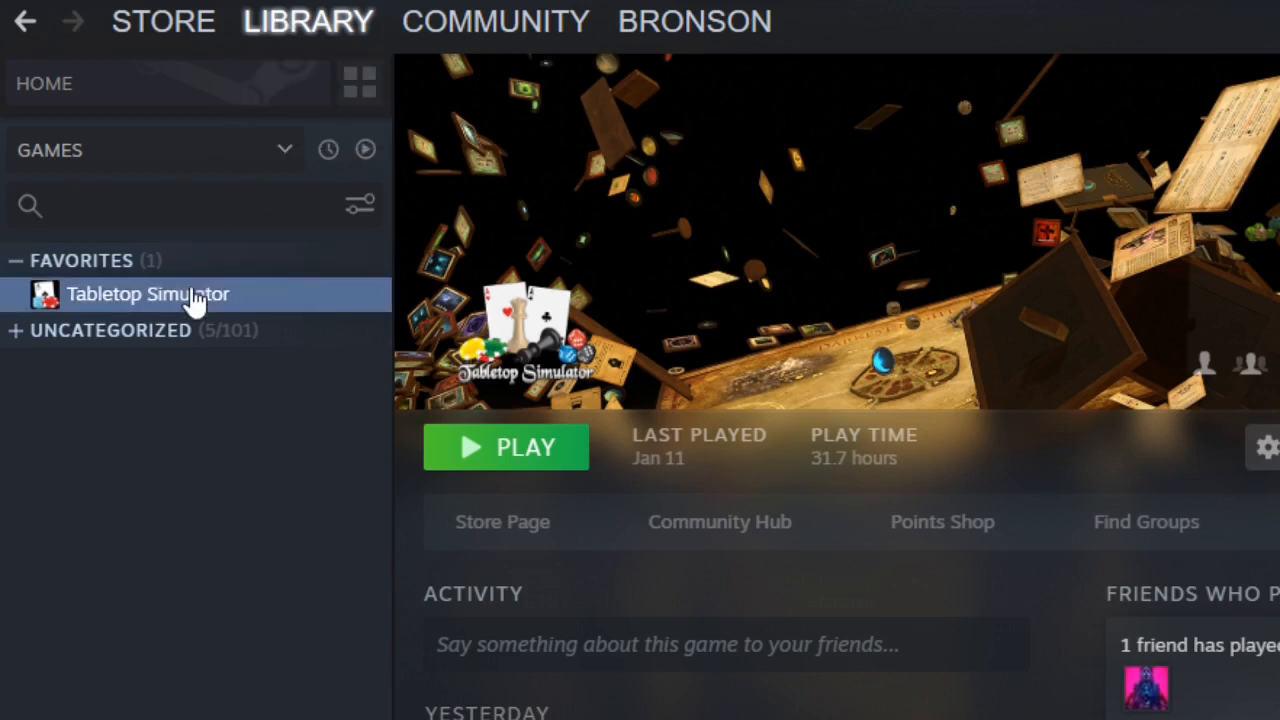
{"action": "left_click", "coordinate": [505, 447]}
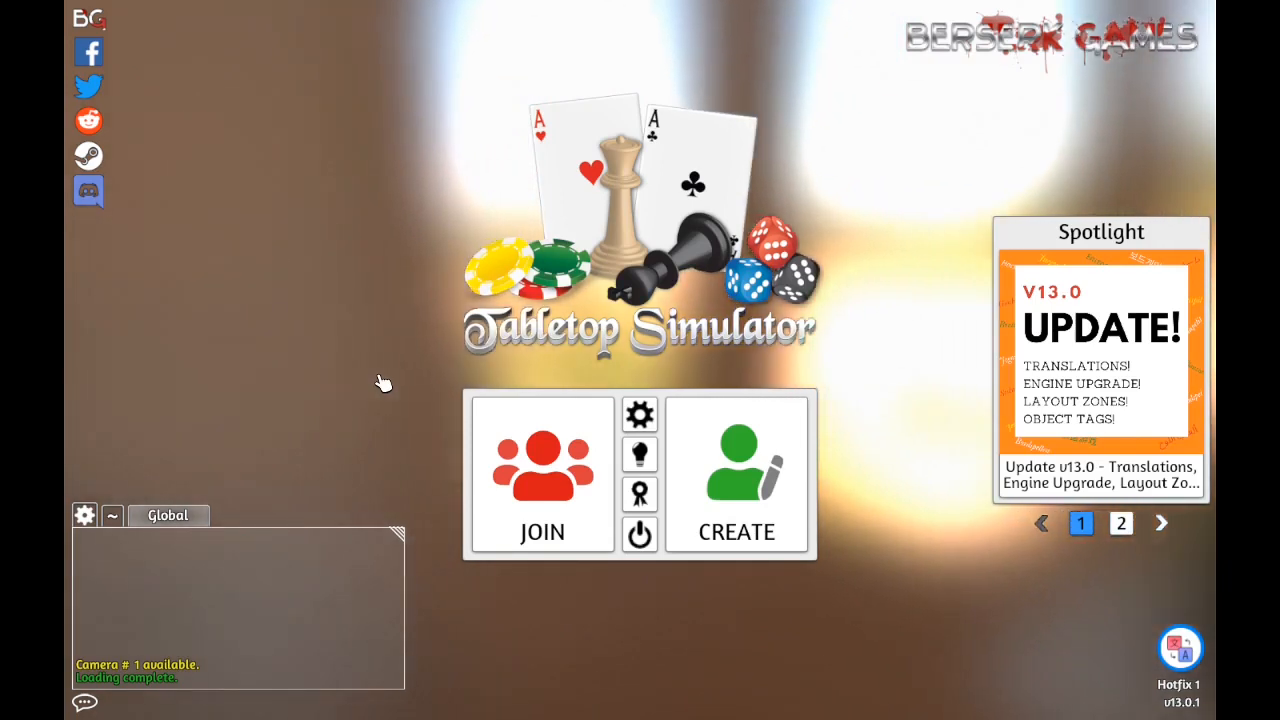
{"action": "left_click", "coordinate": [1119, 524]}
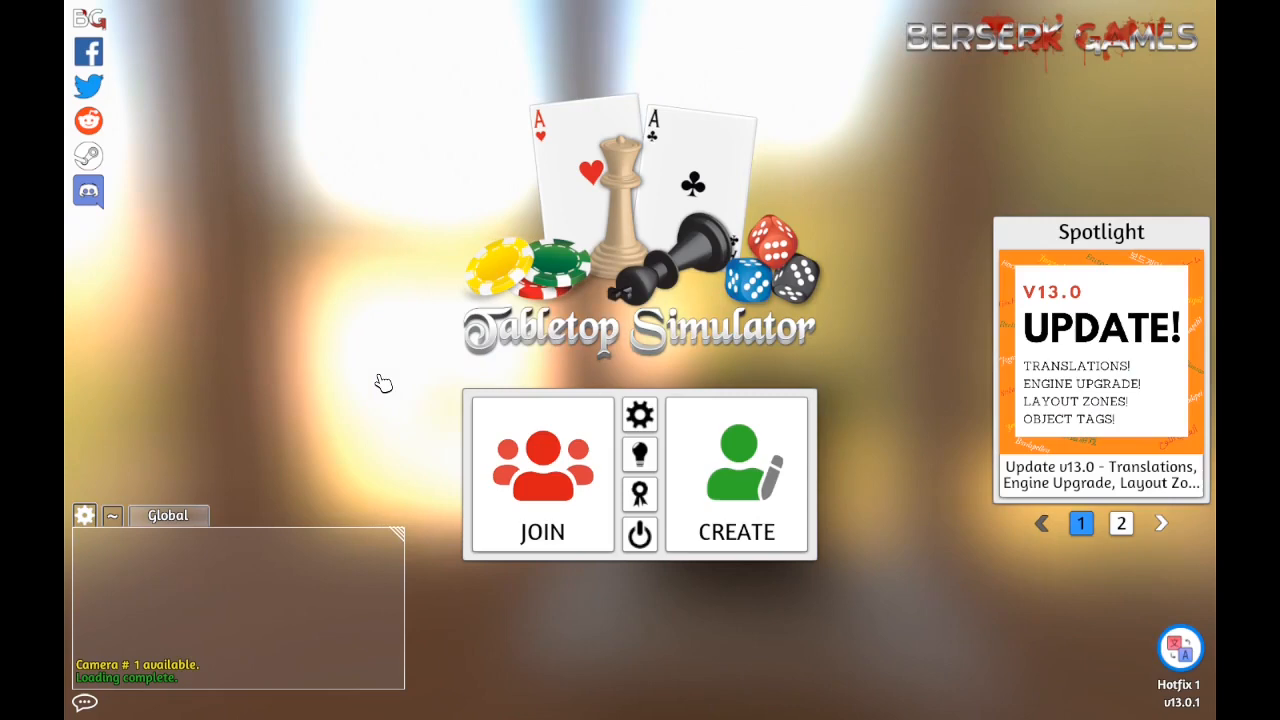
Step: Filter the server browser by 'fab', review FAB1 and FAB DK, then close it
{"action": "left_click", "coordinate": [542, 475]}
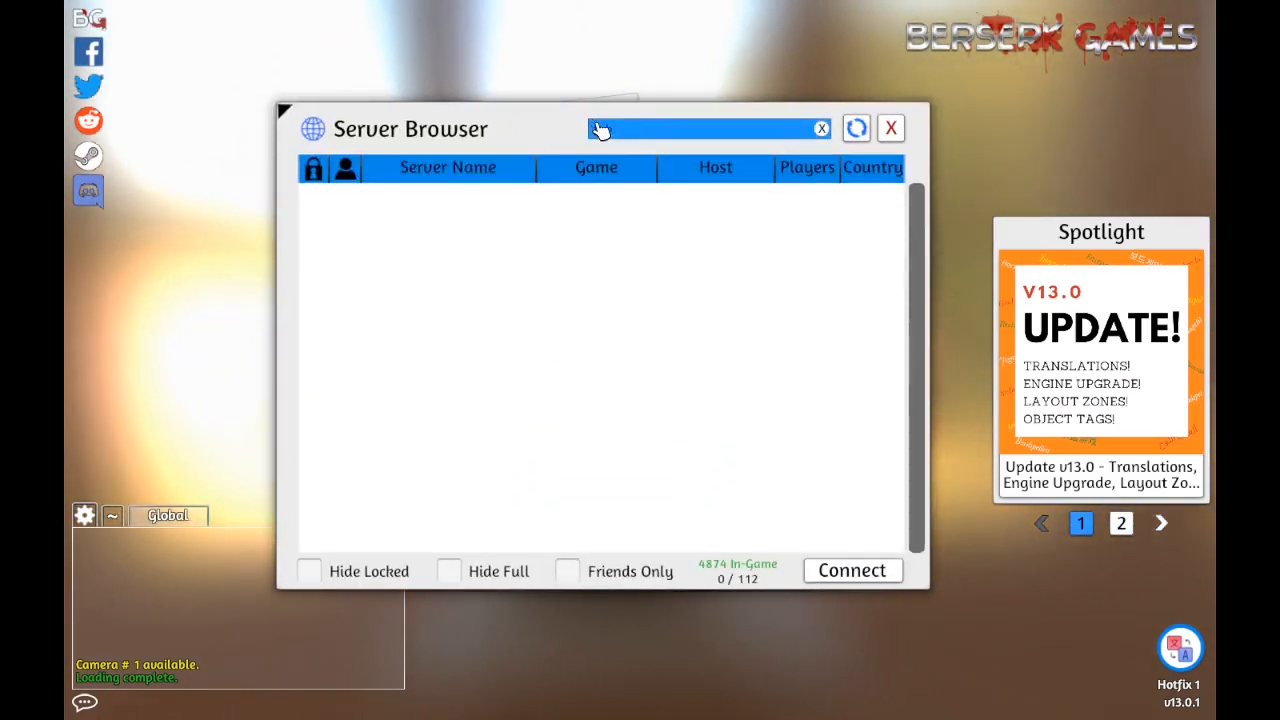
{"action": "type", "text": "fab"}
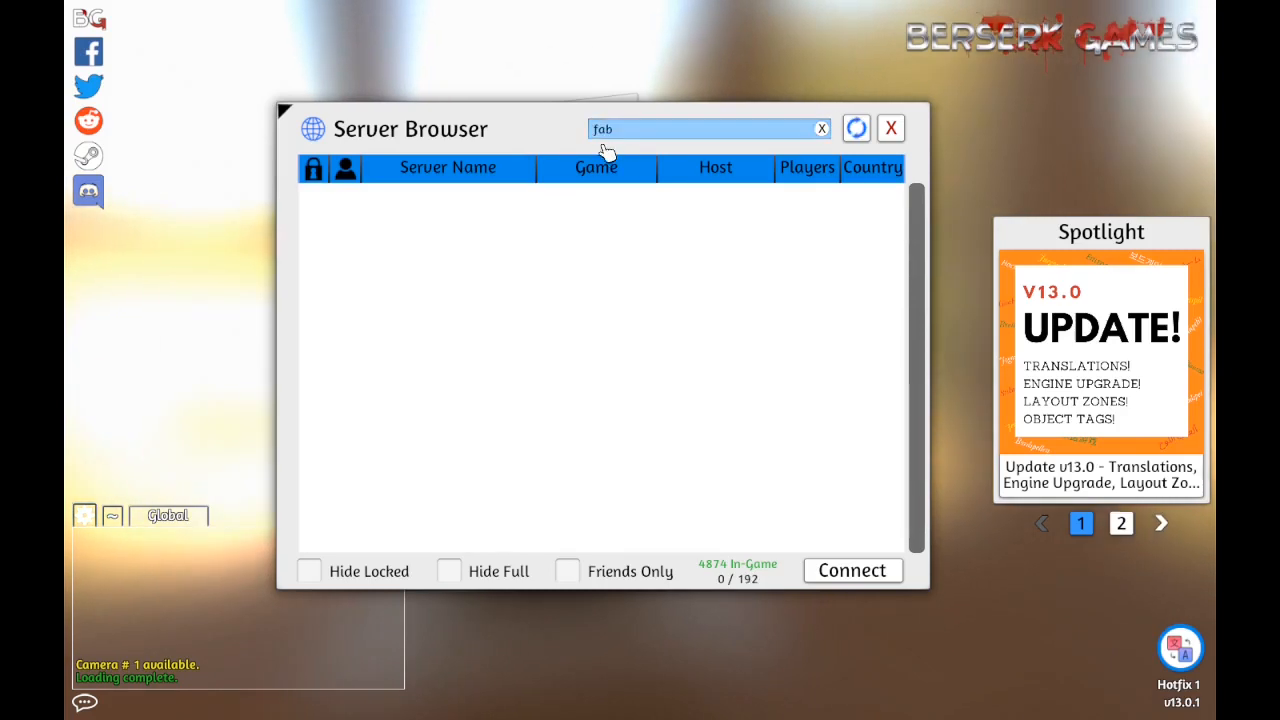
{"action": "left_click", "coordinate": [856, 128]}
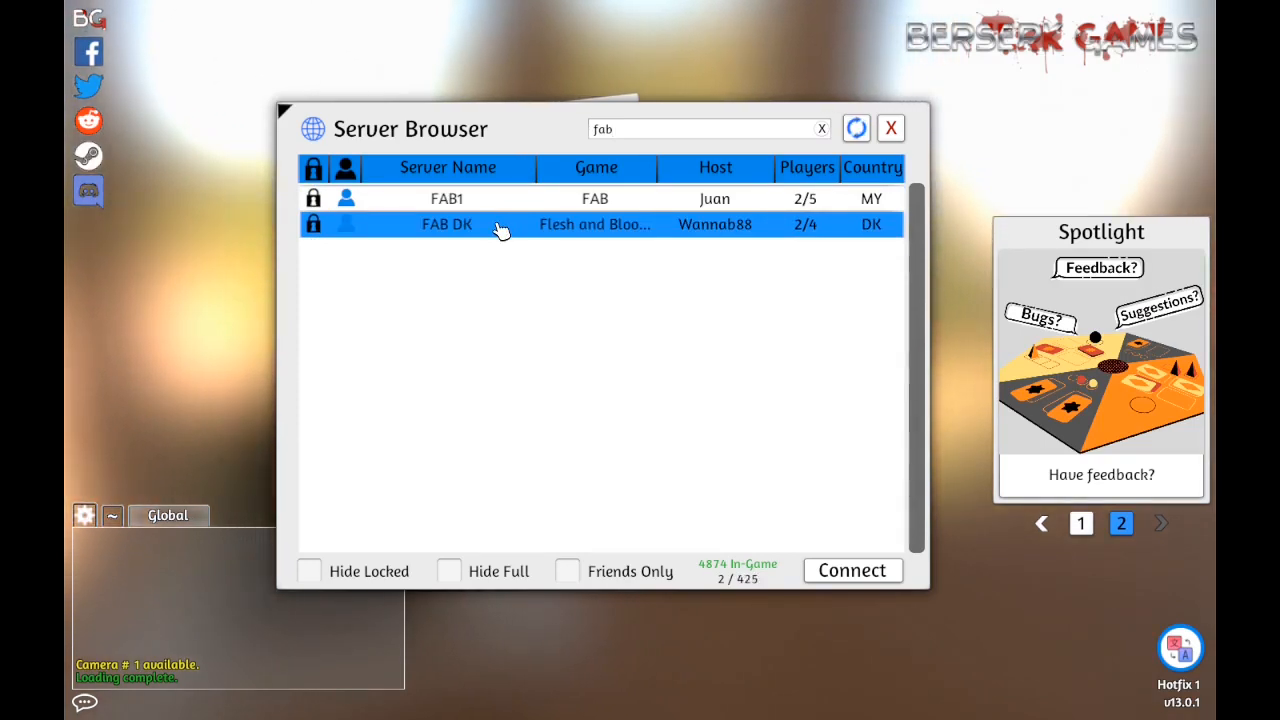
{"action": "left_click", "coordinate": [700, 128]}
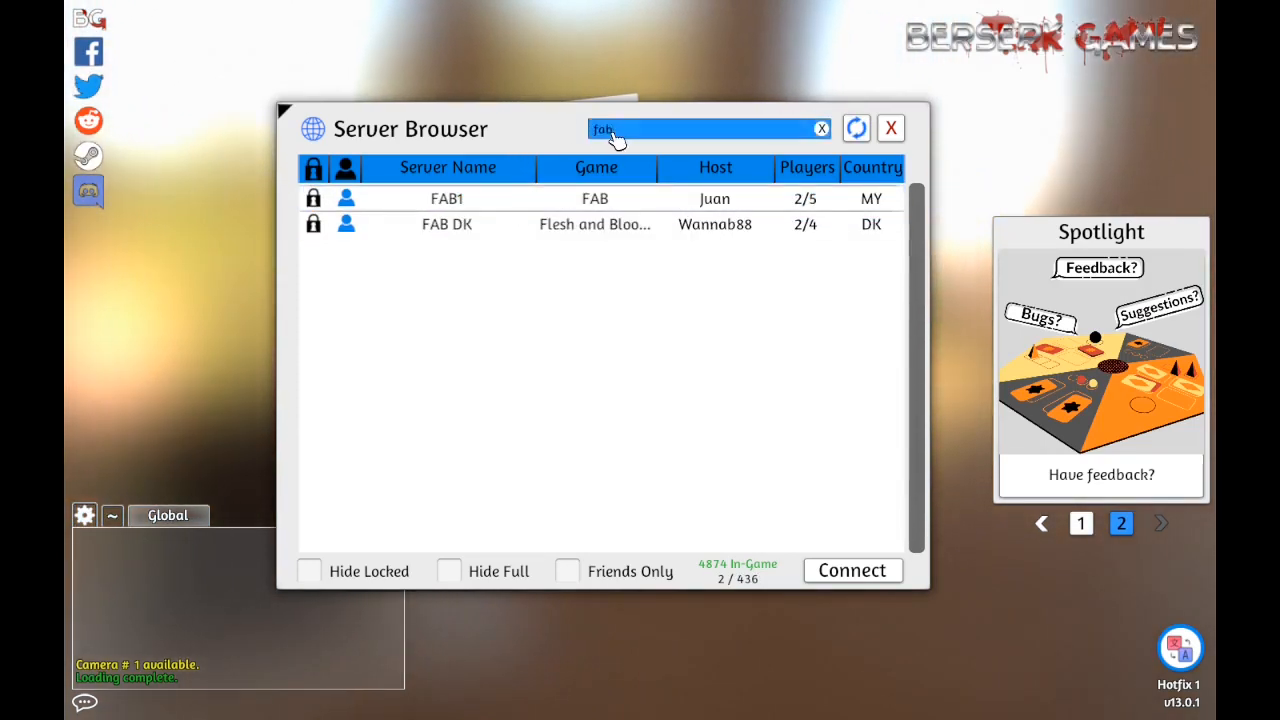
{"action": "left_click", "coordinate": [447, 200]}
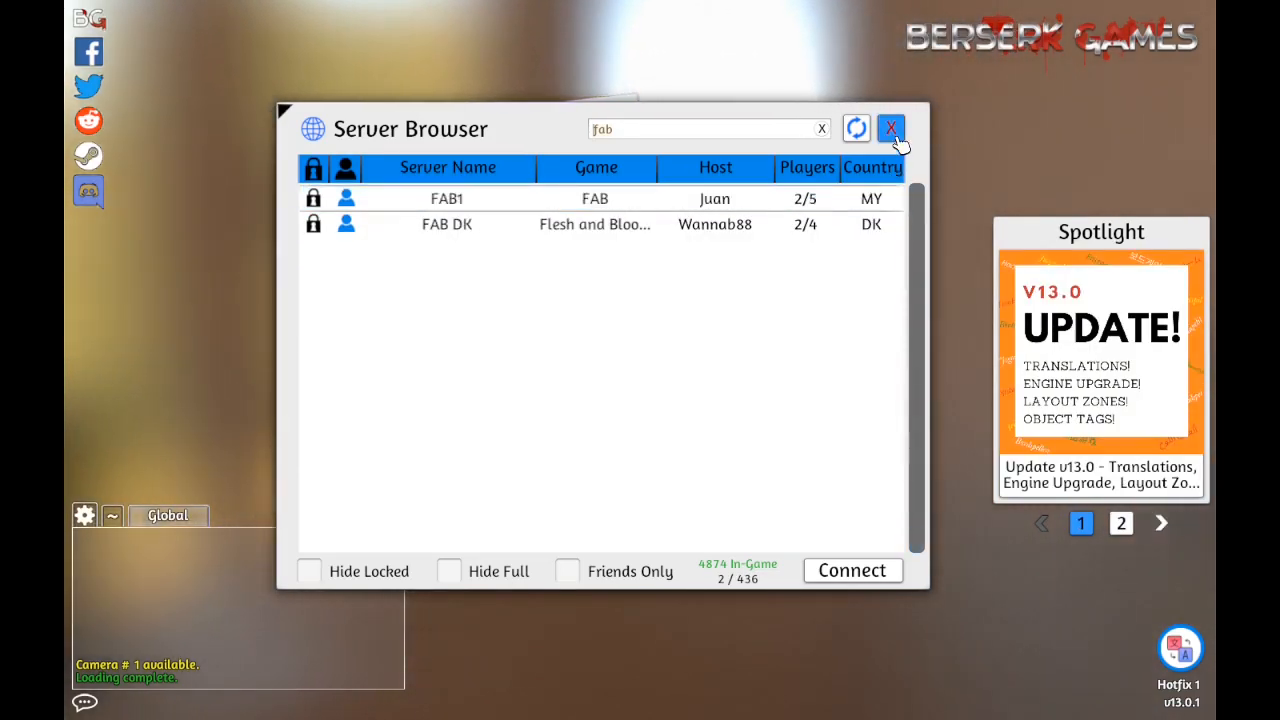
{"action": "left_click", "coordinate": [890, 128]}
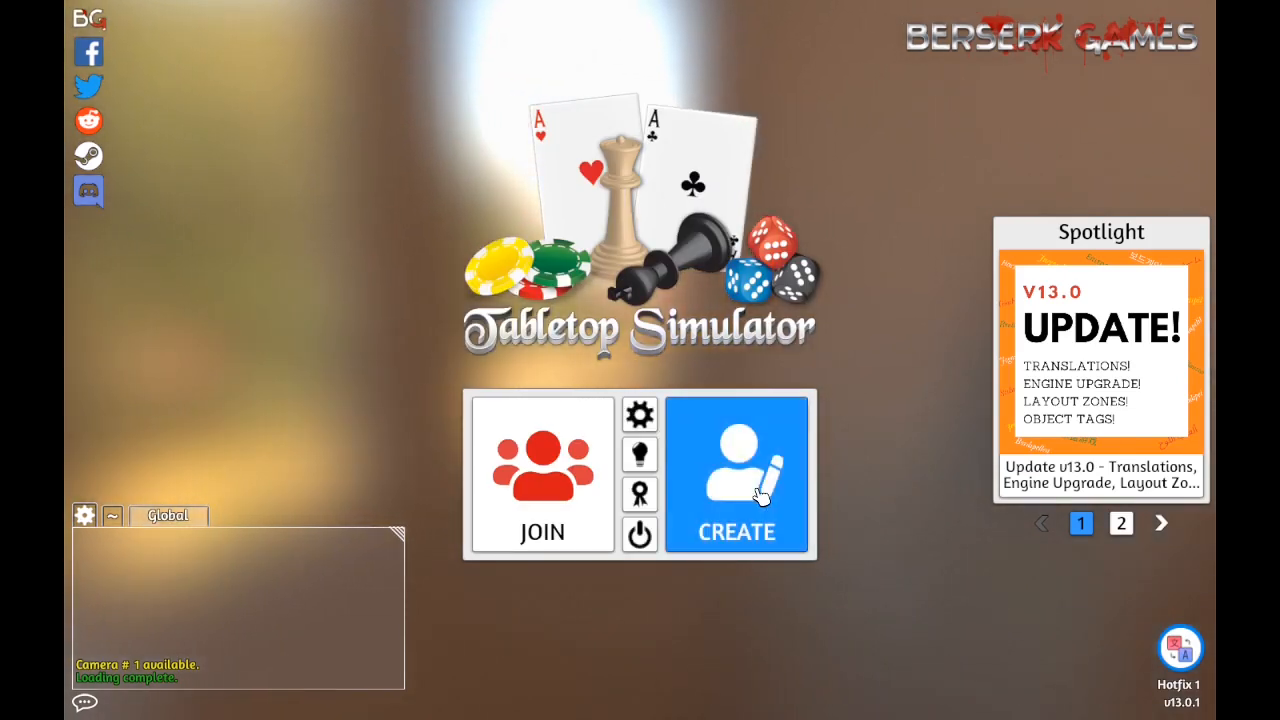
{"action": "left_click", "coordinate": [737, 475]}
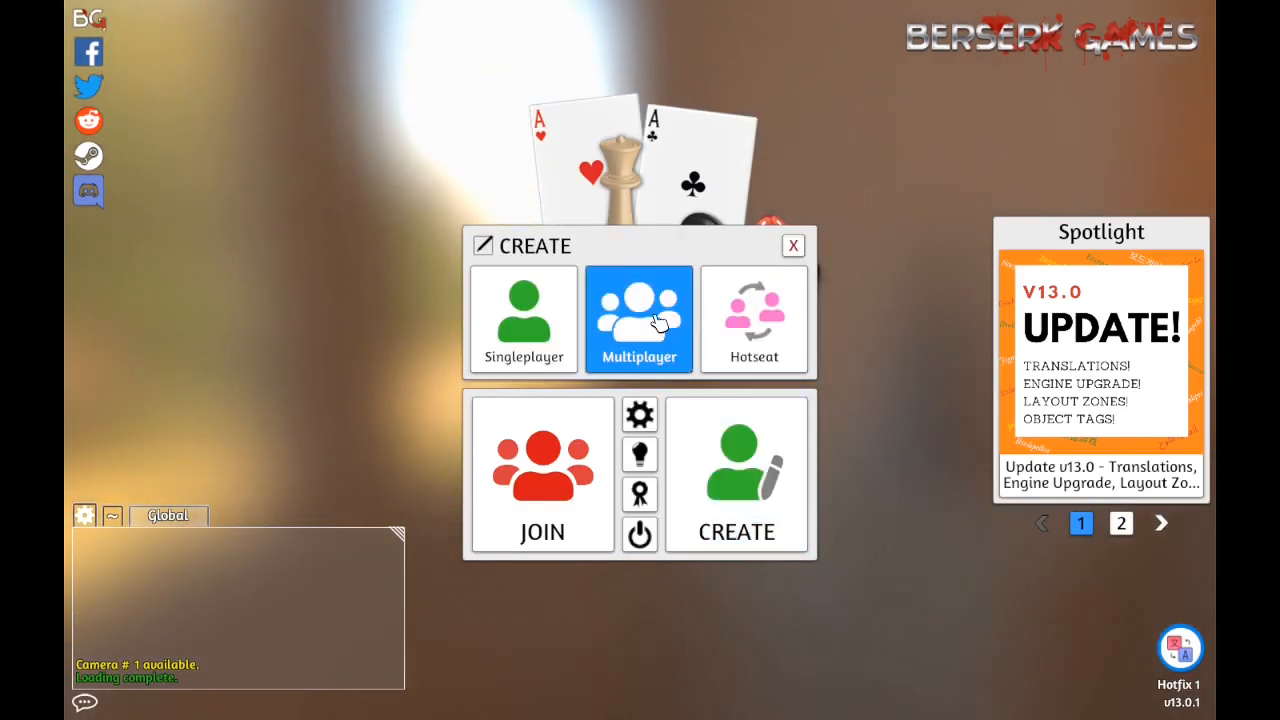
{"action": "left_click", "coordinate": [639, 318]}
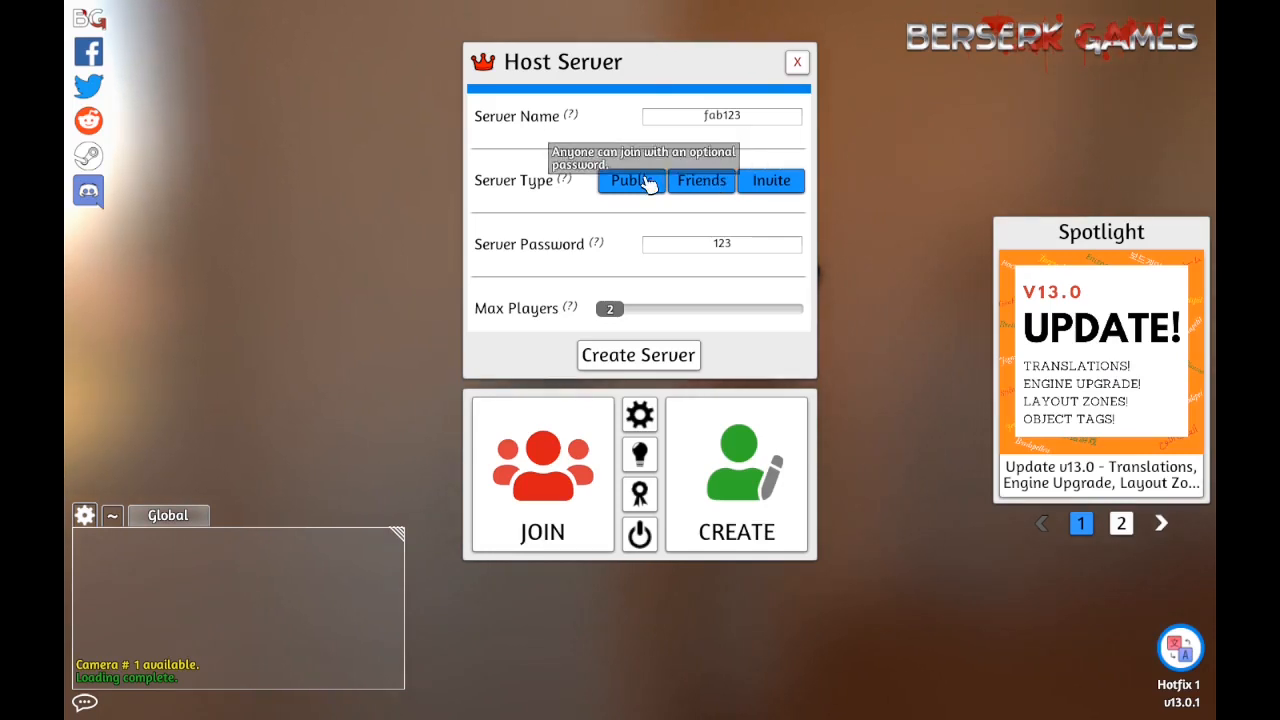
{"action": "mouse_move", "coordinate": [540, 258]}
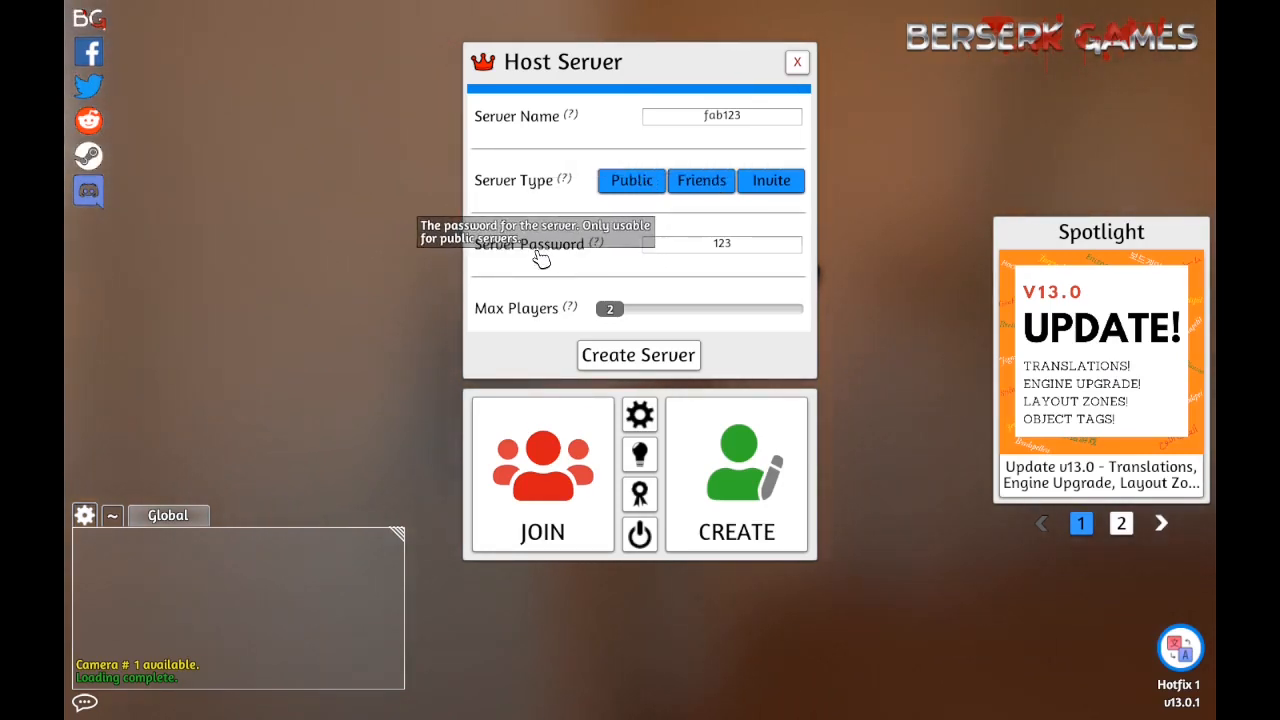
{"action": "mouse_move", "coordinate": [662, 307]}
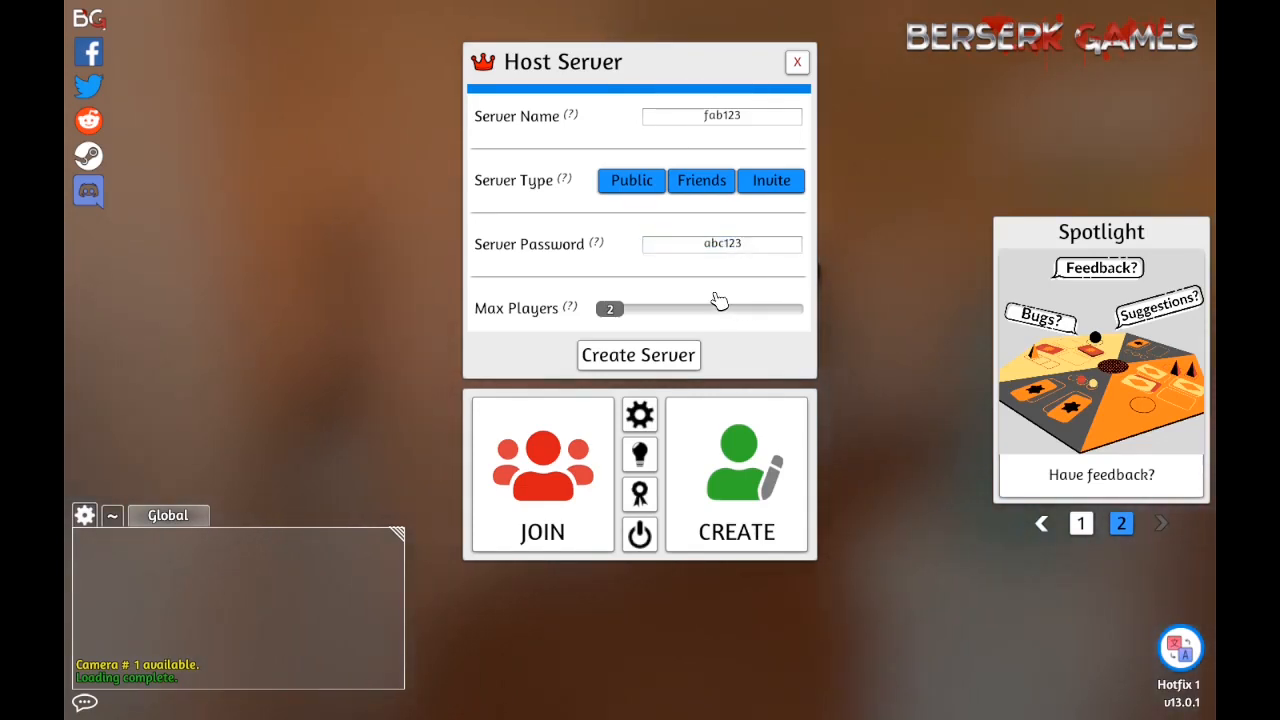
{"action": "mouse_move", "coordinate": [568, 308]}
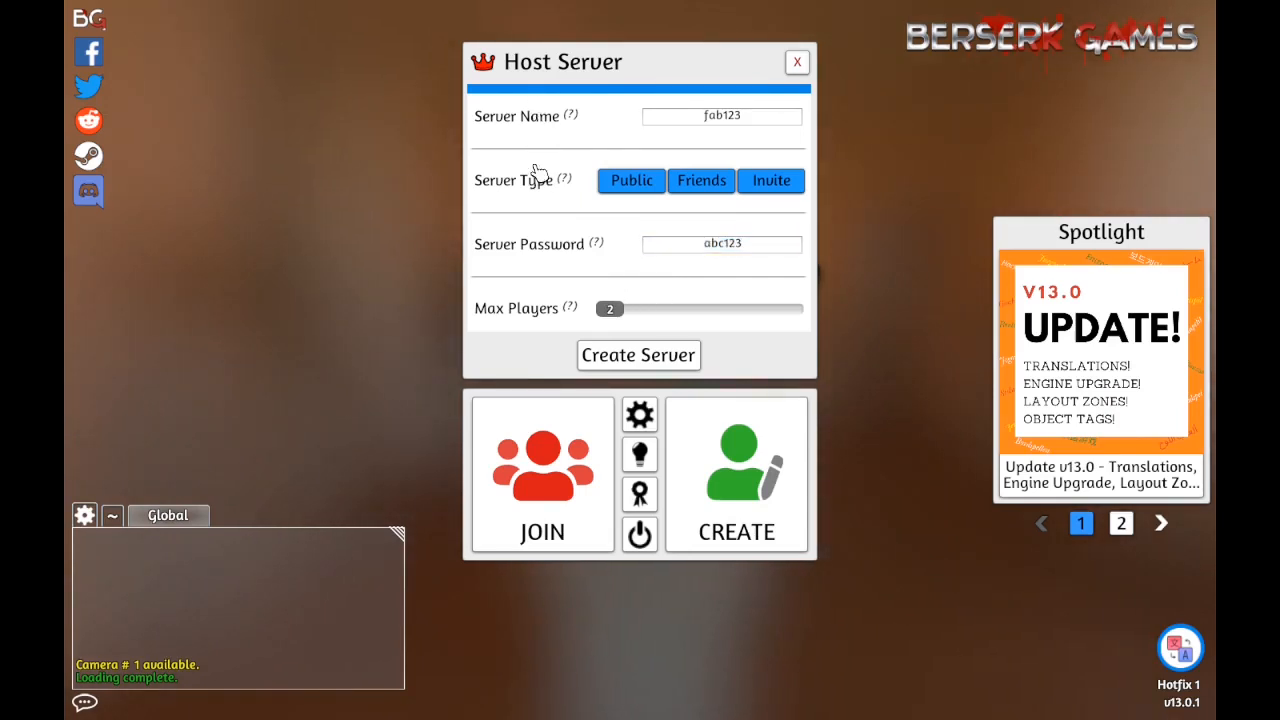
{"action": "left_click", "coordinate": [796, 61]}
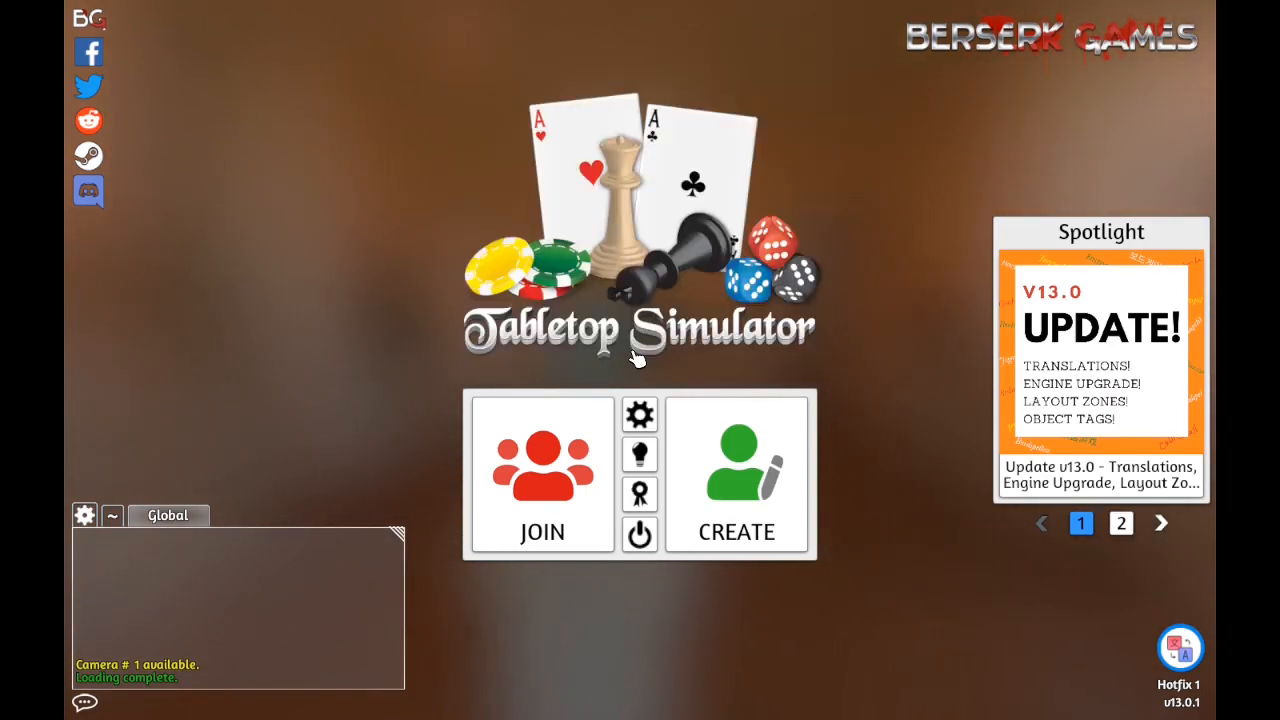
{"action": "left_click", "coordinate": [736, 475]}
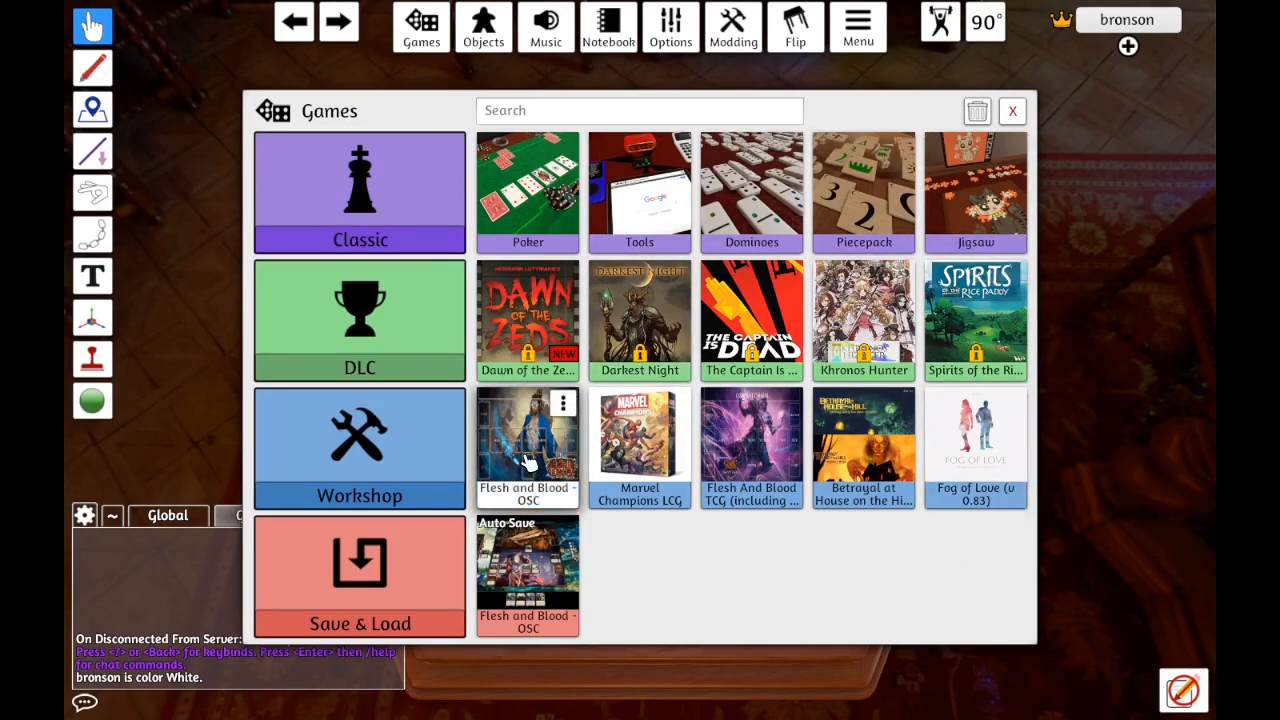
{"action": "mouse_move", "coordinate": [535, 463]}
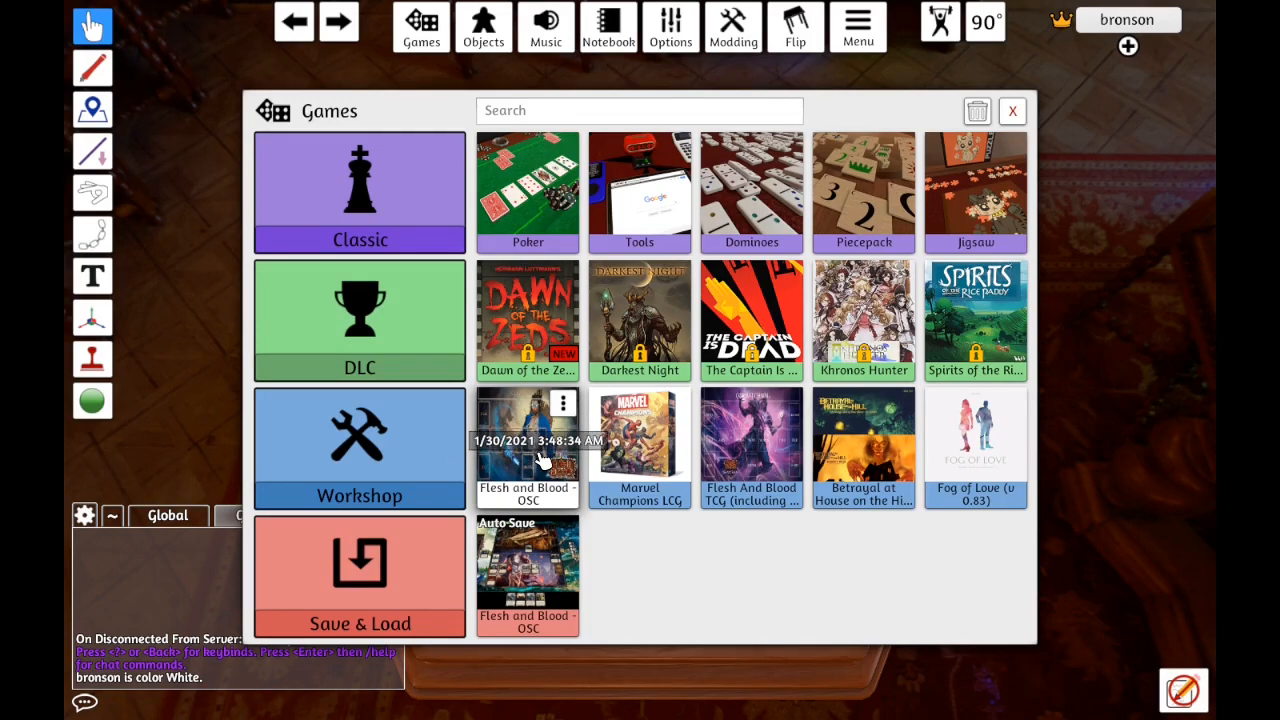
Step: Load the Flesh and Blood - OSC workshop game onto the table
{"action": "left_click", "coordinate": [527, 448]}
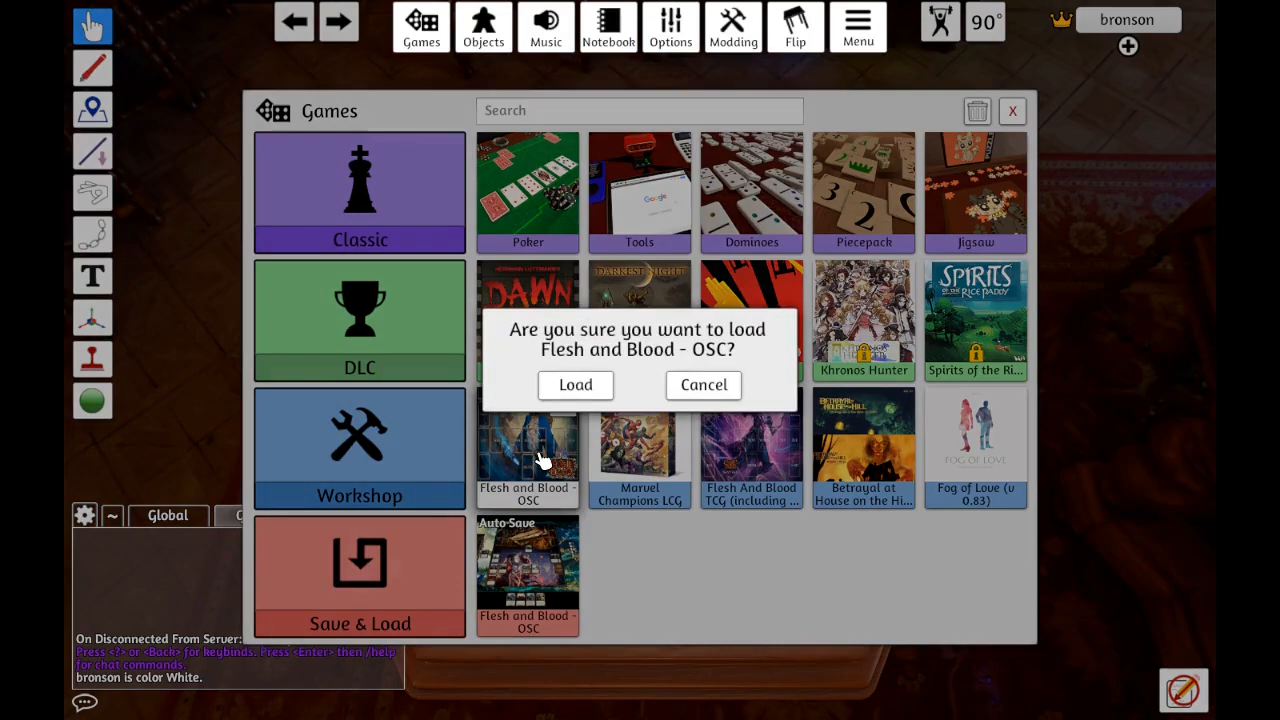
{"action": "mouse_move", "coordinate": [575, 390]}
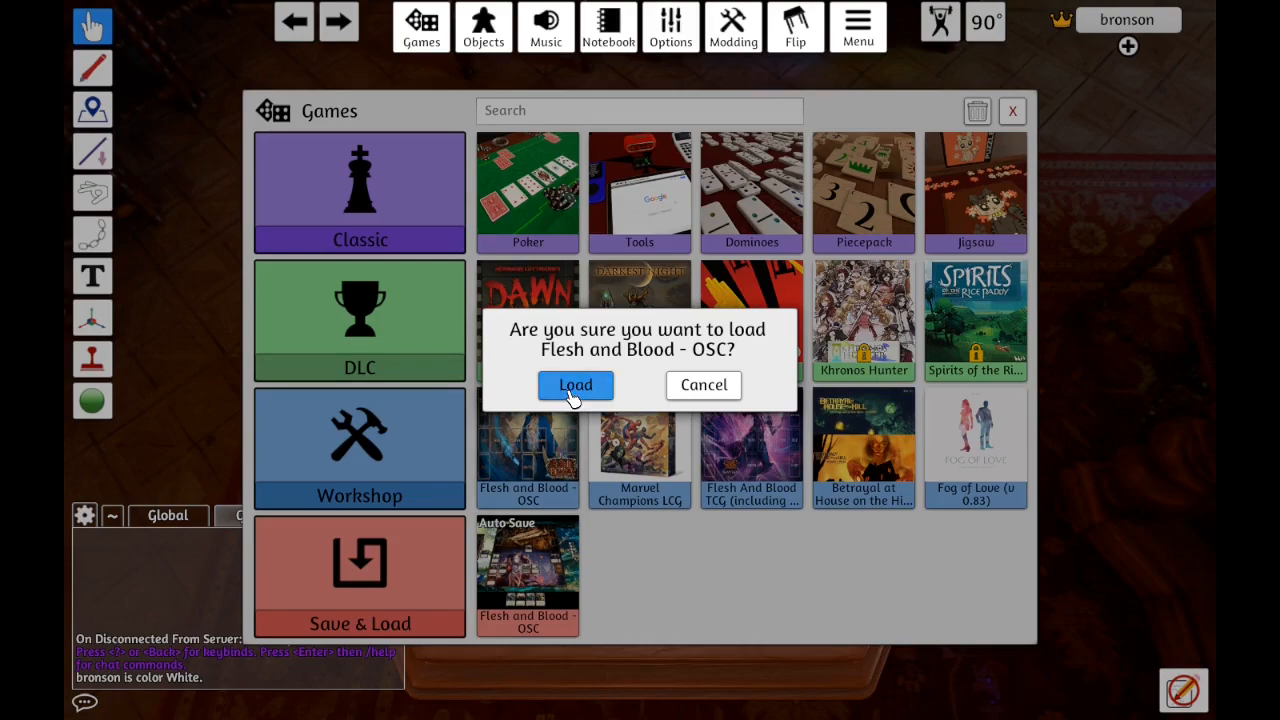
{"action": "left_click", "coordinate": [574, 385]}
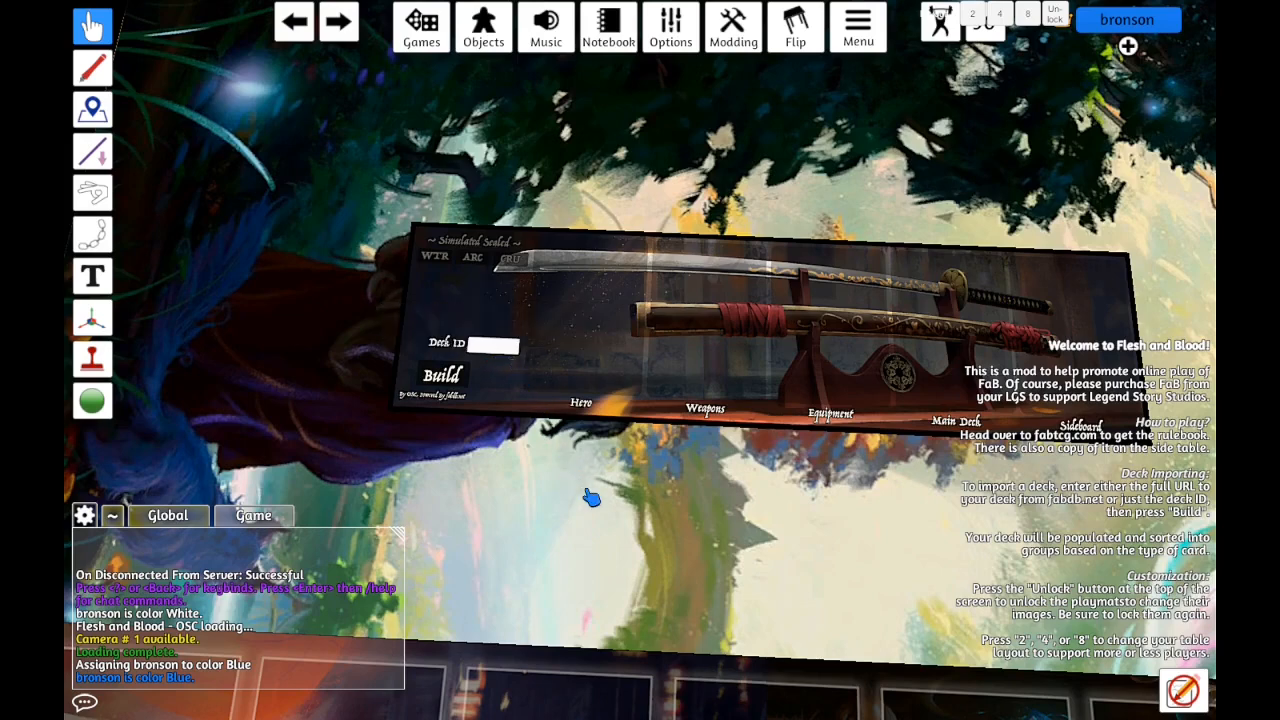
Step: Enter the fabdb deck link in the importer's Deck ID field and build the deck
{"action": "type", "text": "https://fabd"}
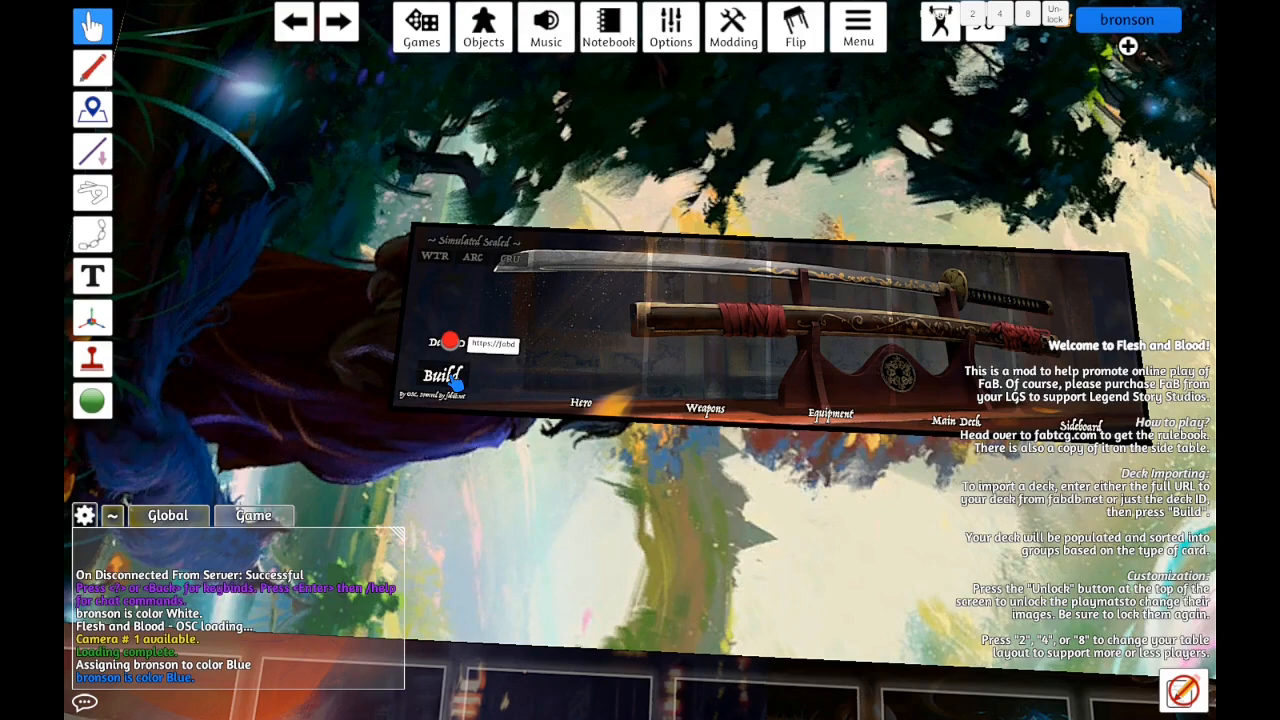
{"action": "left_click", "coordinate": [439, 375]}
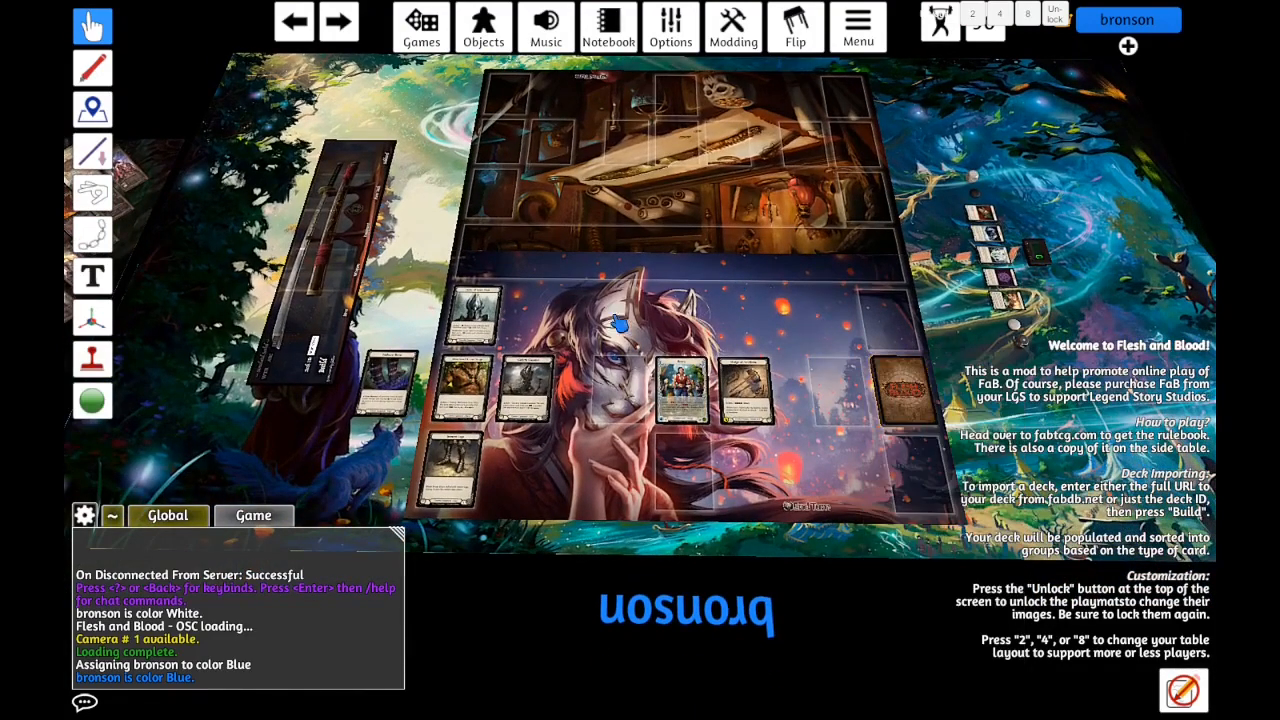
{"action": "mouse_move", "coordinate": [717, 297]}
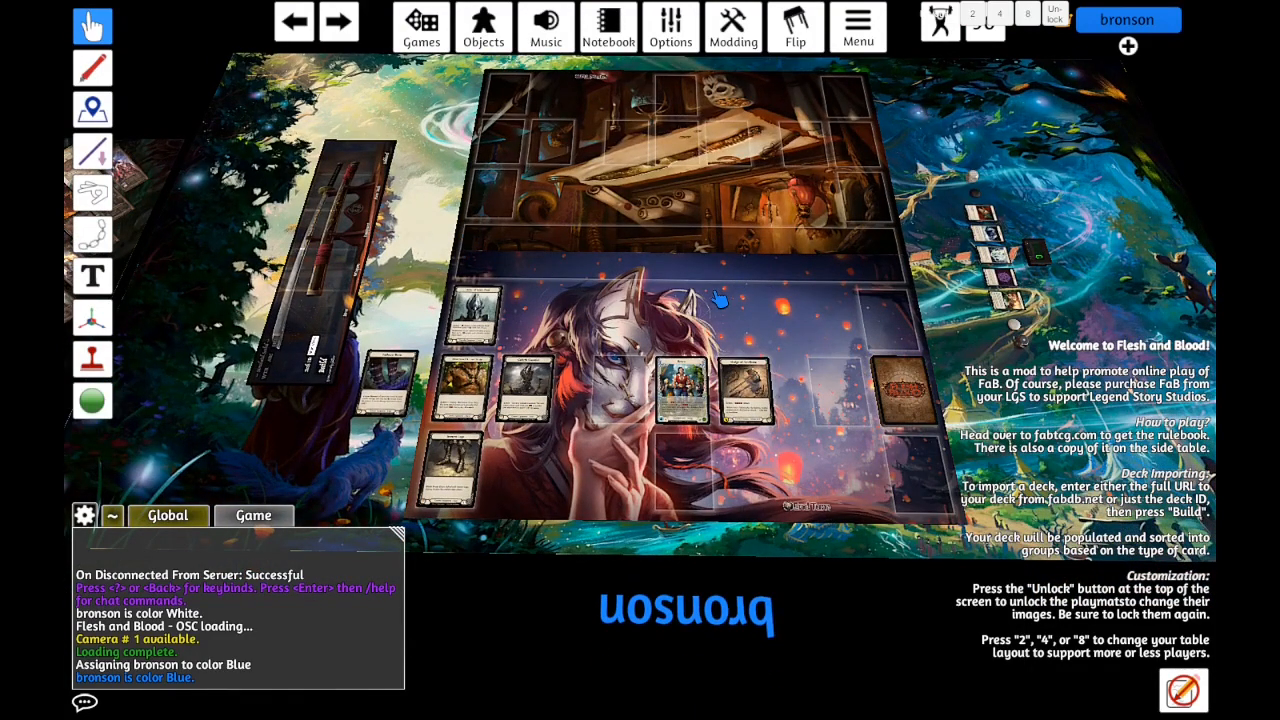
{"action": "mouse_move", "coordinate": [714, 297]}
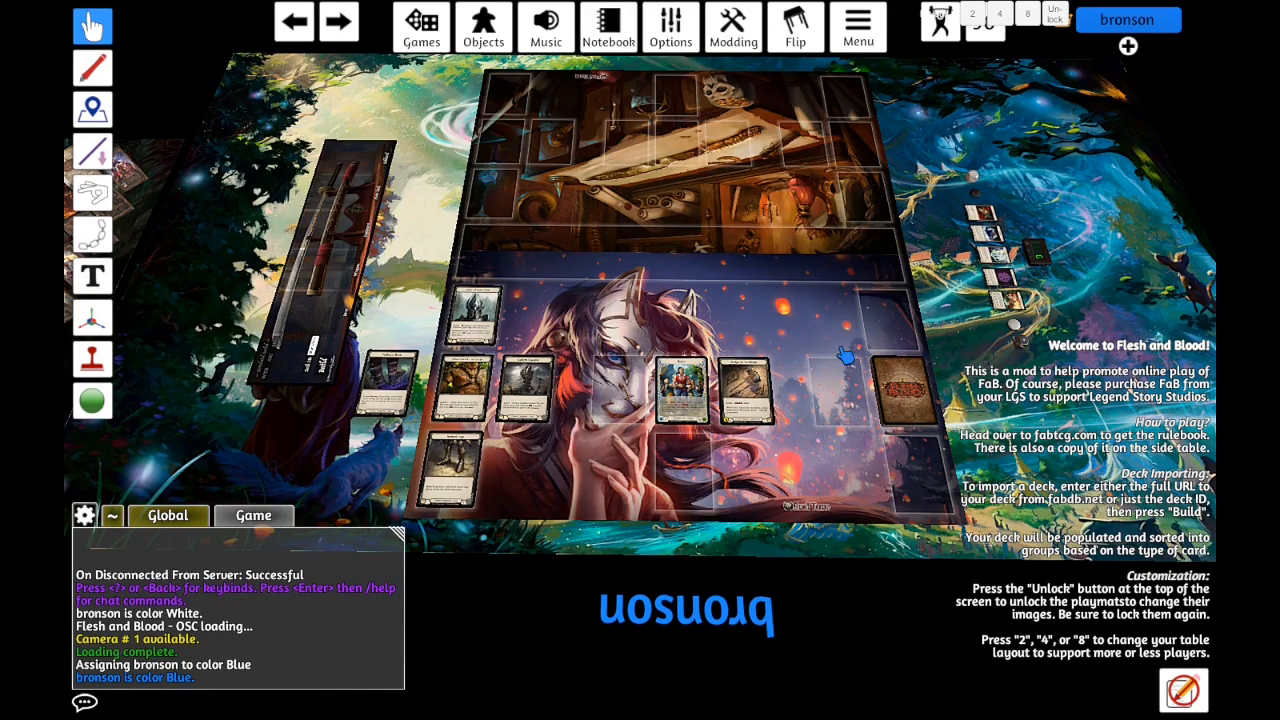
{"action": "mouse_move", "coordinate": [800, 320]}
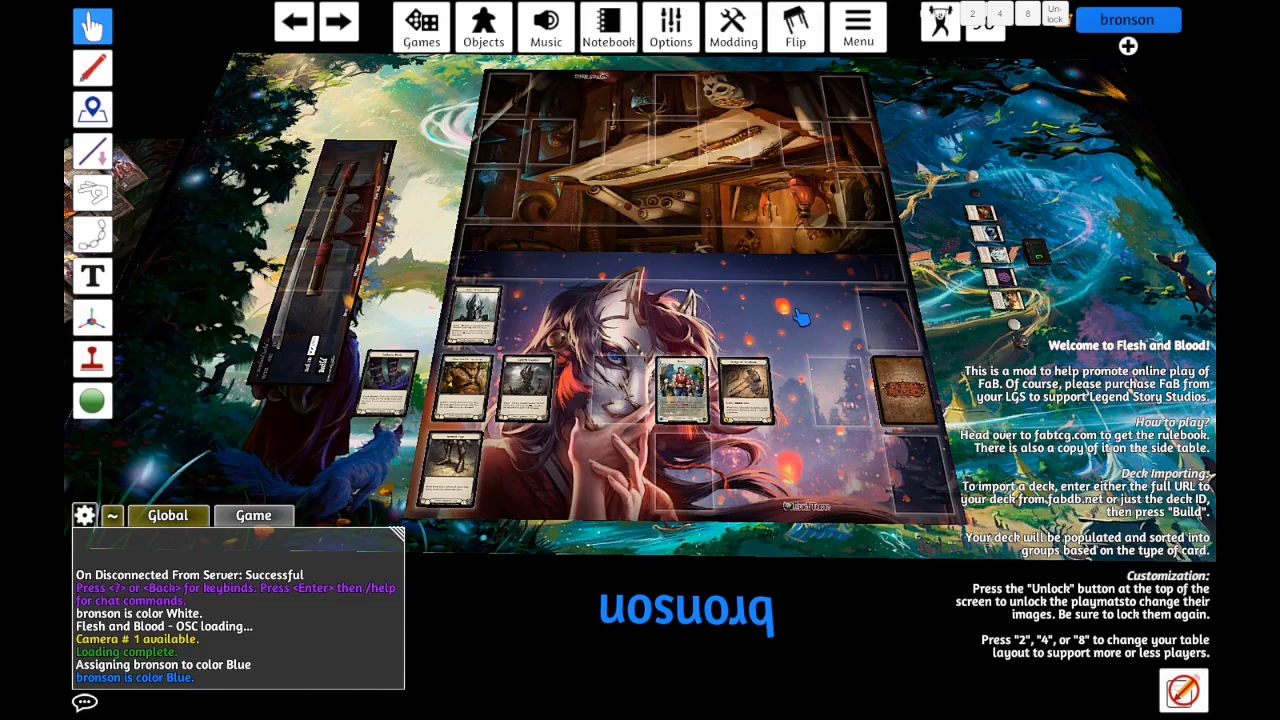
{"action": "mouse_move", "coordinate": [863, 362]}
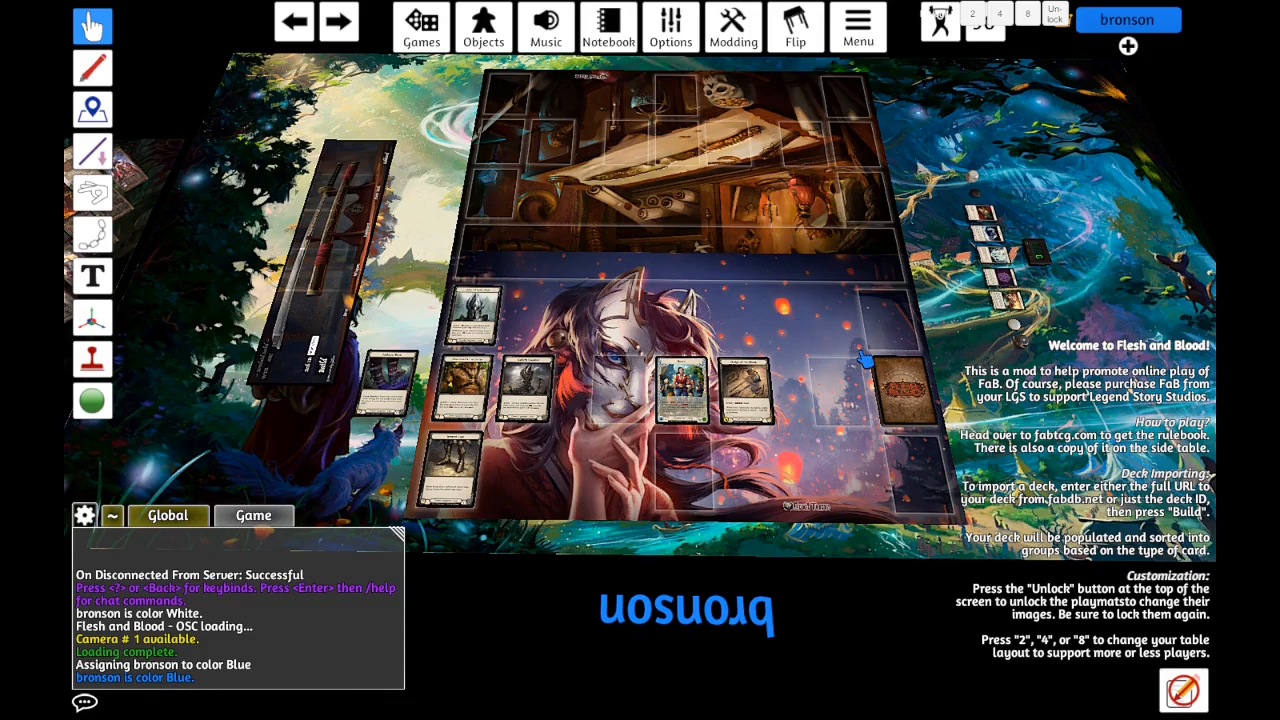
Step: Open the main deck's context menu (Shuffle, Cut, Split, Deal) on the playmat
{"action": "right_click", "coordinate": [900, 385]}
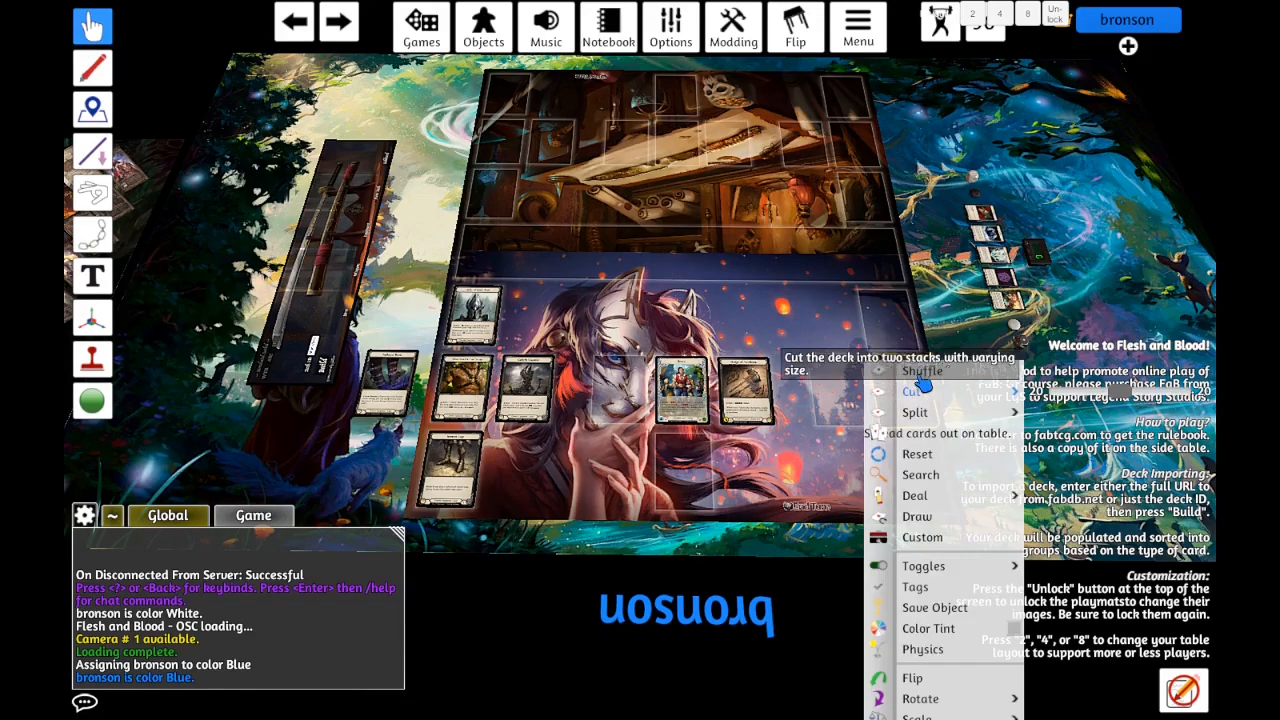